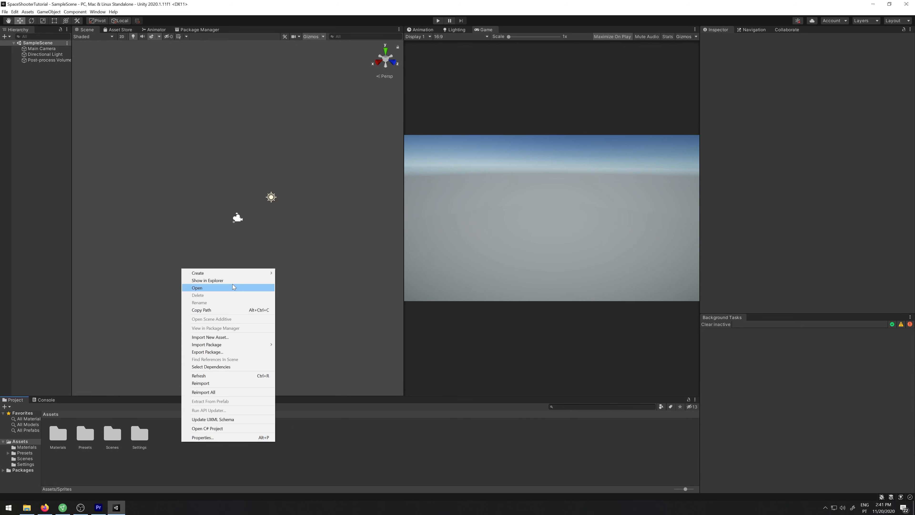
Create a Sprites folder under Assets and open it.
click(197, 272)
text(Spr)
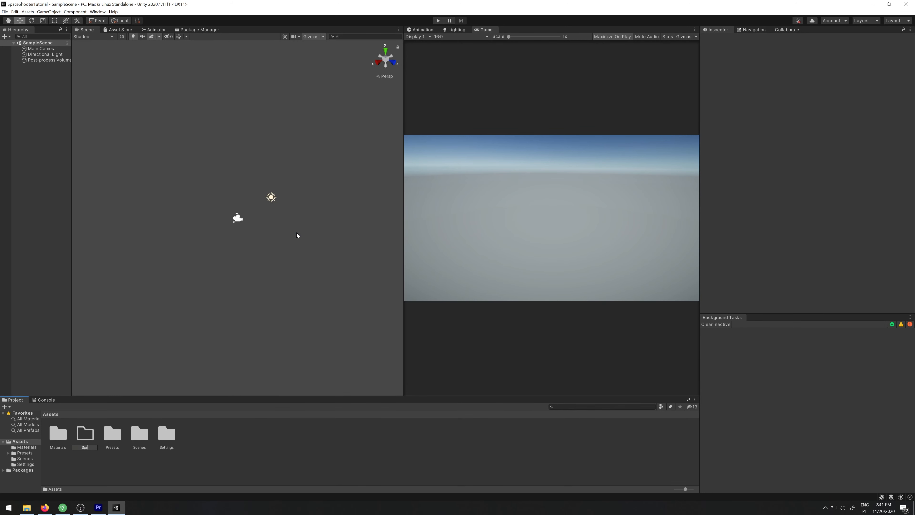
click(166, 433)
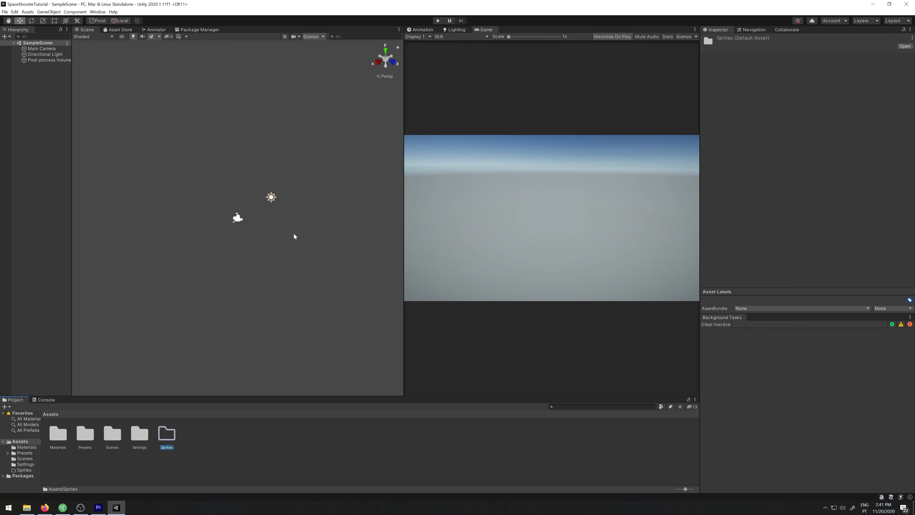
double_click(165, 433)
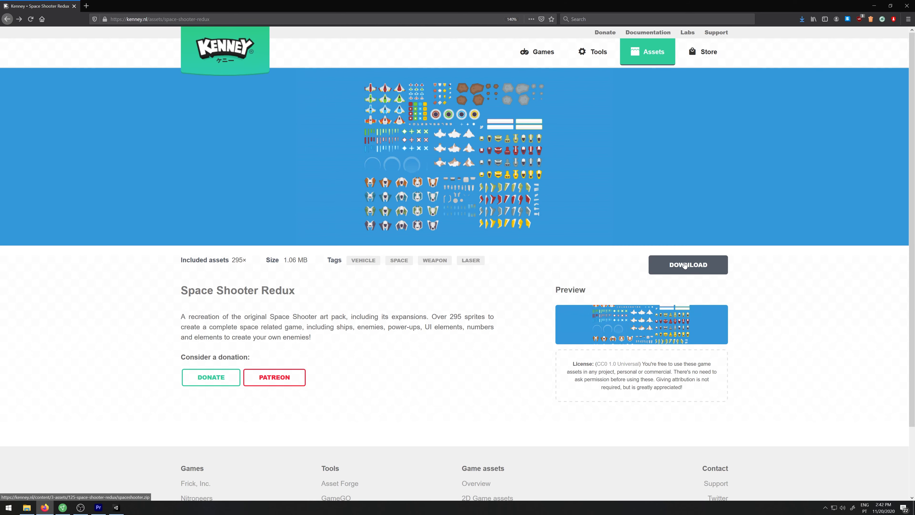
Download the Space Shooter Redux pack from kenney.nl as a zip file.
click(687, 265)
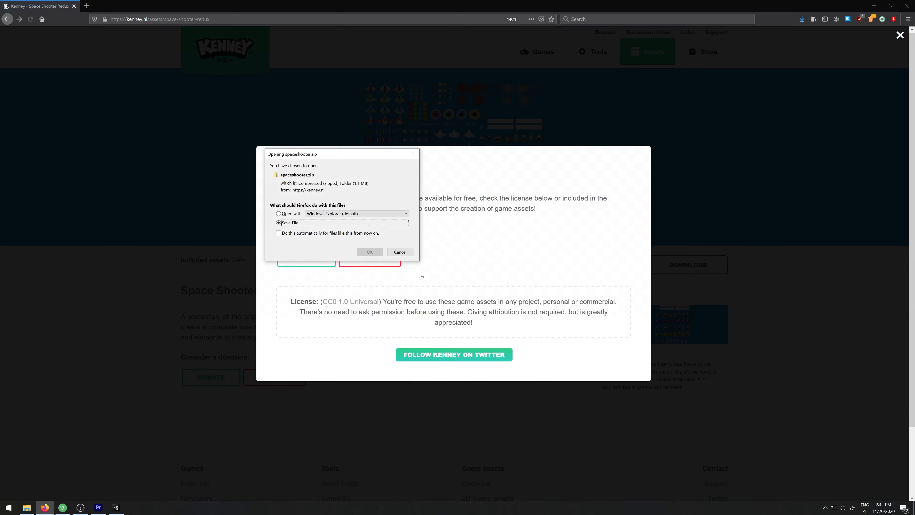
click(369, 251)
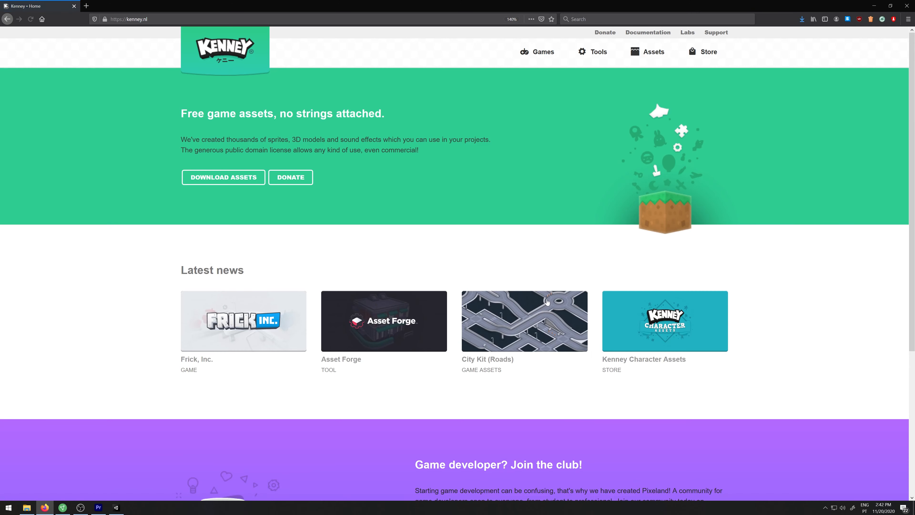
scroll(down, 3)
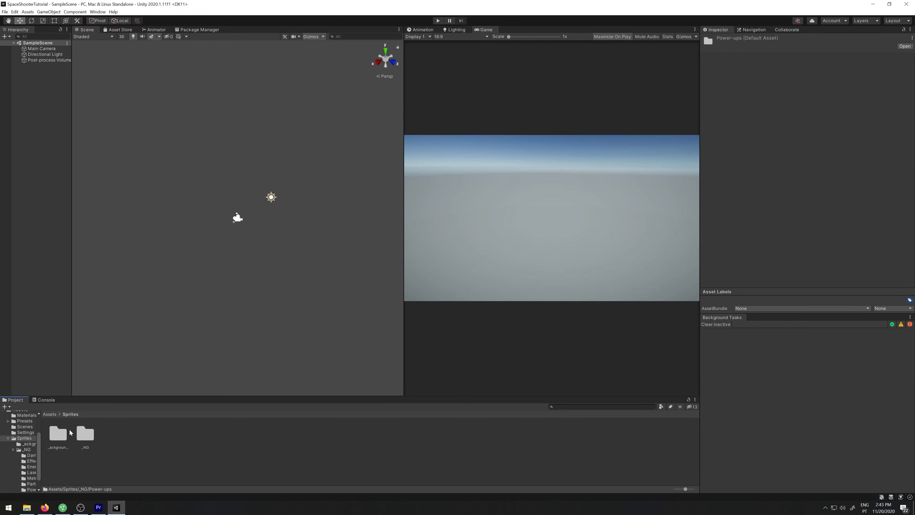
mouse_move(58, 438)
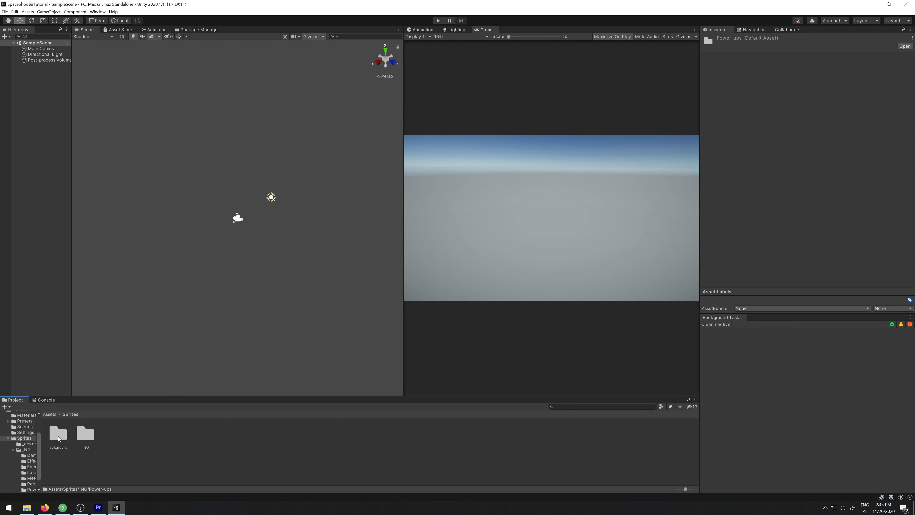
Reset the Main Camera's Transform to the origin and make its projection orthographic.
double_click(58, 434)
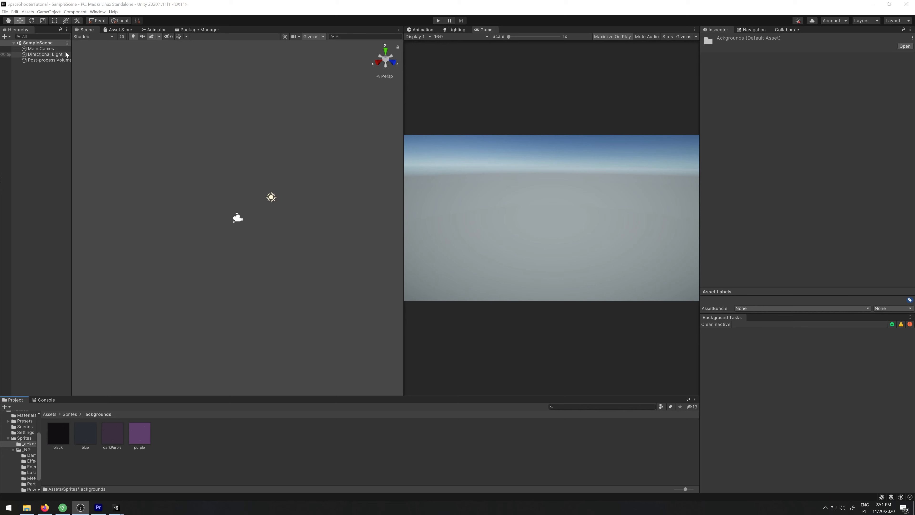
click(42, 48)
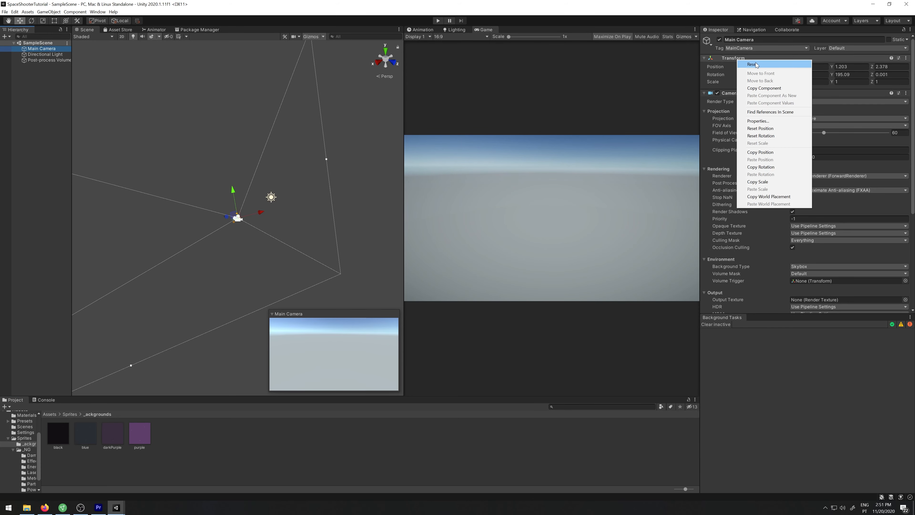
click(753, 64)
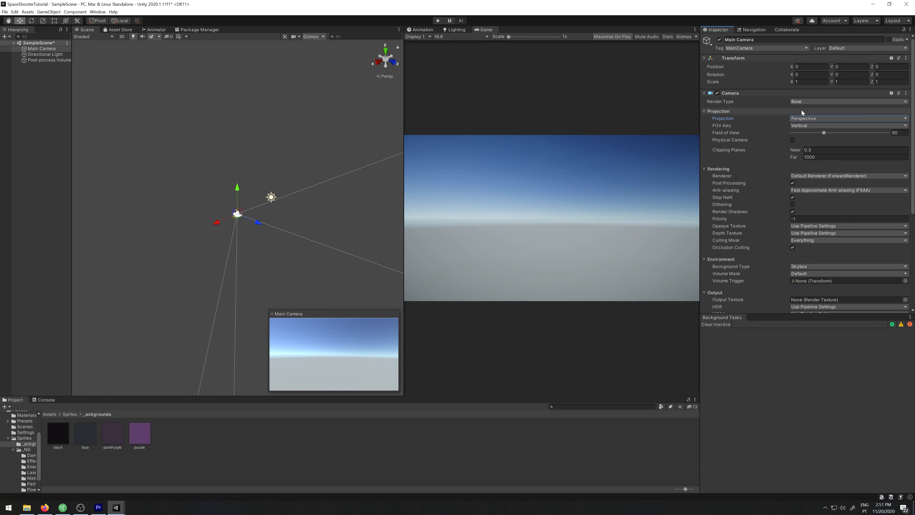
click(847, 117)
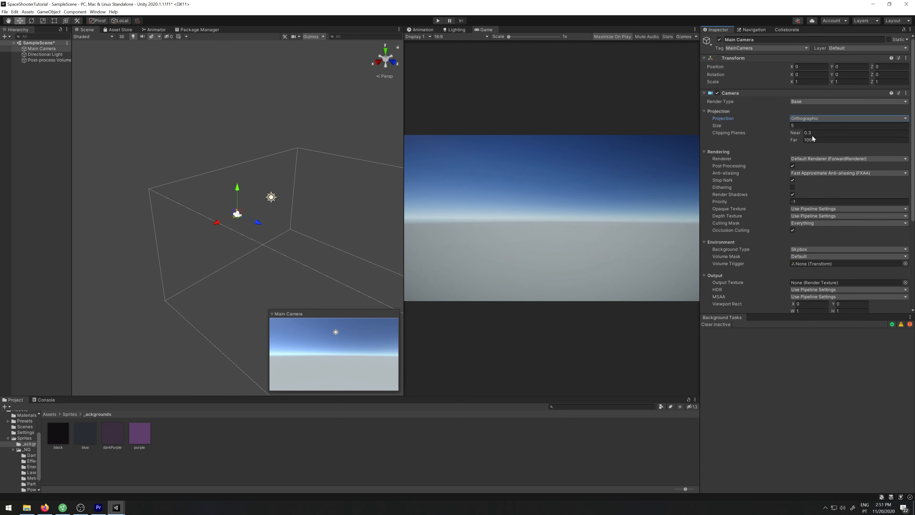
mouse_move(725, 137)
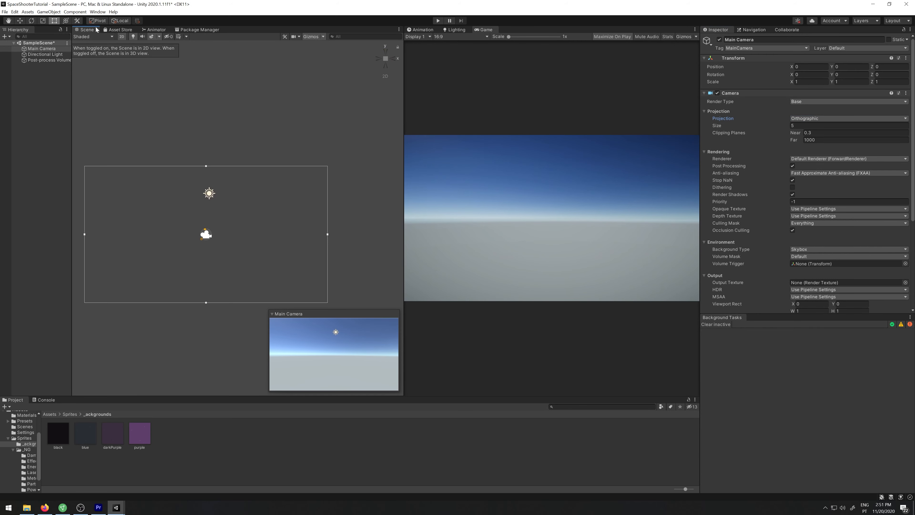
mouse_move(33, 88)
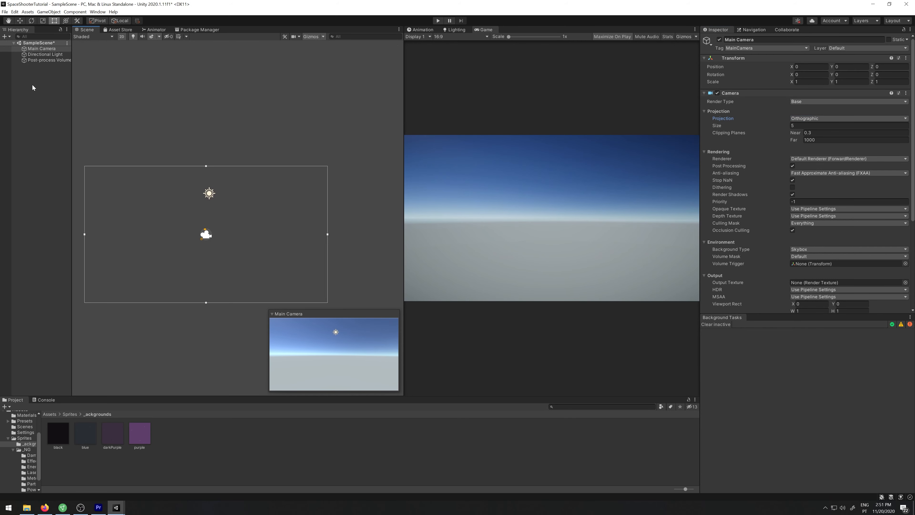
right_click(41, 48)
text(Background)
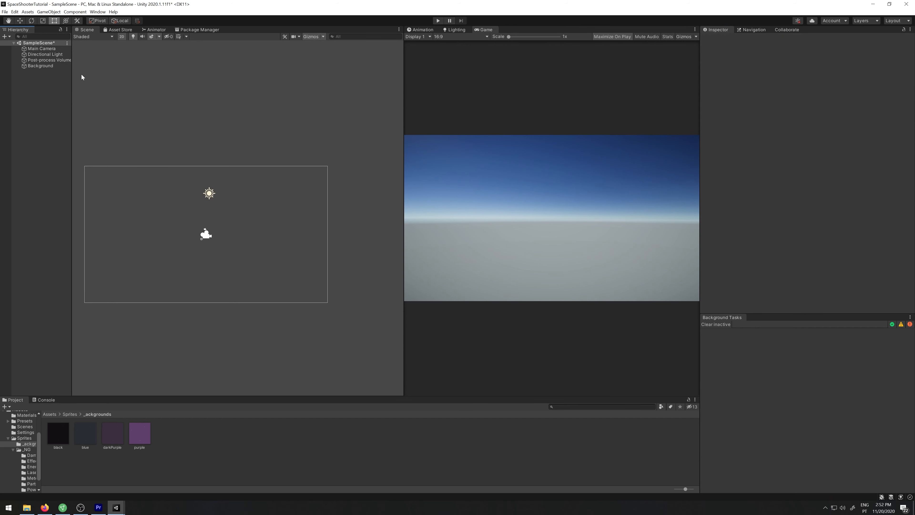
Add a child sprite named Background0 under the Background object.
right_click(40, 65)
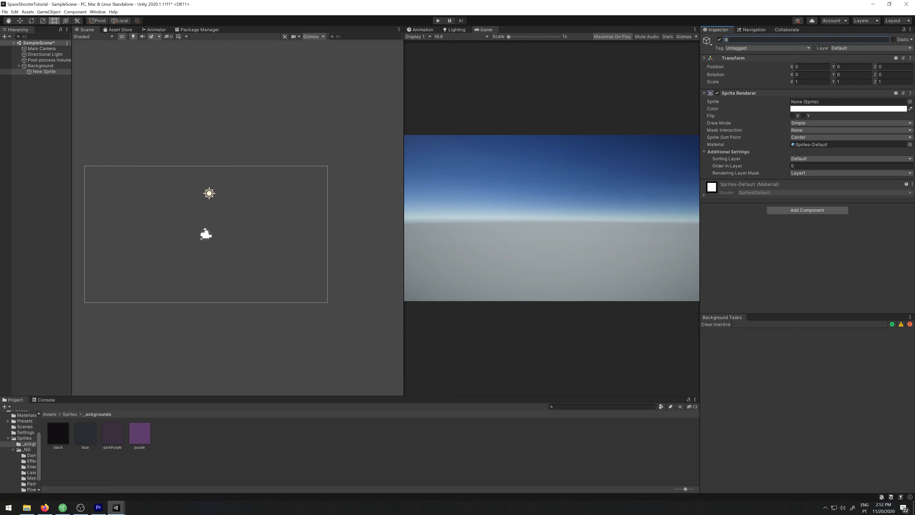
text(Background0)
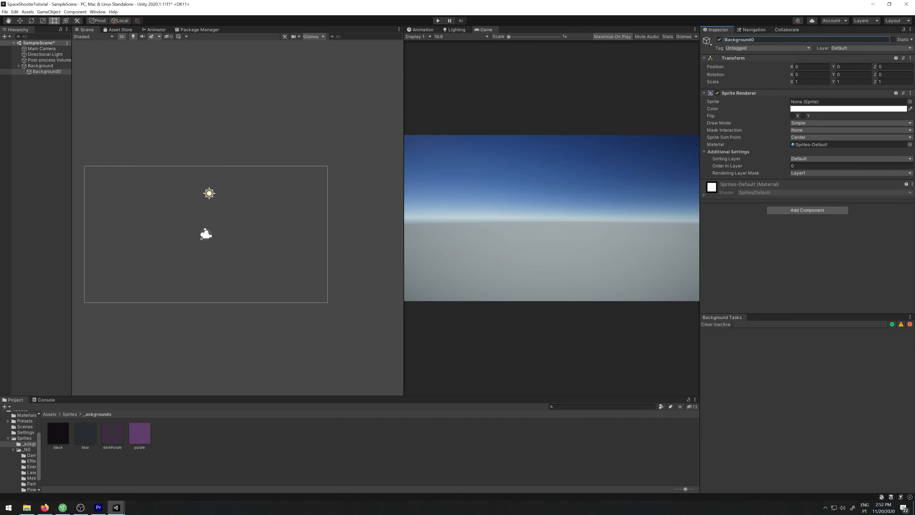
mouse_move(63, 445)
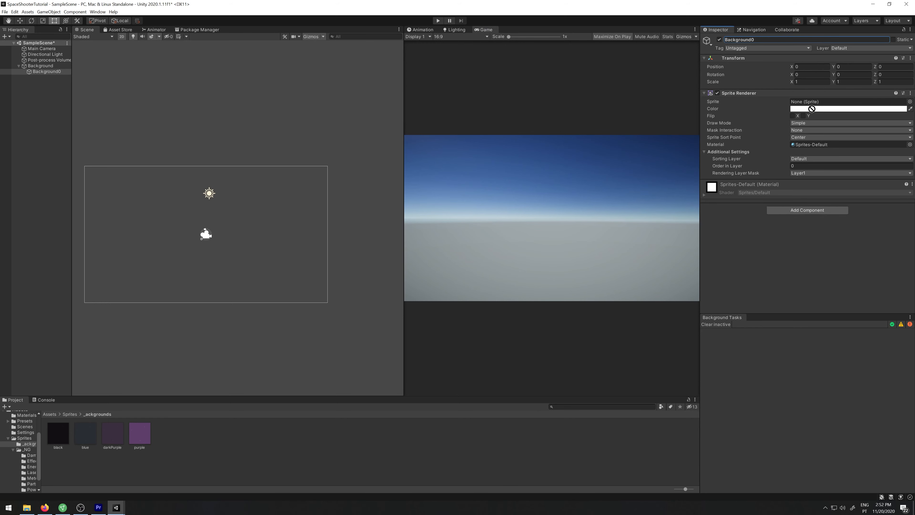
click(139, 434)
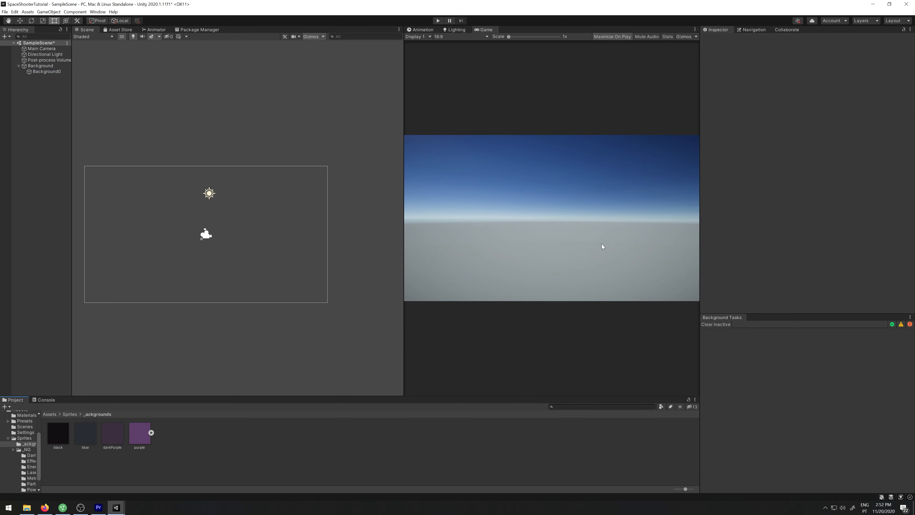
Give Background0 the purple starfield sprite and scale it to 7×4 to fill the camera.
click(48, 71)
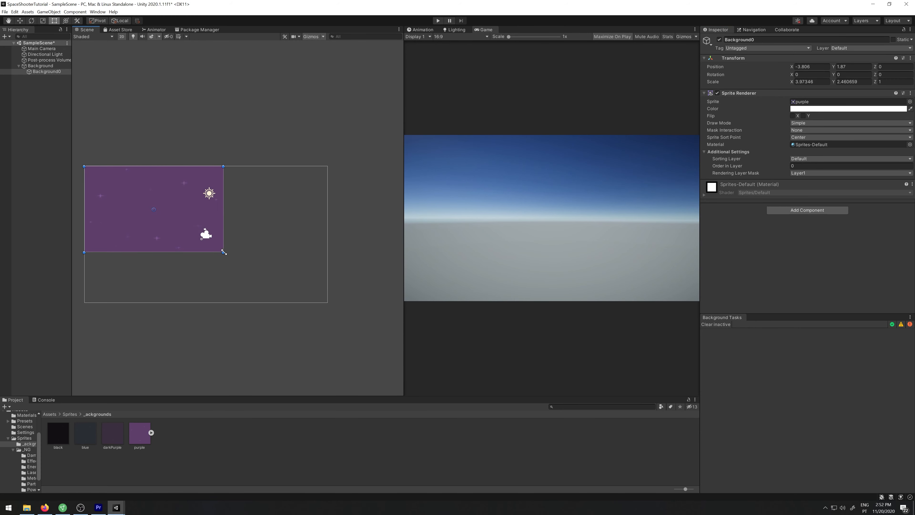
drag(224, 252, 328, 302)
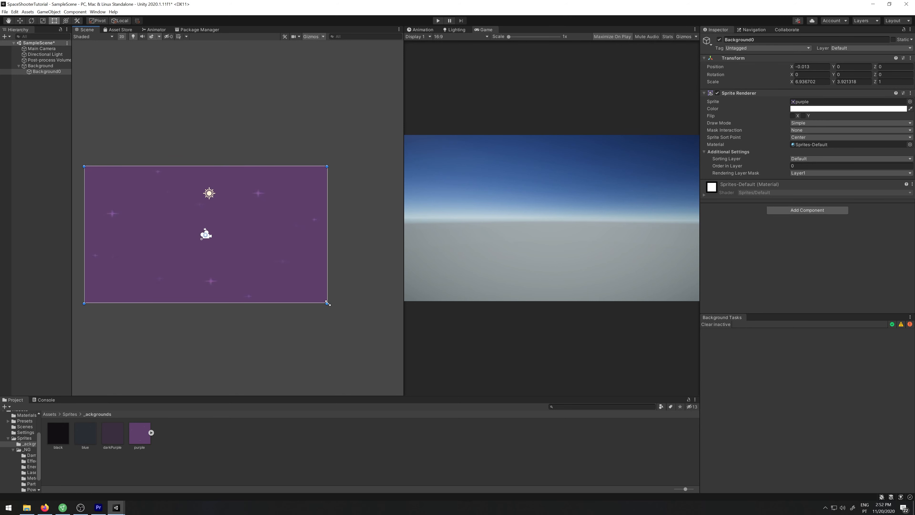
click(810, 82)
text(7)
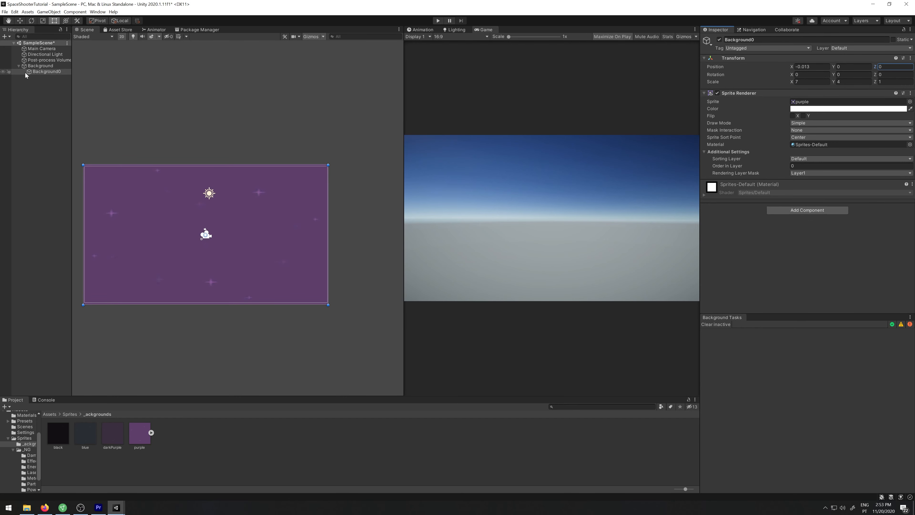
Set the Main Camera's Position Z to -10 so the starfield renders in the Game view.
click(42, 49)
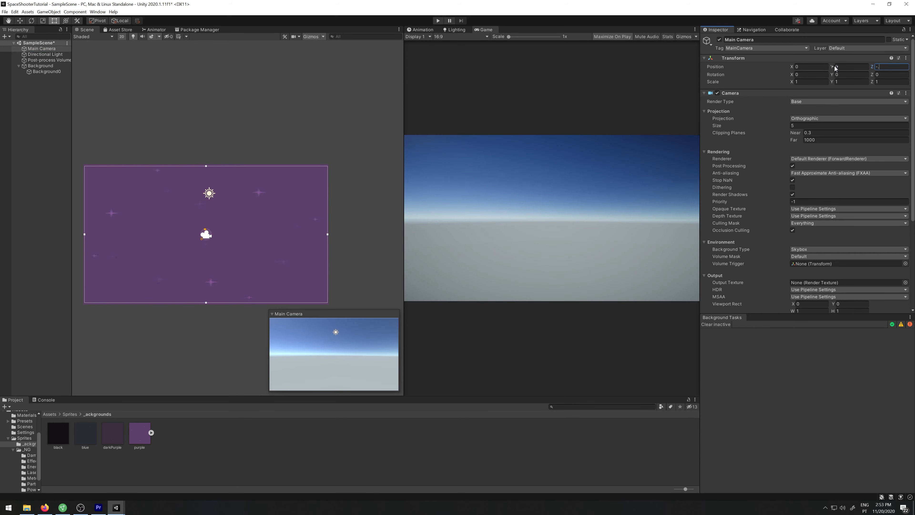
text(-5)
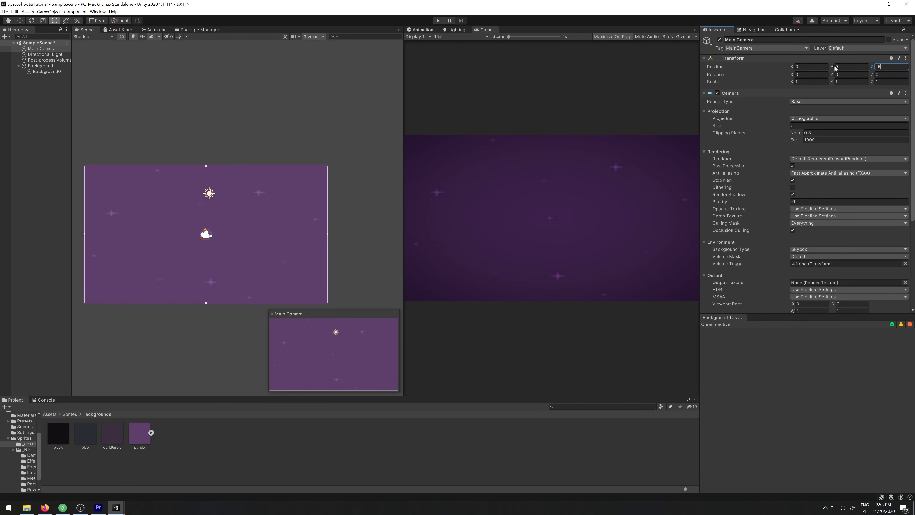
text(-10)
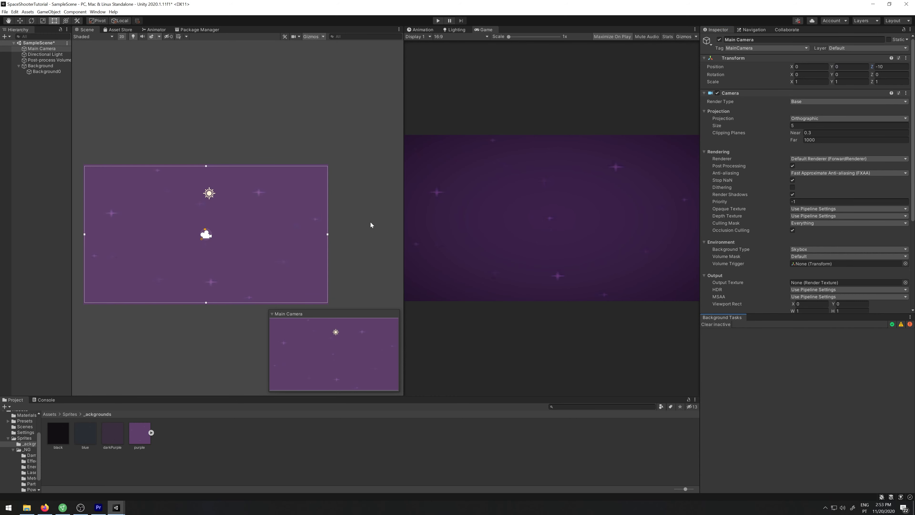
click(40, 65)
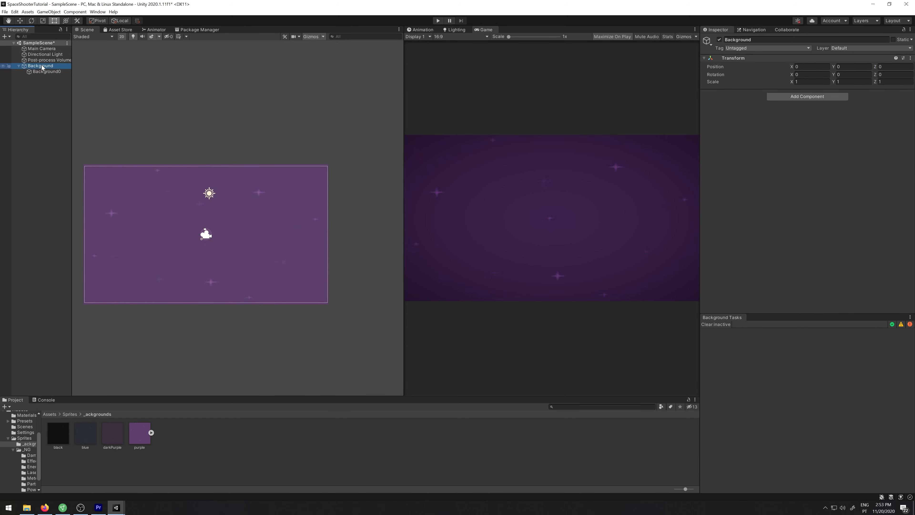
Duplicate Background0 into Background1 and Background2, placing Background2 at Position Y 10.
click(47, 71)
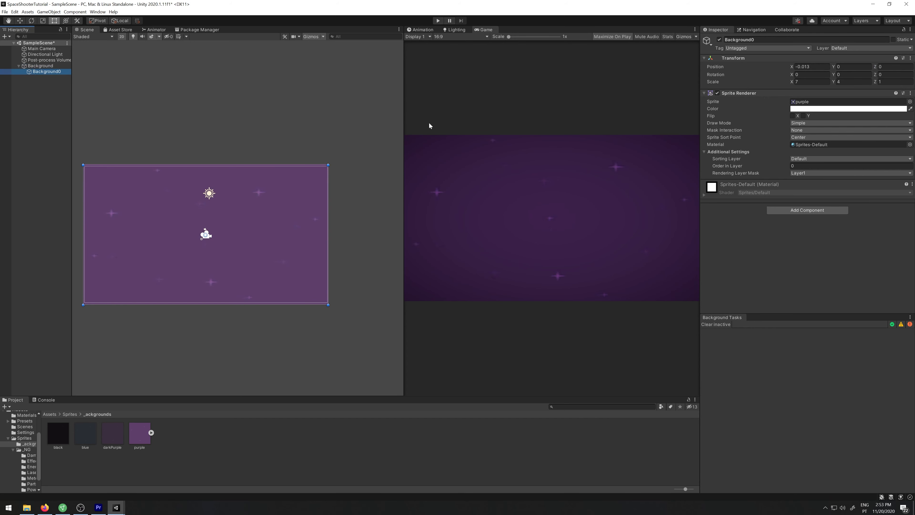
mouse_move(144, 95)
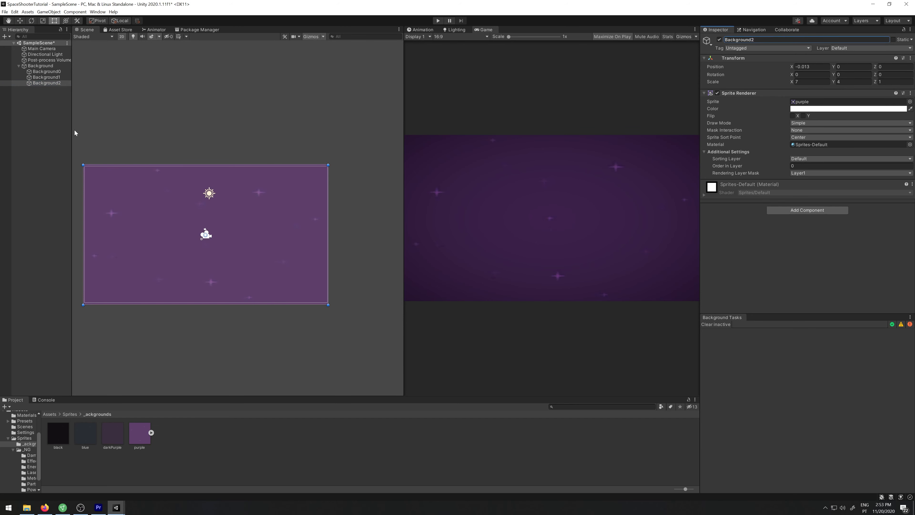
click(46, 76)
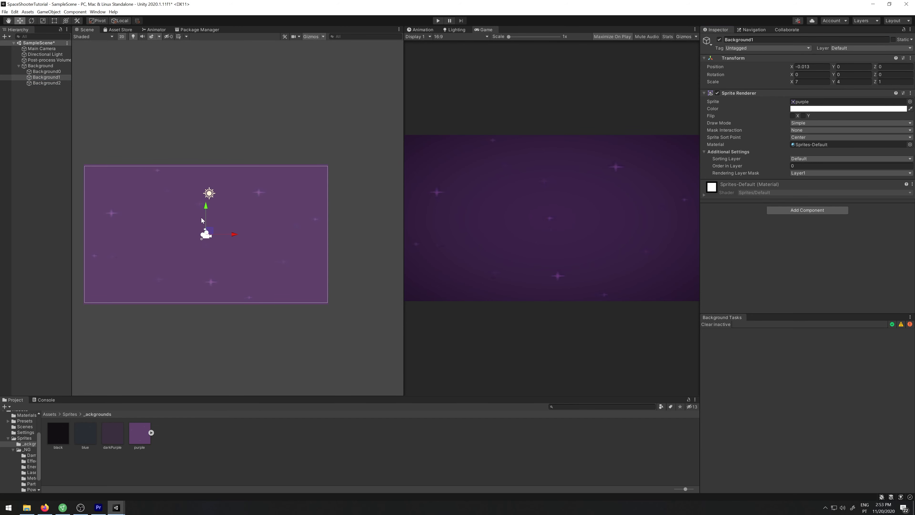
click(46, 71)
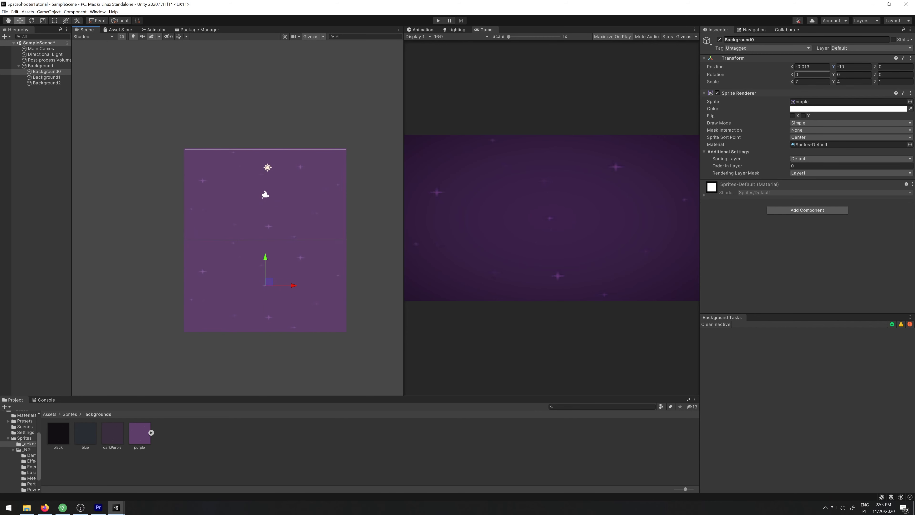
click(47, 83)
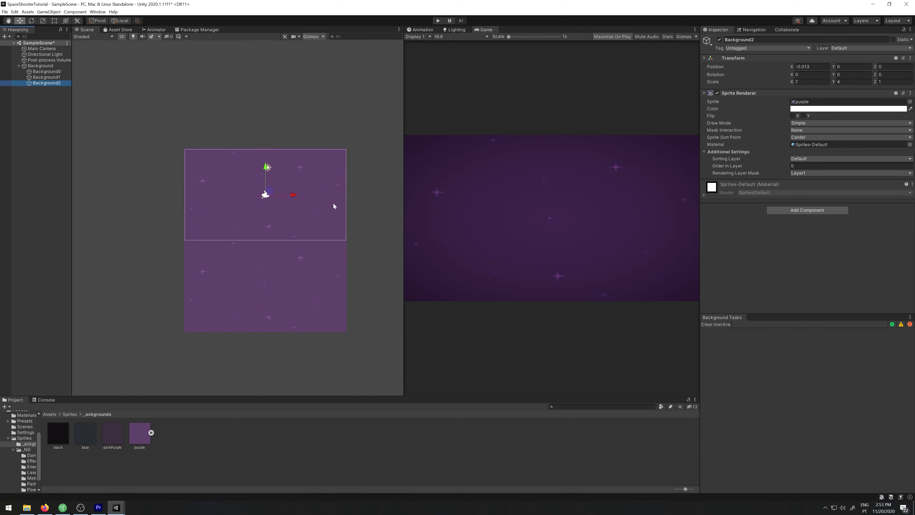
click(852, 66)
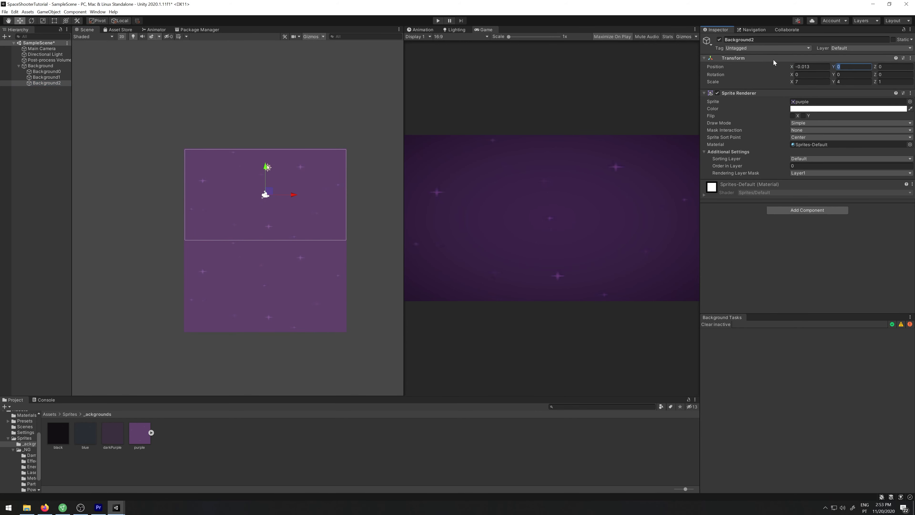
text(10)
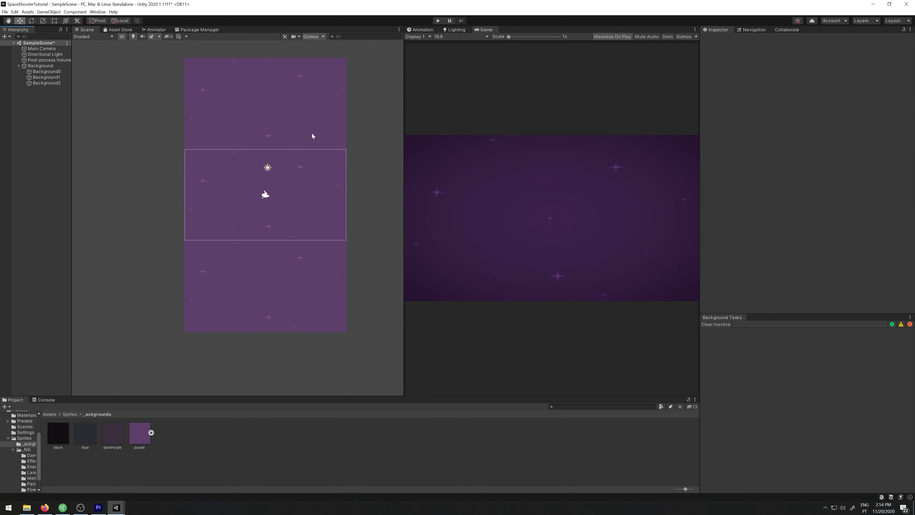
Add a new BackgroundScroll script component to the Background parent object.
click(40, 65)
text(BackgroundScroll)
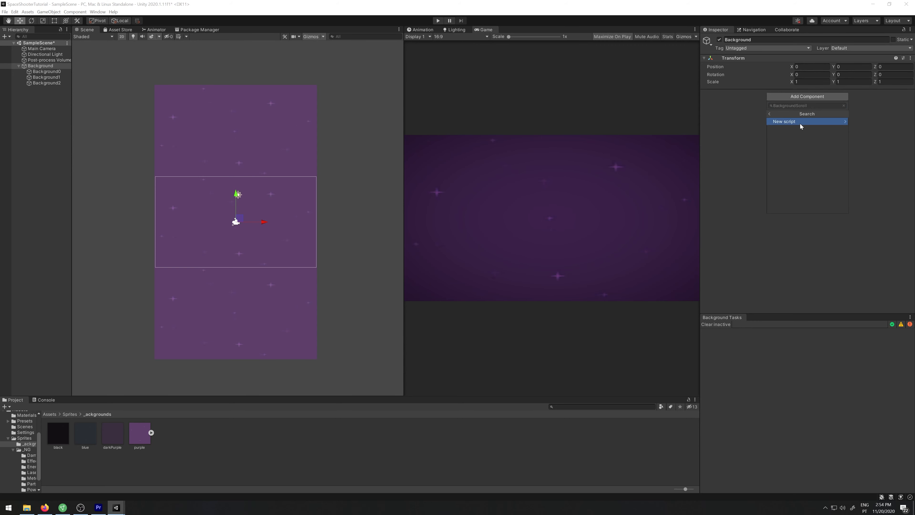
click(783, 121)
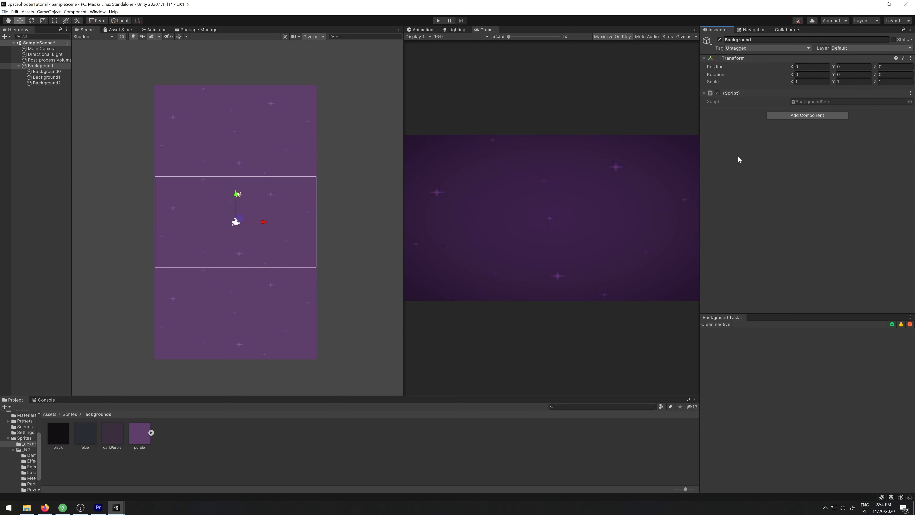
mouse_move(826, 101)
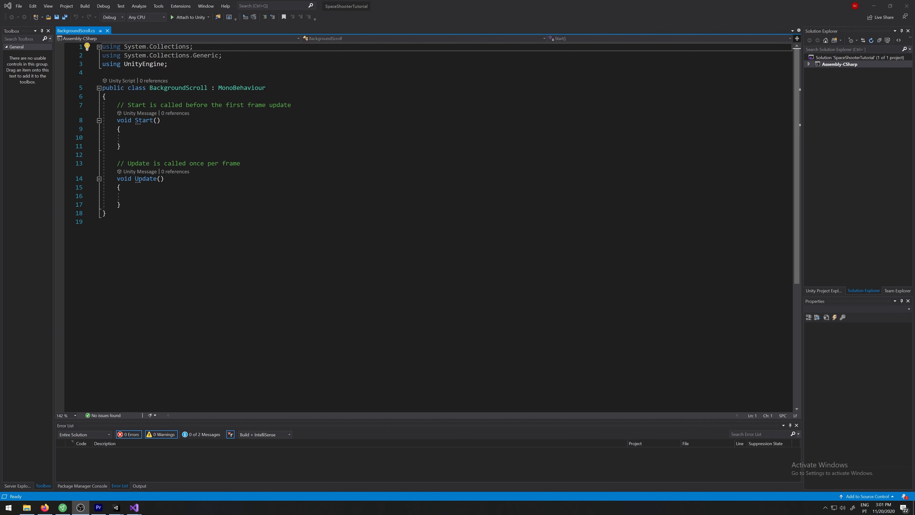
Declare a List<Transform> backgroundList field above Start.
key(Enter)
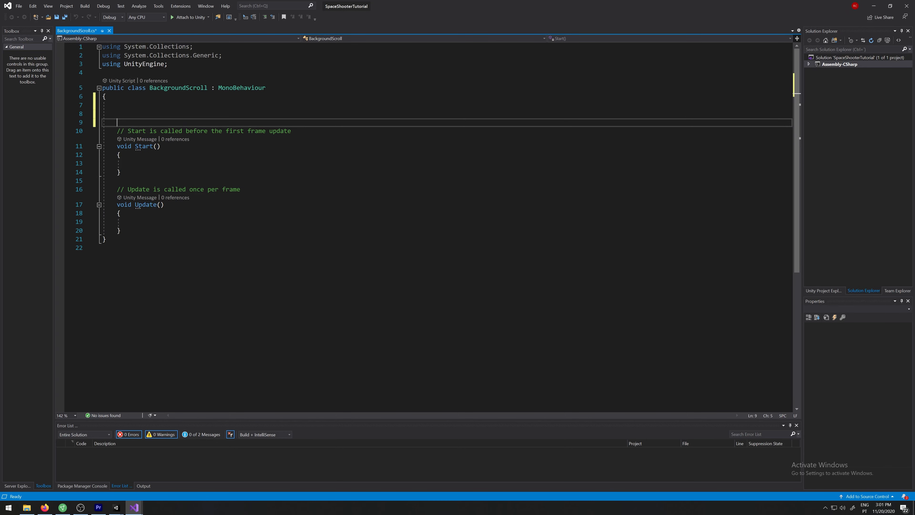
text(List<>)
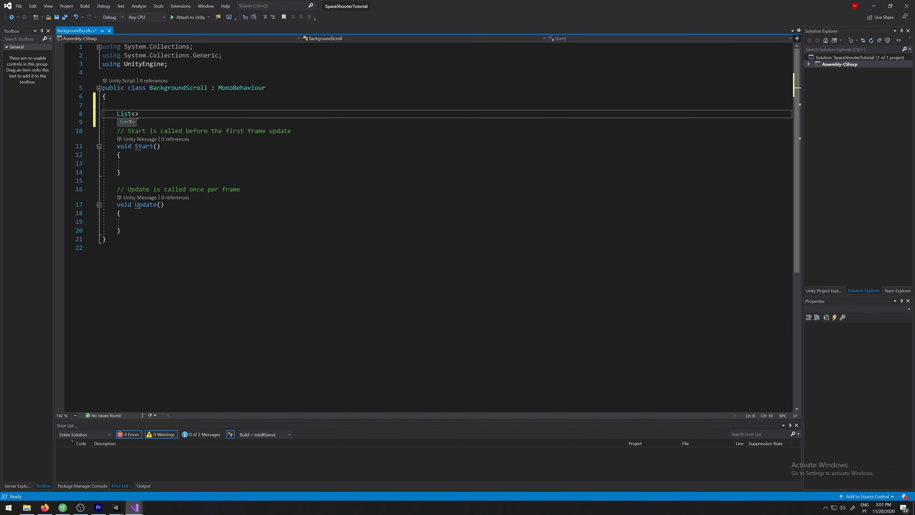
text(Transform)
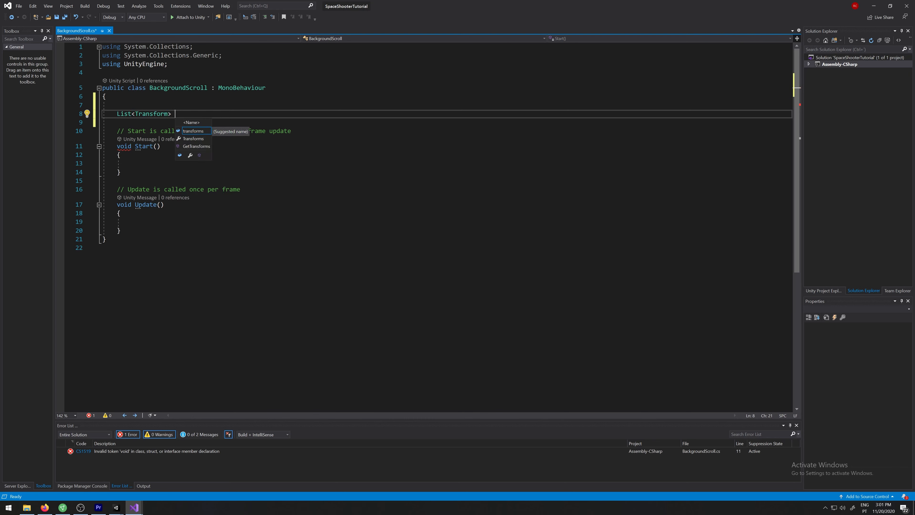
text(backgroundList = new List<Transform>();)
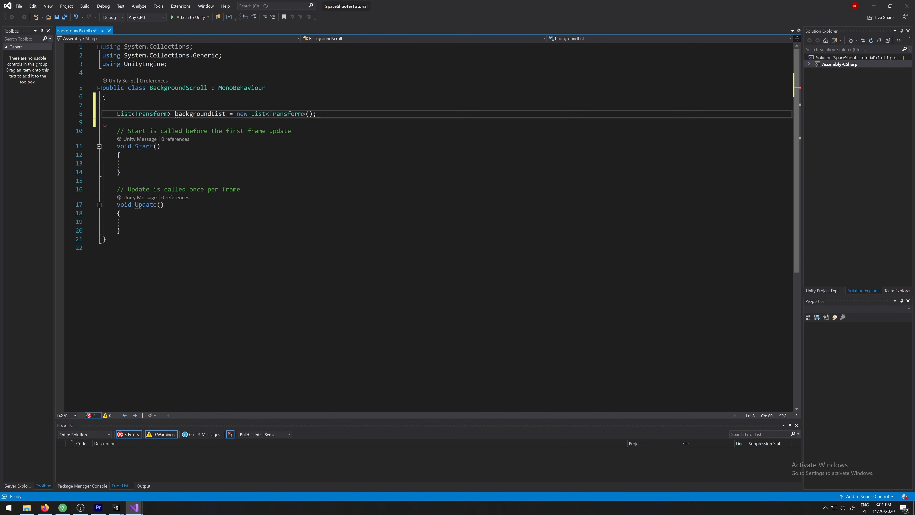
key(enter)
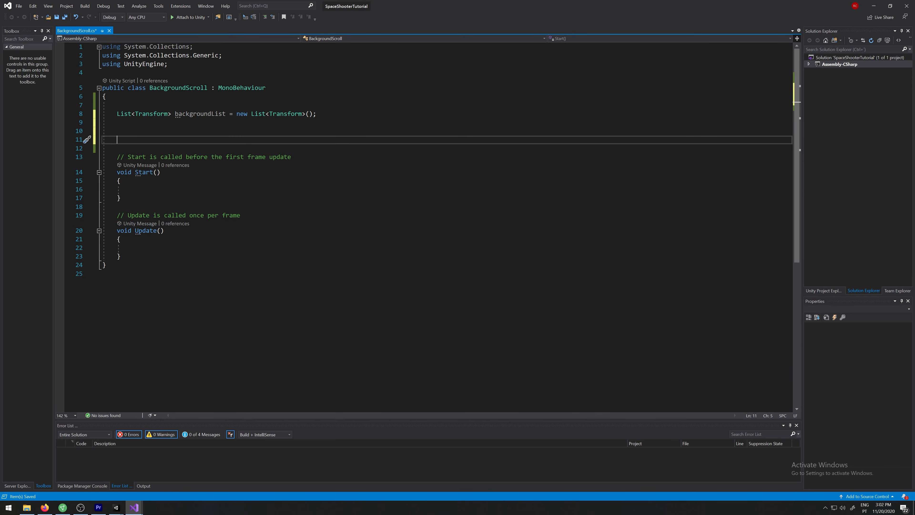
Declare a serialized float backgroundSpeed and float spriteSize = 10f.
text(float)
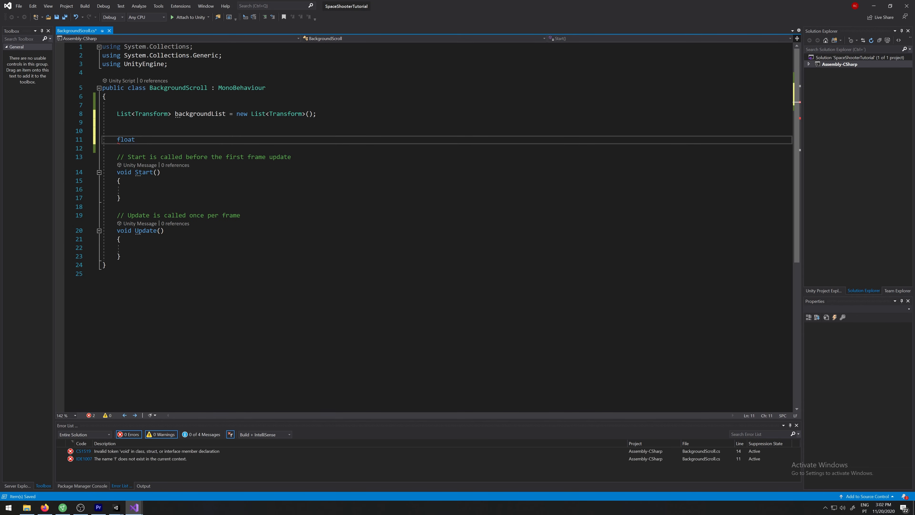
text(bkac)
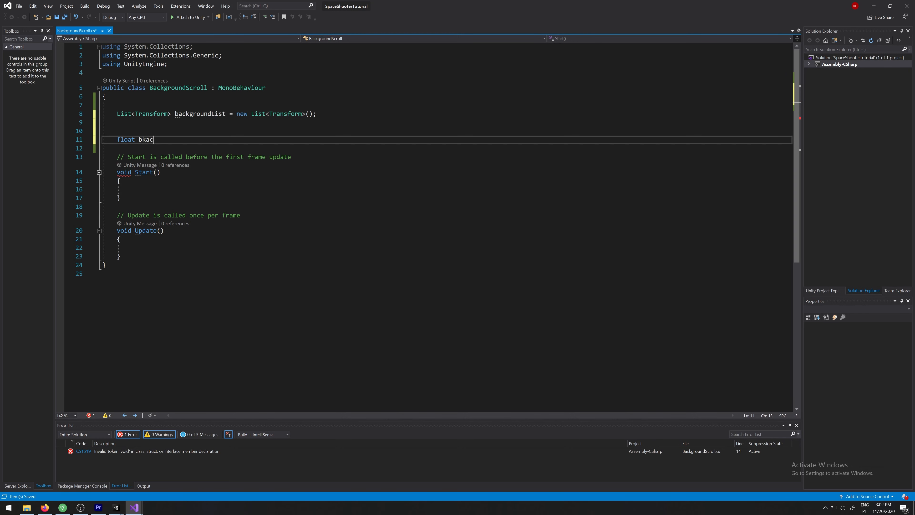
text(backgroundSpeed)
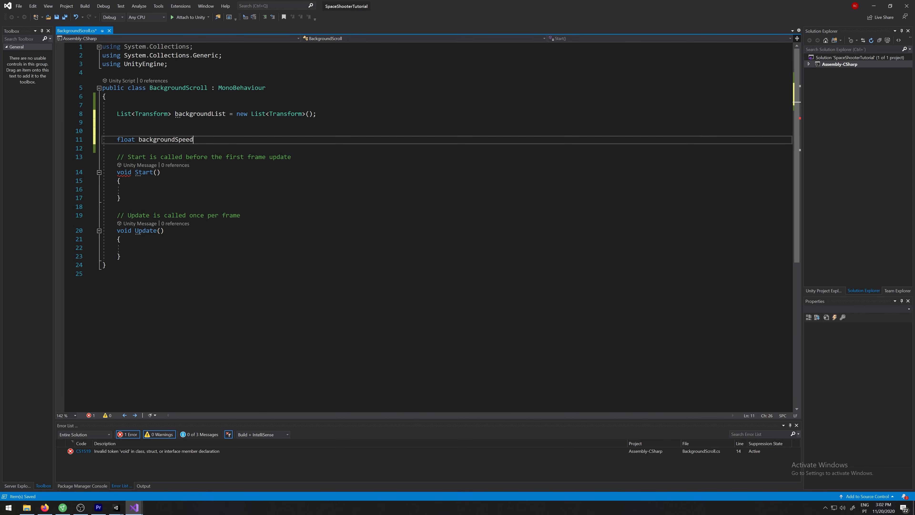
text(;)
text(float spriteSize)
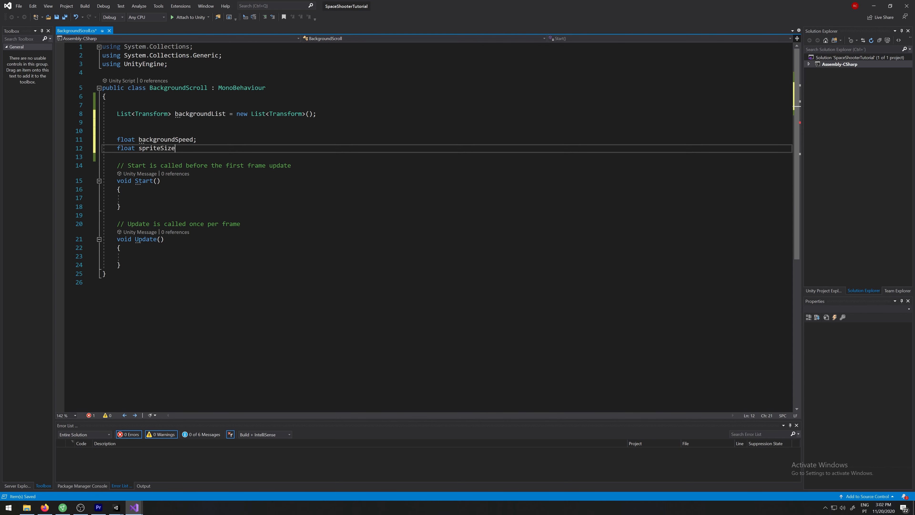
text(= 10)
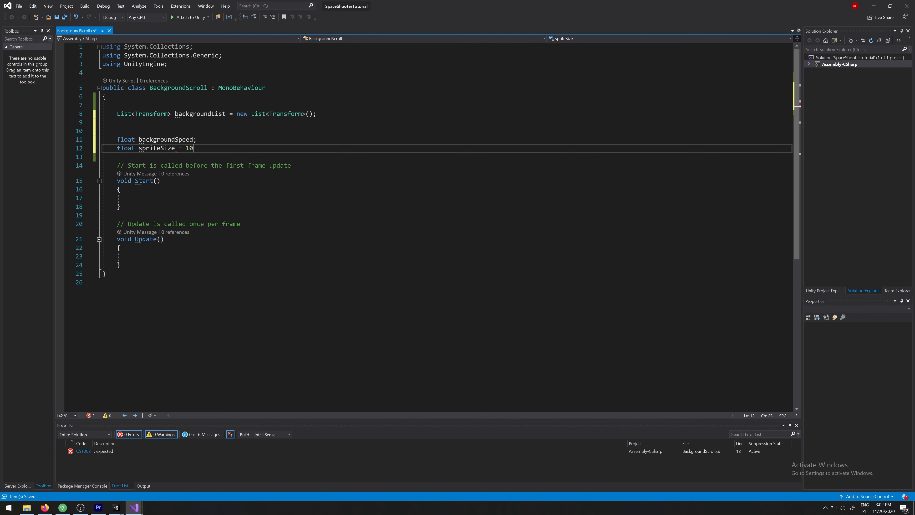
text(f;)
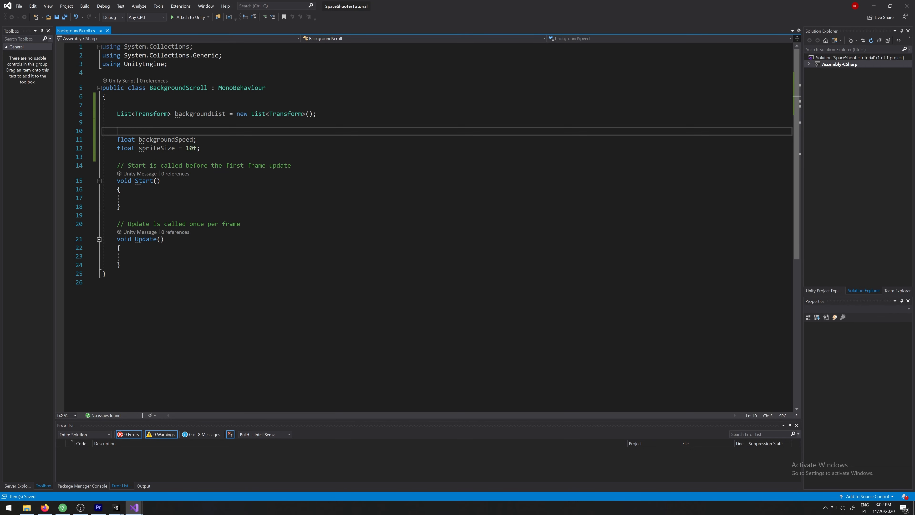
text([Seri)
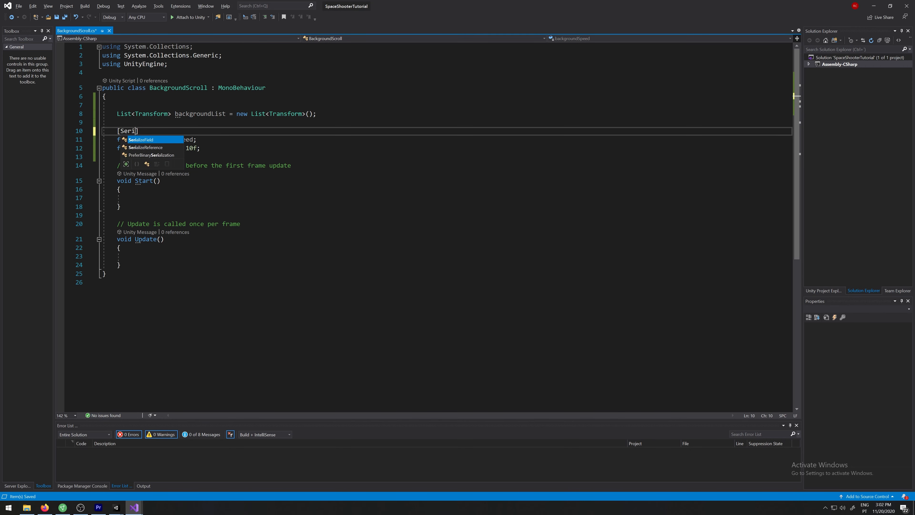
key(Tab)
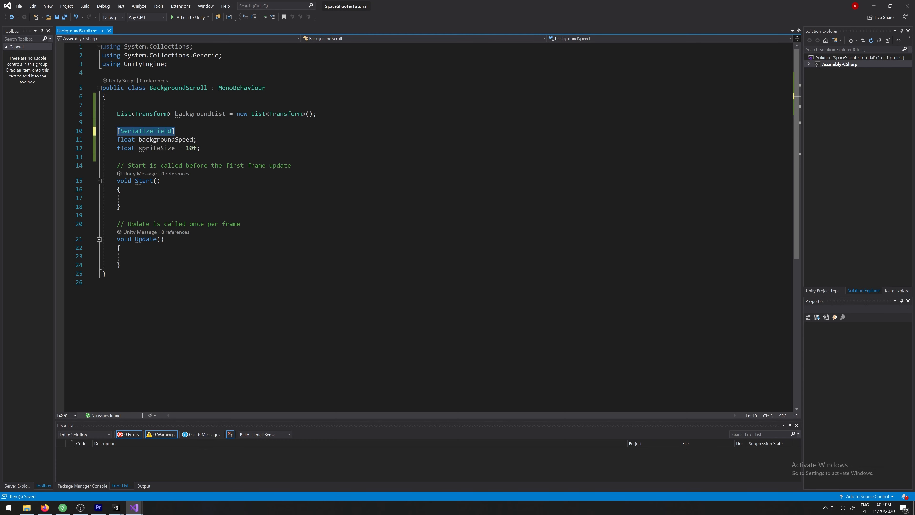
text([SerializeField])
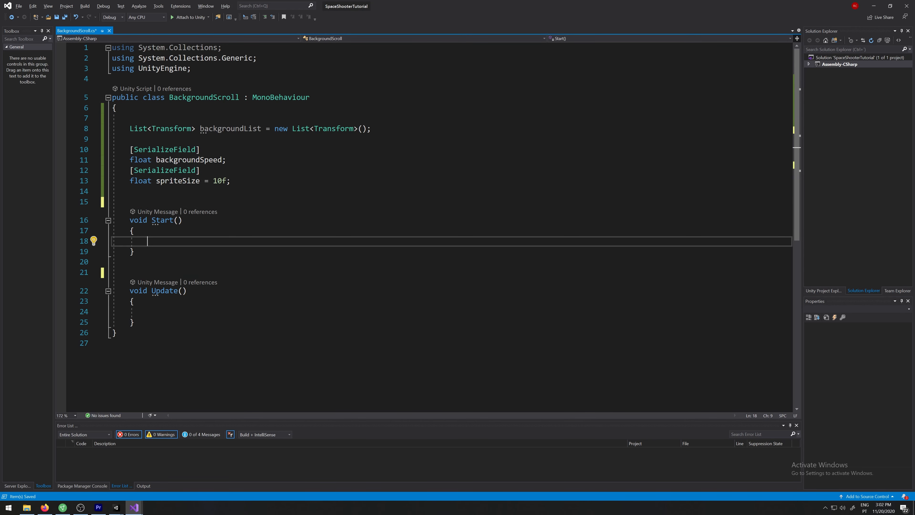
Call FillList() in Start and declare a void FillList method with a foreach skeleton.
text(Fill)
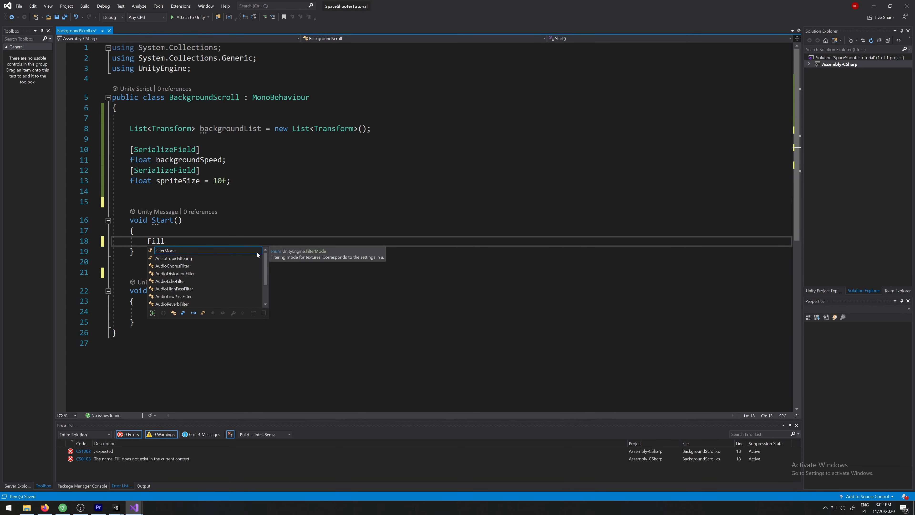
text(List)
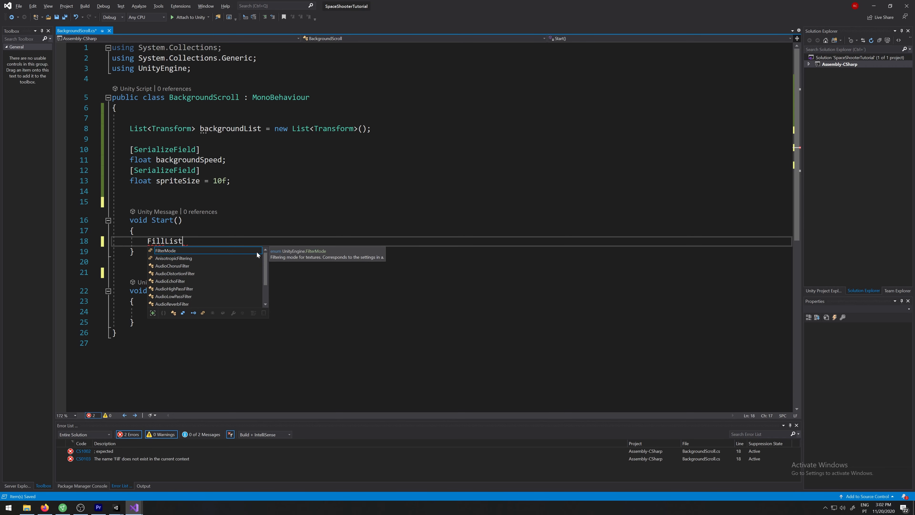
text(();)
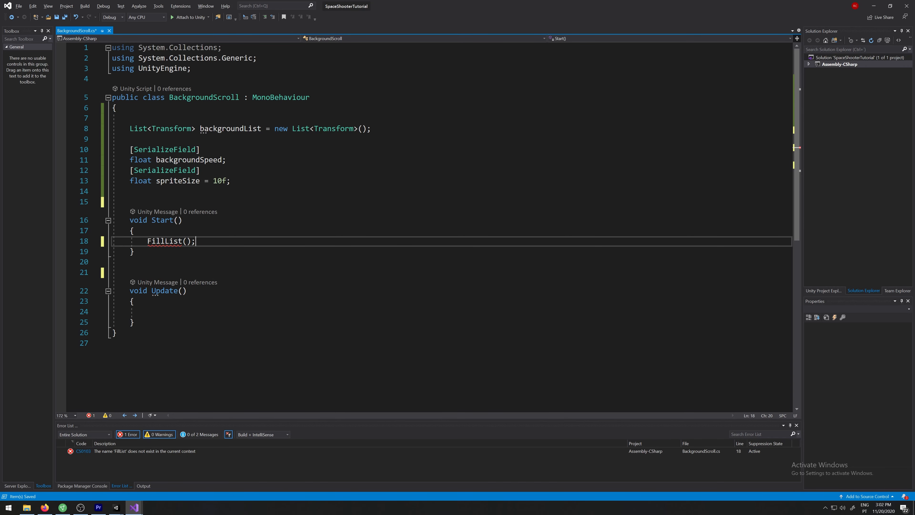
text(void)
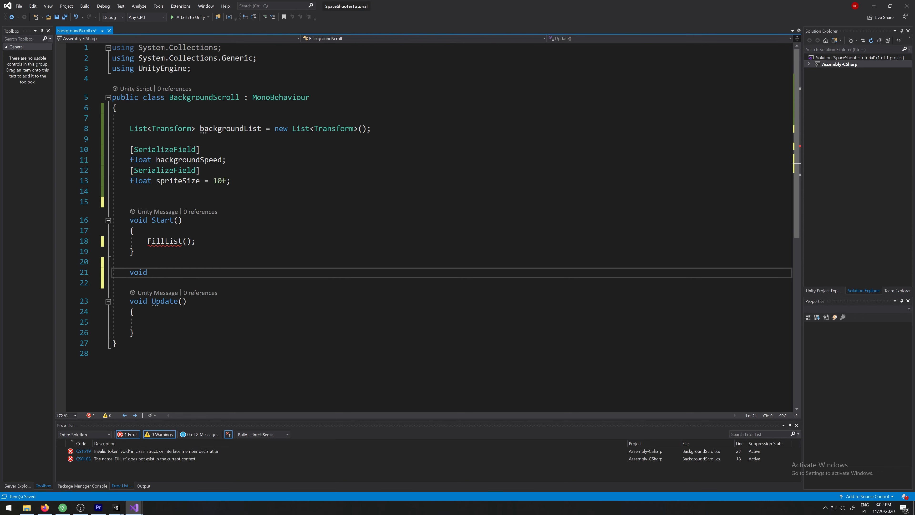
text(f)
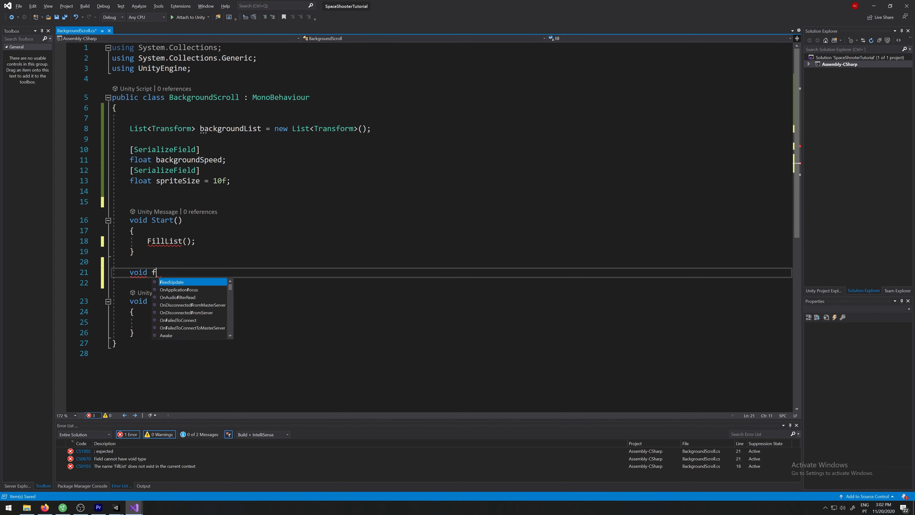
text(illList()
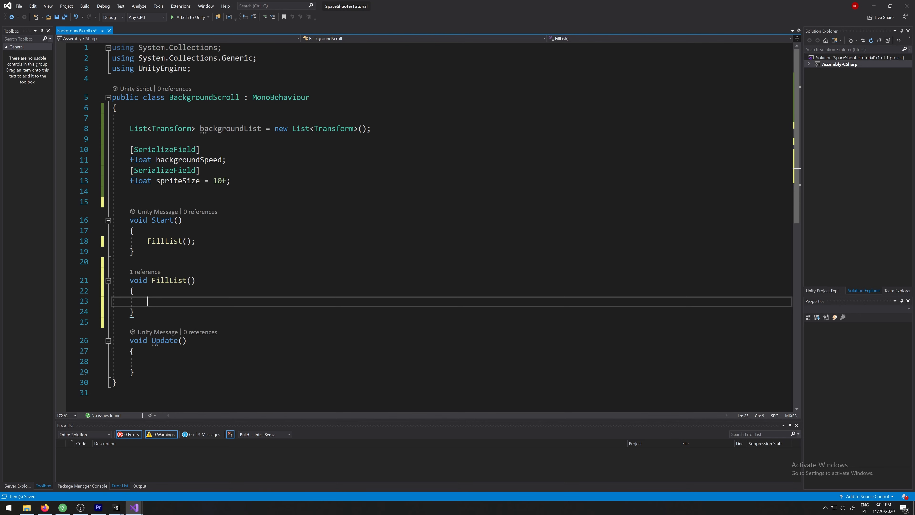
text(foreach (var item in collection)
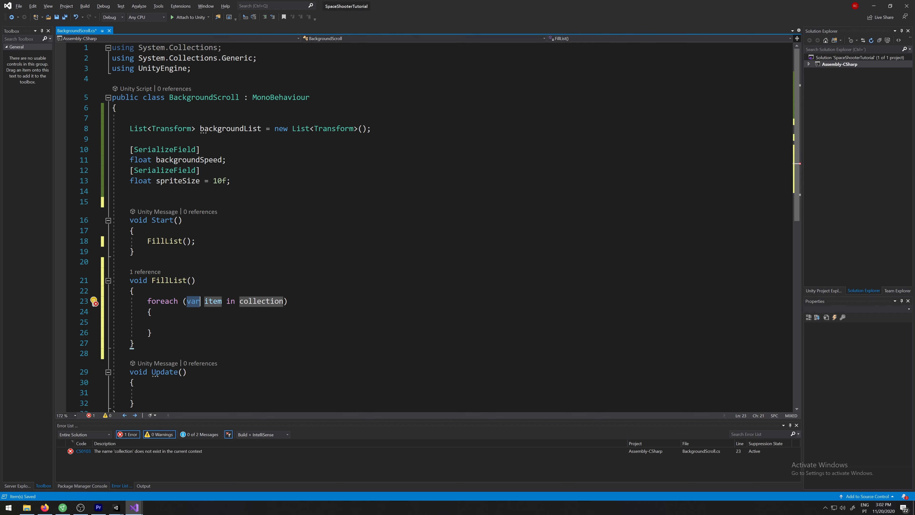
Write the foreach header iterating Transform backgroundSprite over GetComponentsInChildren<Transform>().
text(Transform)
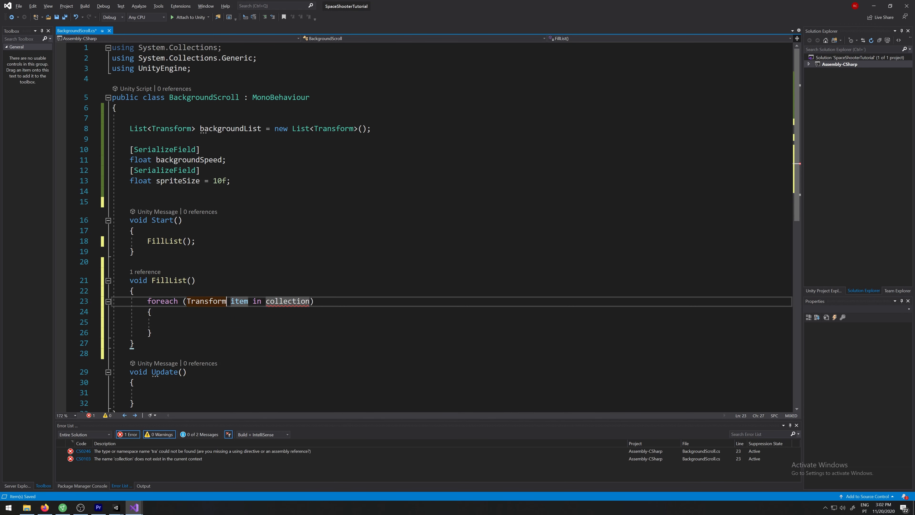
text(bacjkg)
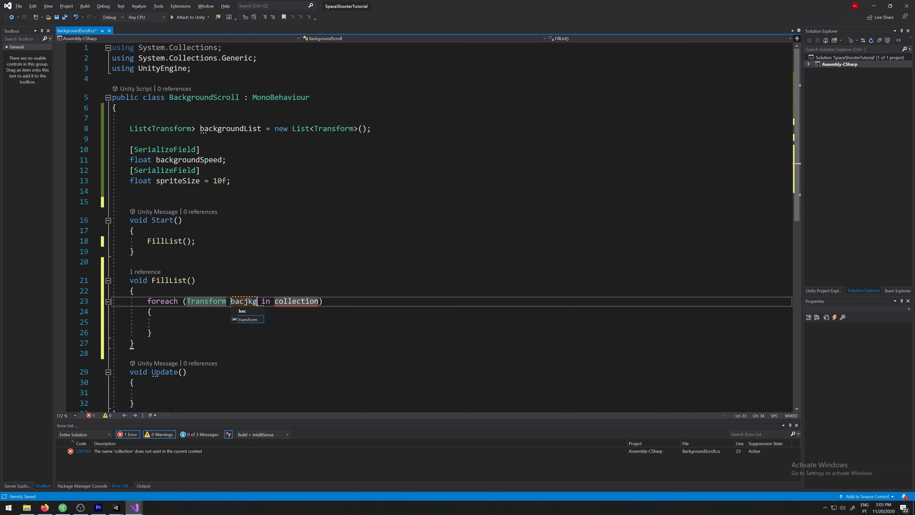
text(backgroundSp)
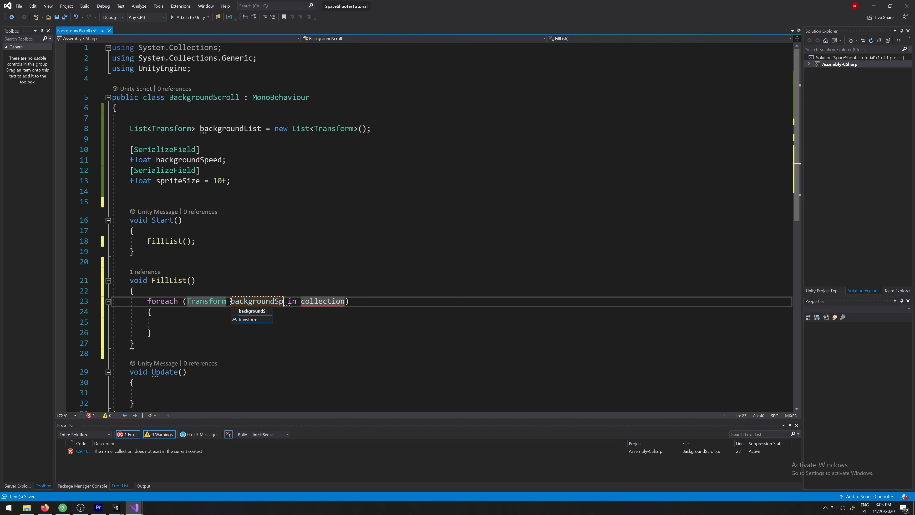
text(rite)
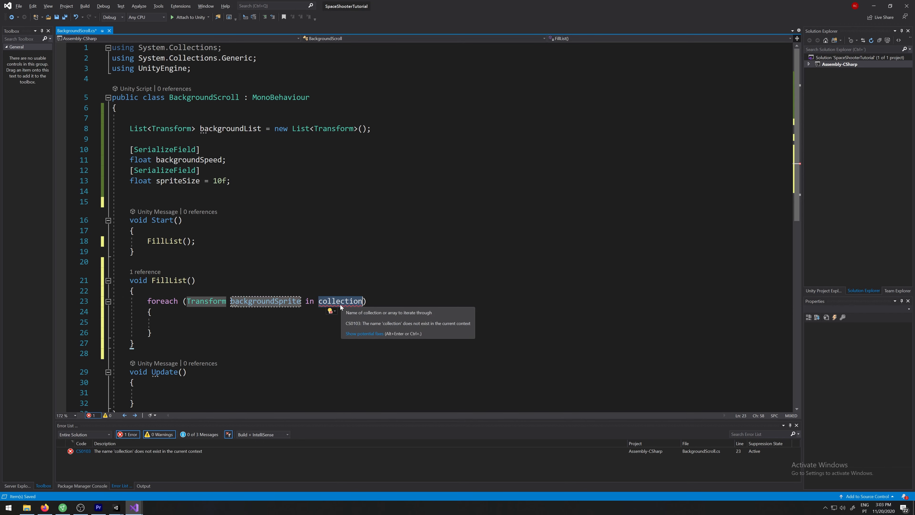
text(Get)
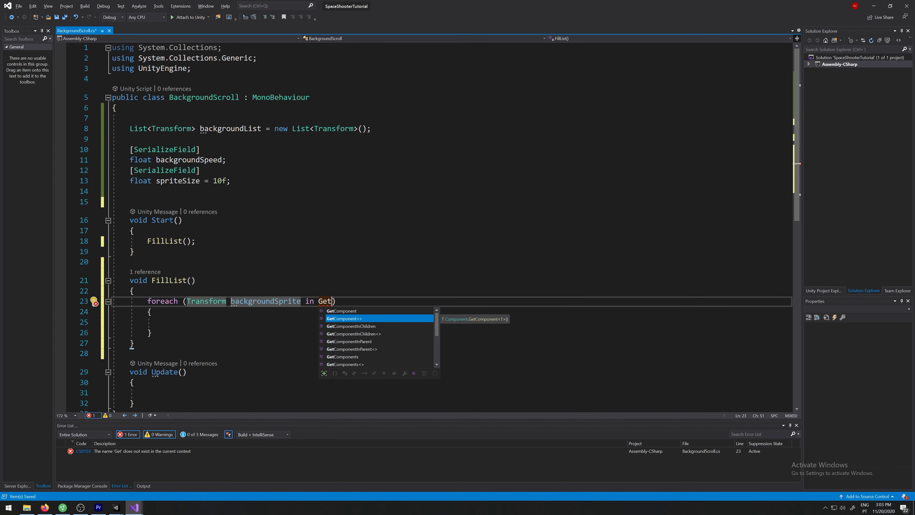
key(Down)
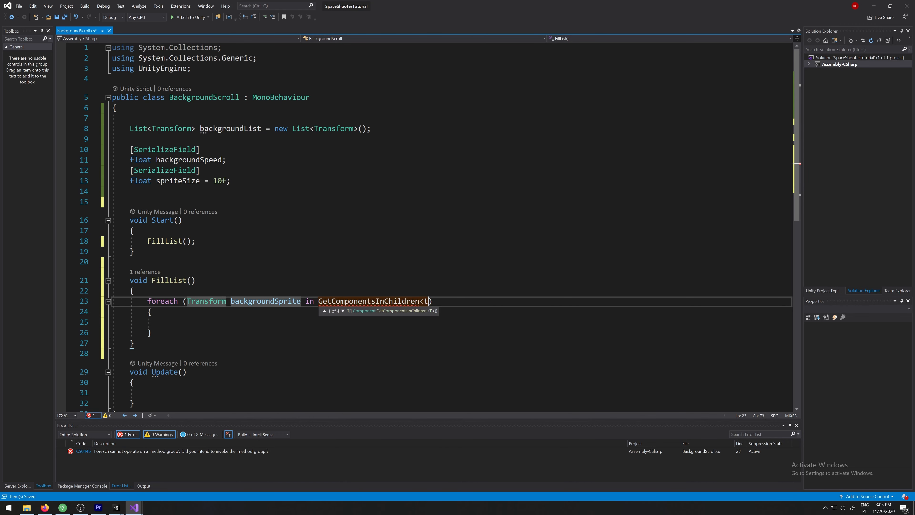
text(ransform)
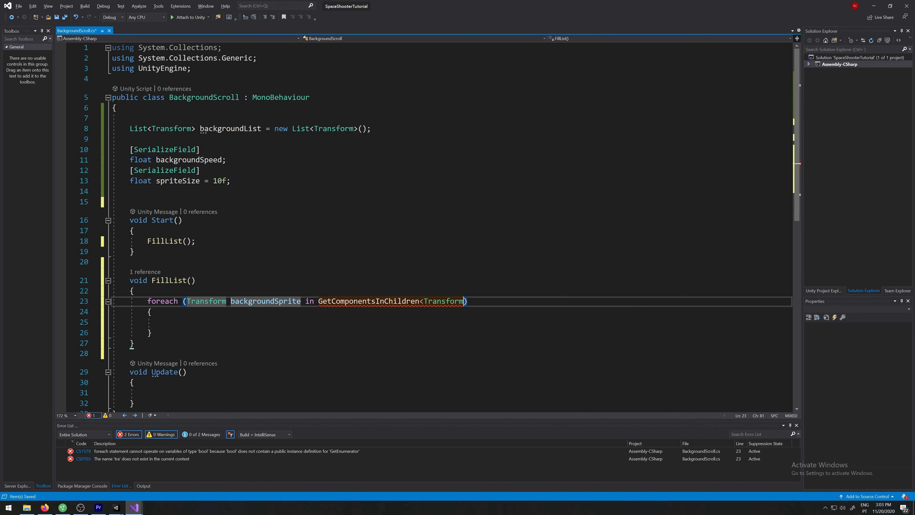
text(())
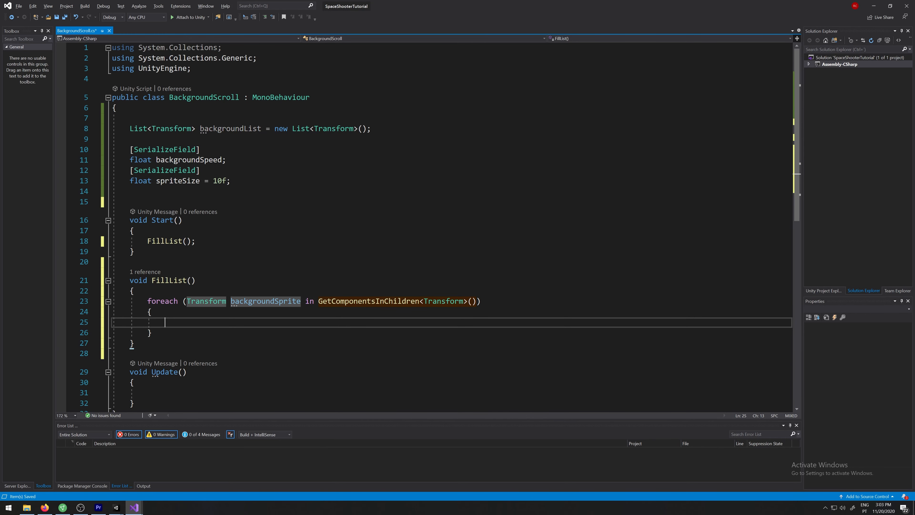
Add each backgroundSprite to backgroundList inside the loop body.
text(back)
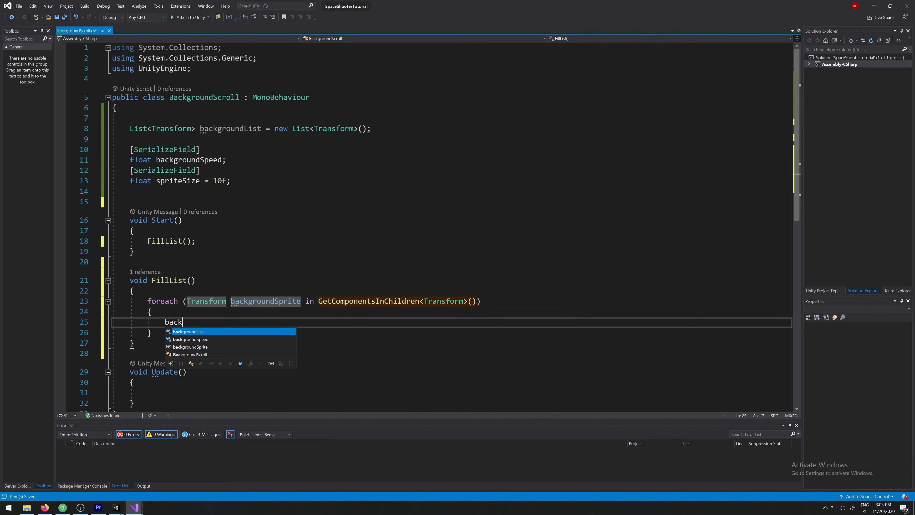
text(groundList.Add)
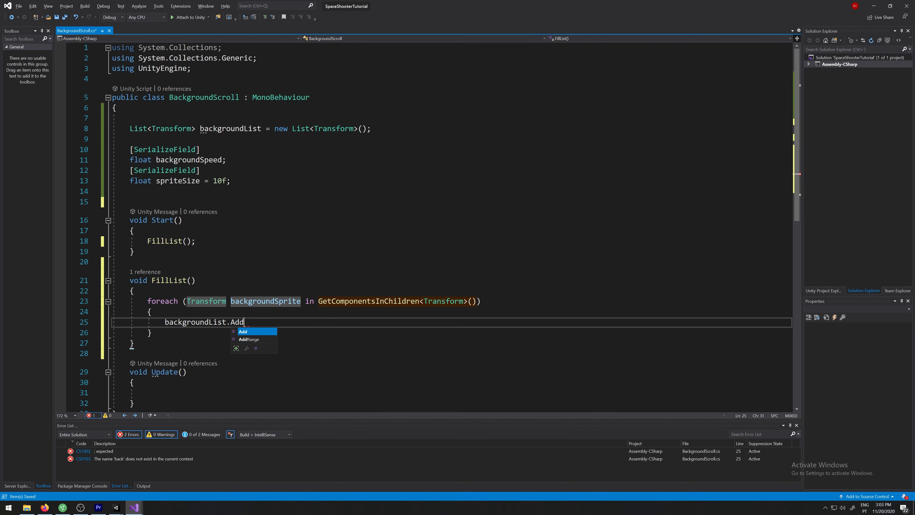
text(()
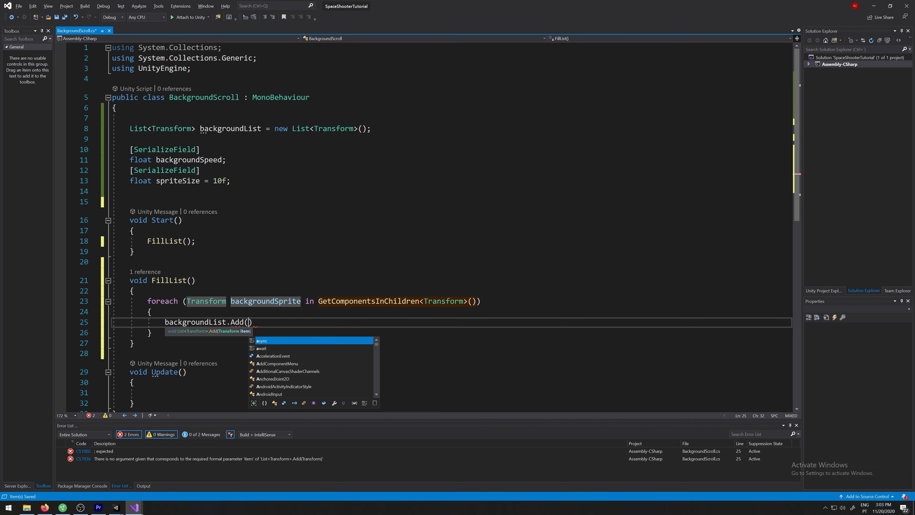
text(backgroundSprite)
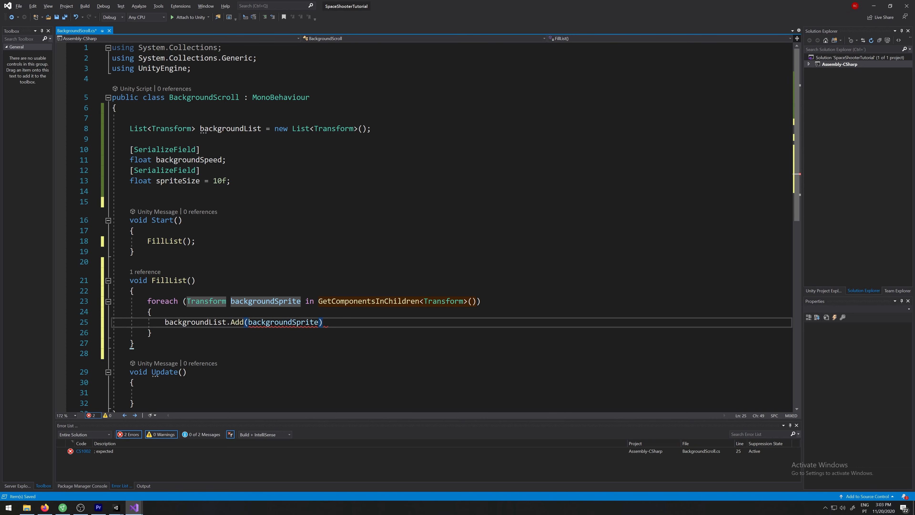
text(;)
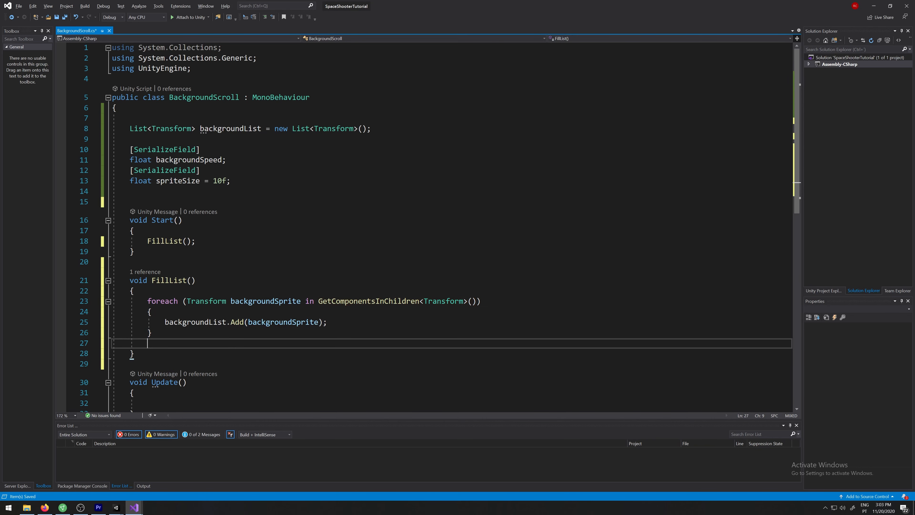
End FillList with backgroundList.RemoveAt(0), correcting the autocompleted Remove to RemoveAt.
text(backgroundList.Remove)
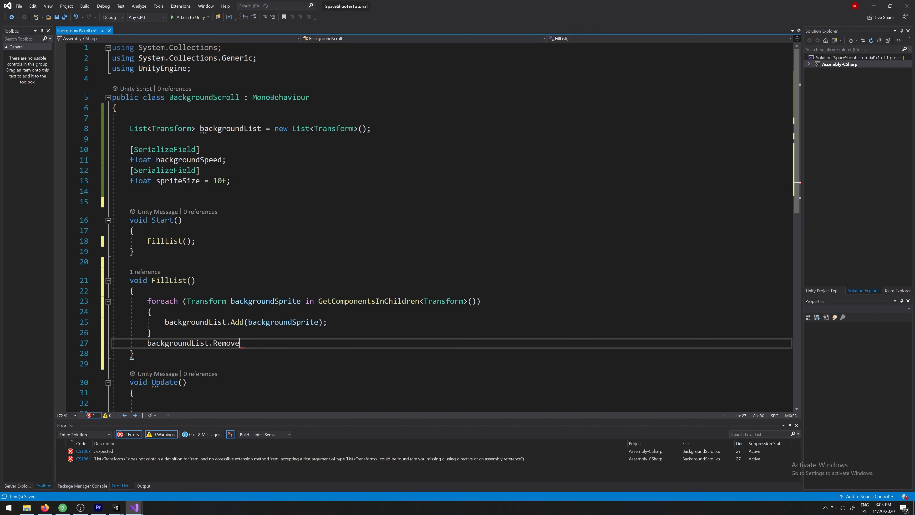
text((0))
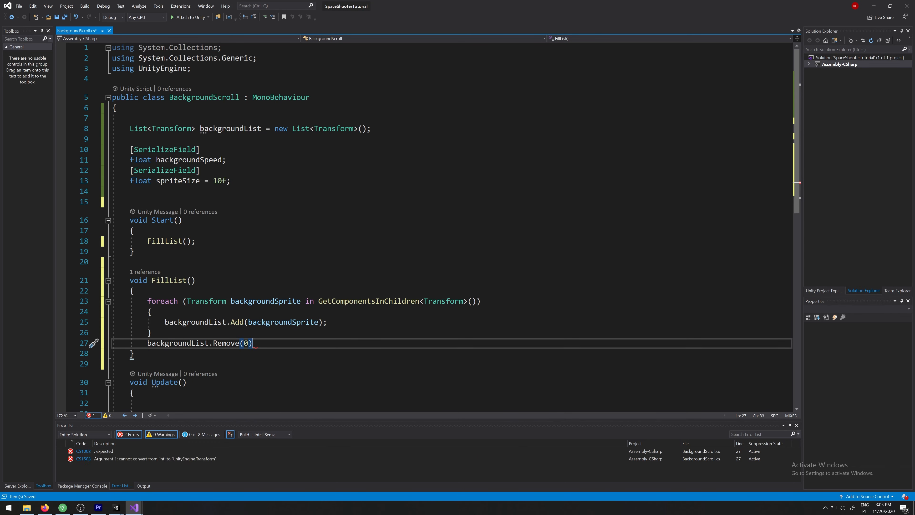
text(;)
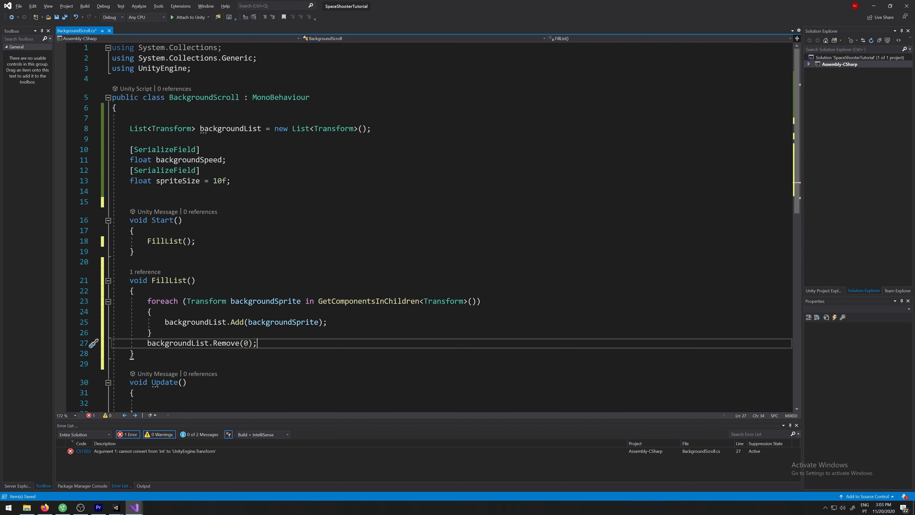
double_click(224, 342)
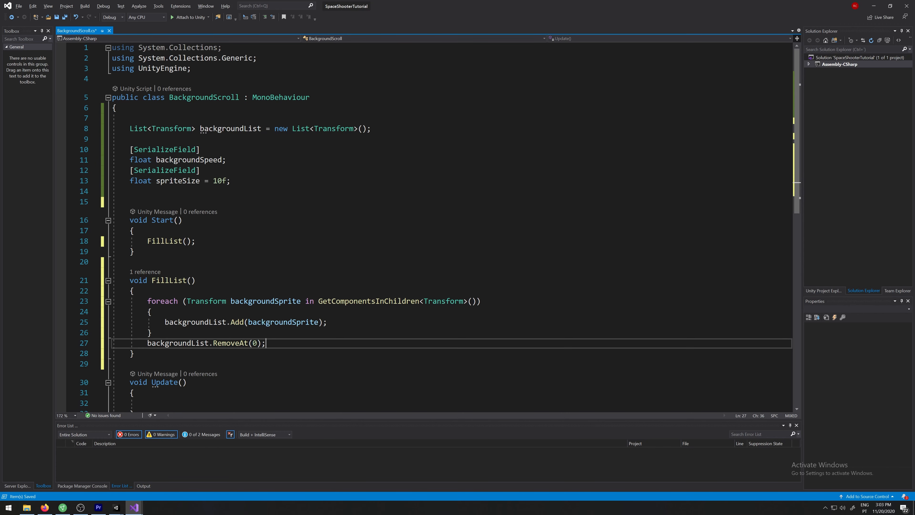
Comment the RemoveAt line with '// We remove the parent'.
text(// We)
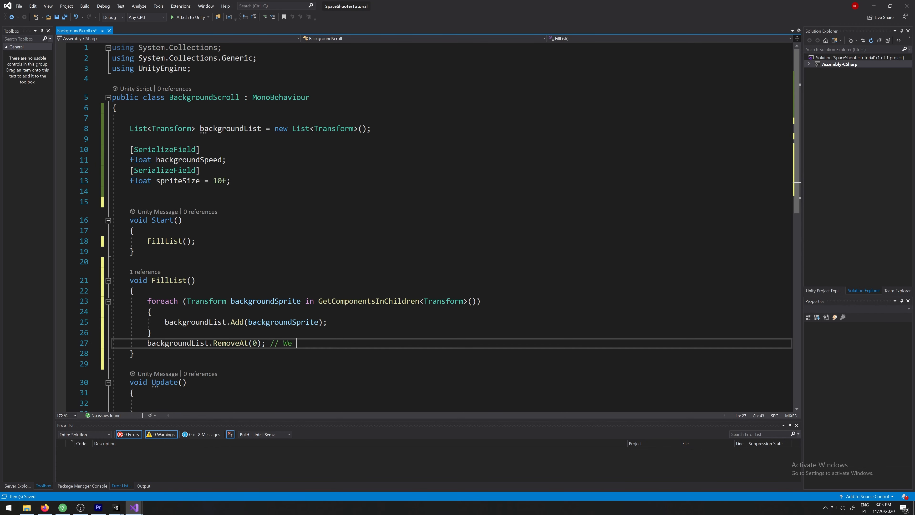
text(remove the parent)
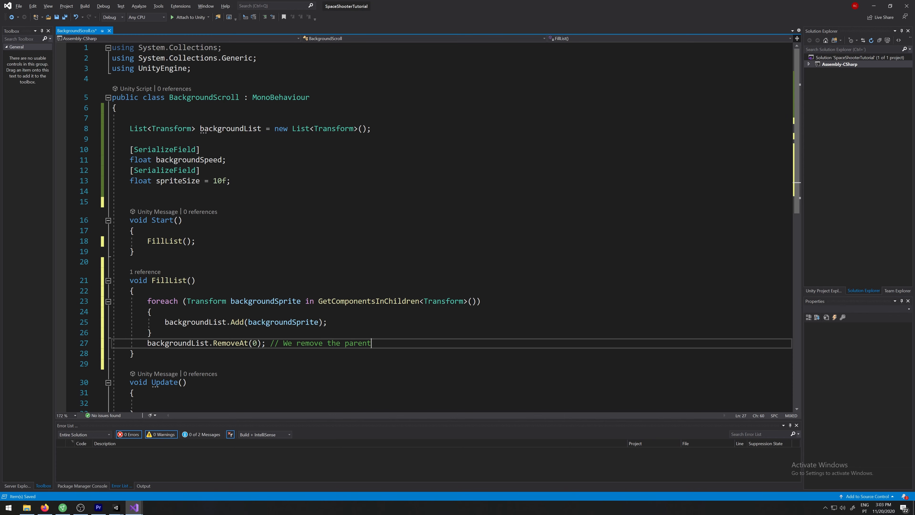
scroll(down, 3)
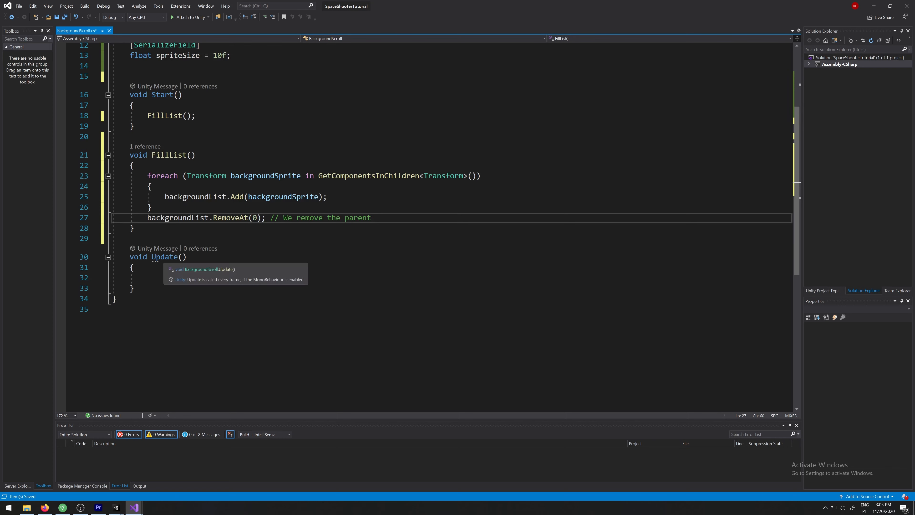
Rename Update to FixedUpdate and add a for loop over i up to backgroundList.Count.
text(FixedUpdate)
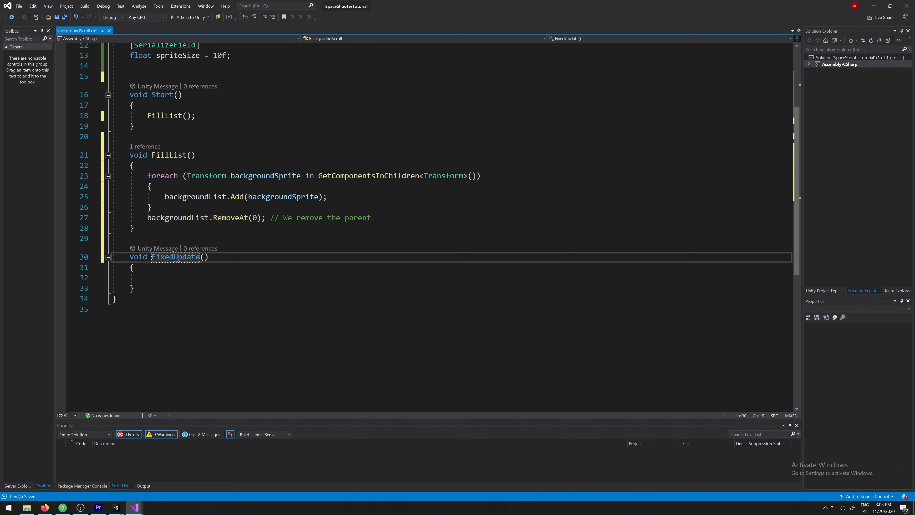
click(148, 278)
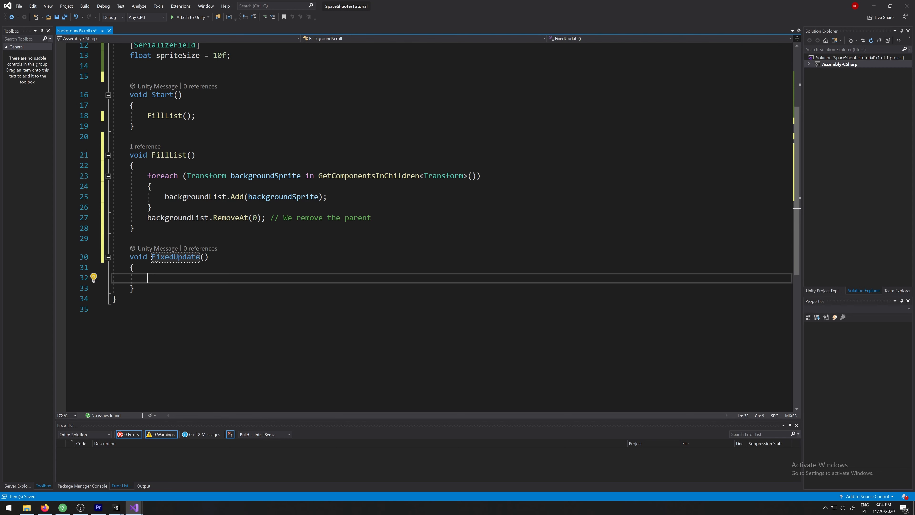
text(for (int i = 0; i < length; i++))
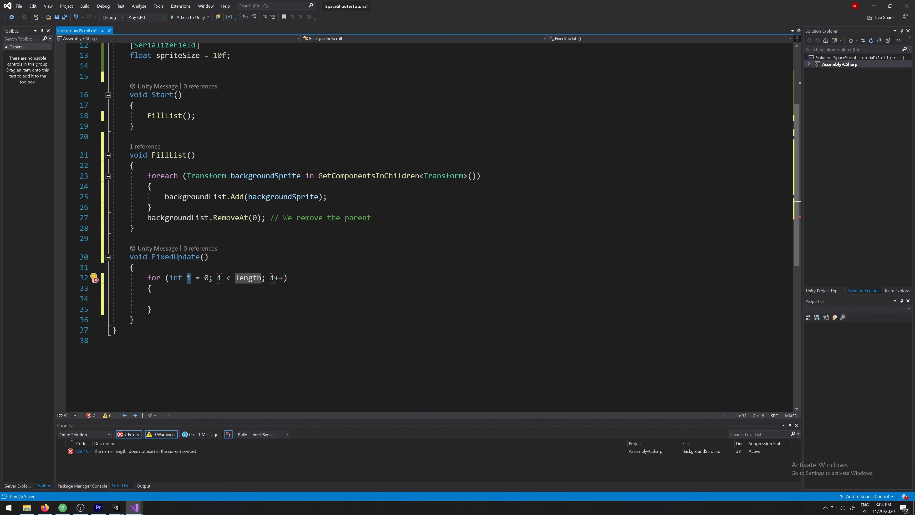
double_click(248, 277)
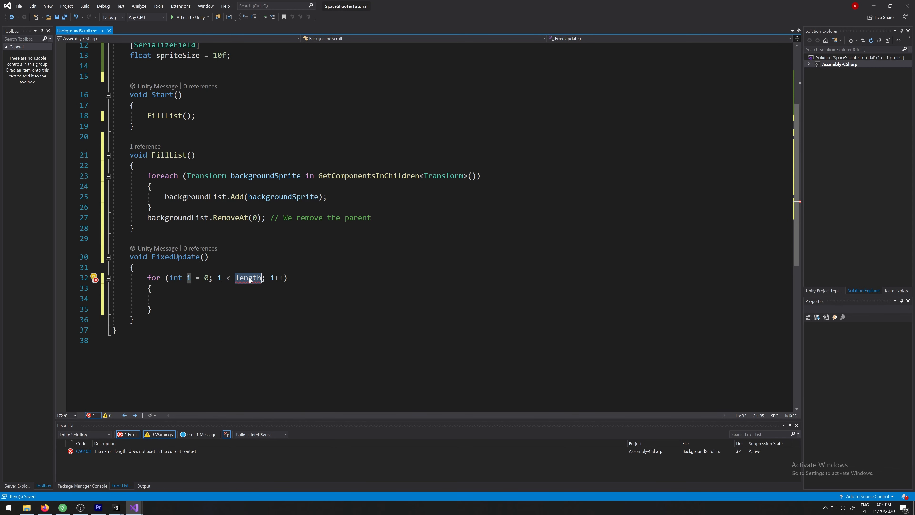
text(backgroundList.Count)
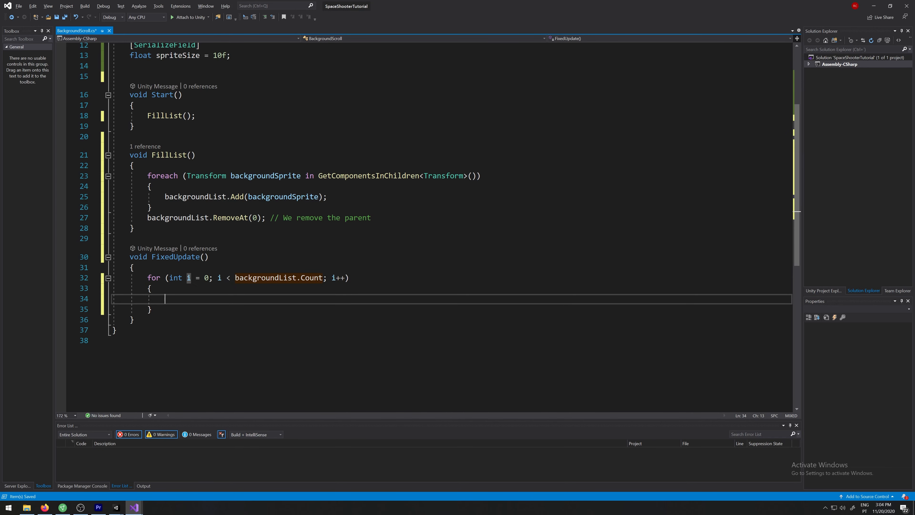
Write if(backgroundList[i].position.y <= -spriteSize * 1.5) and begin its body with backgroundList[.
text(if()
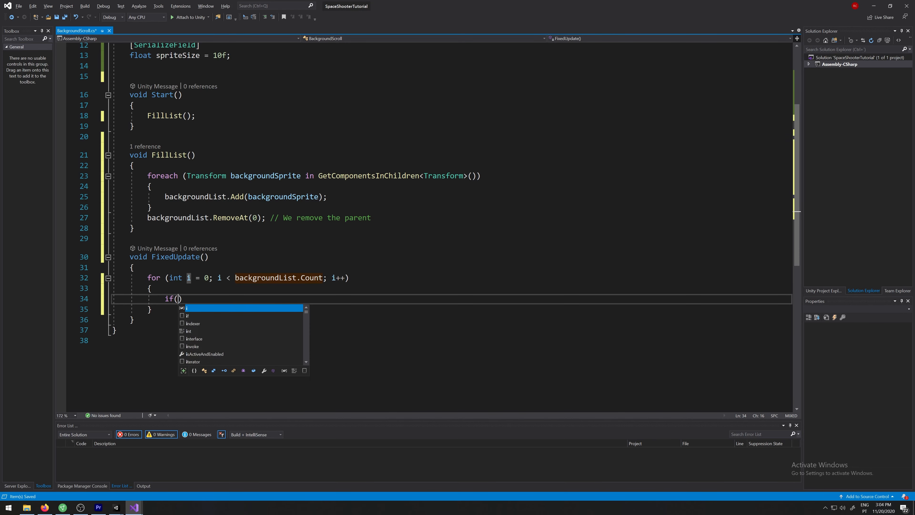
text(backgroundList)
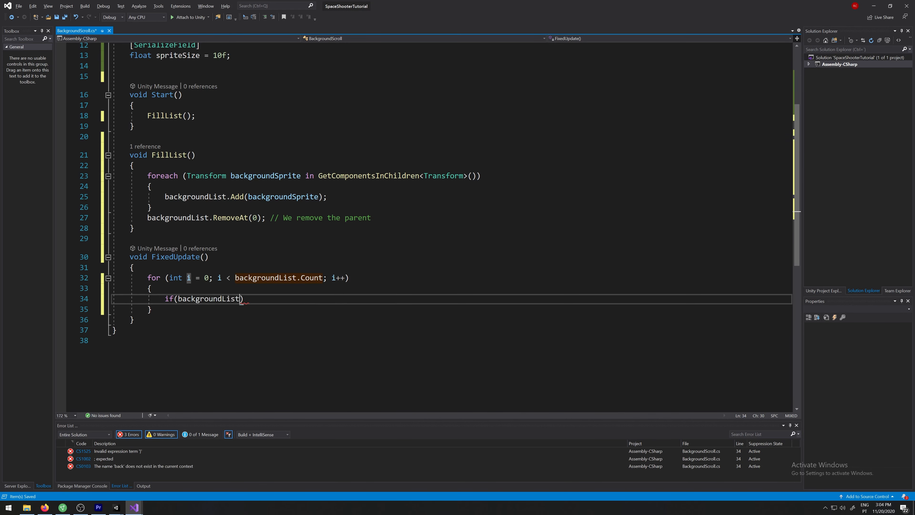
text([i])
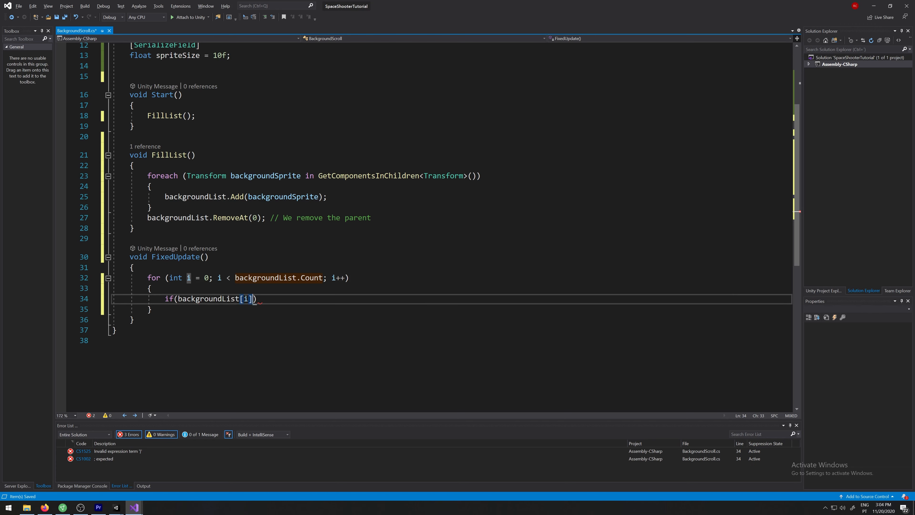
text(.position.y >)
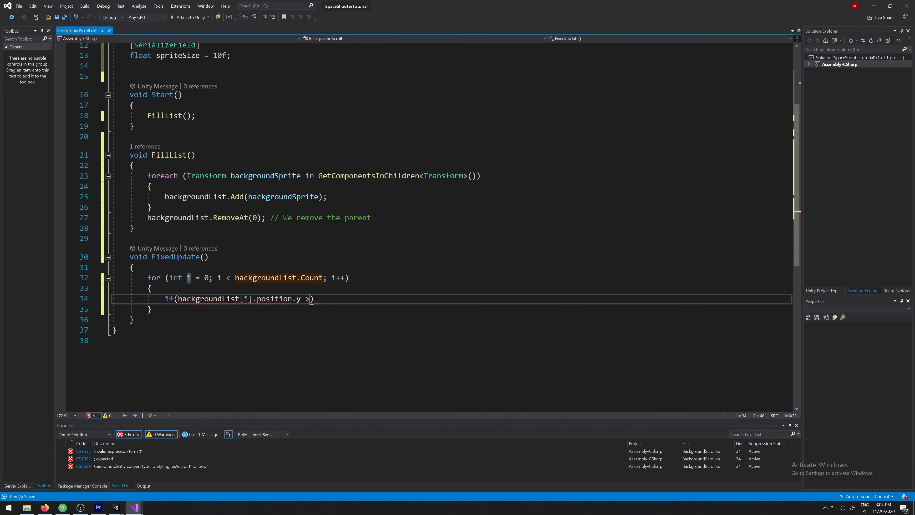
text(=)
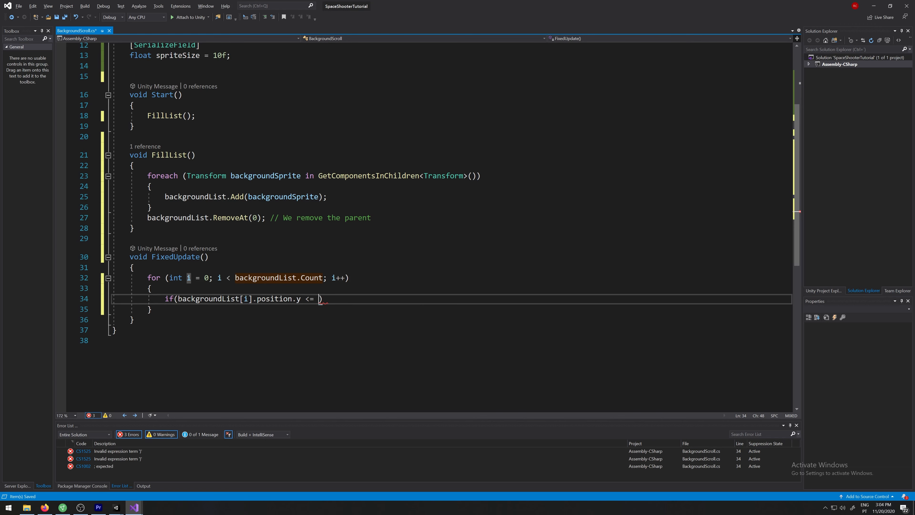
text(-spi)
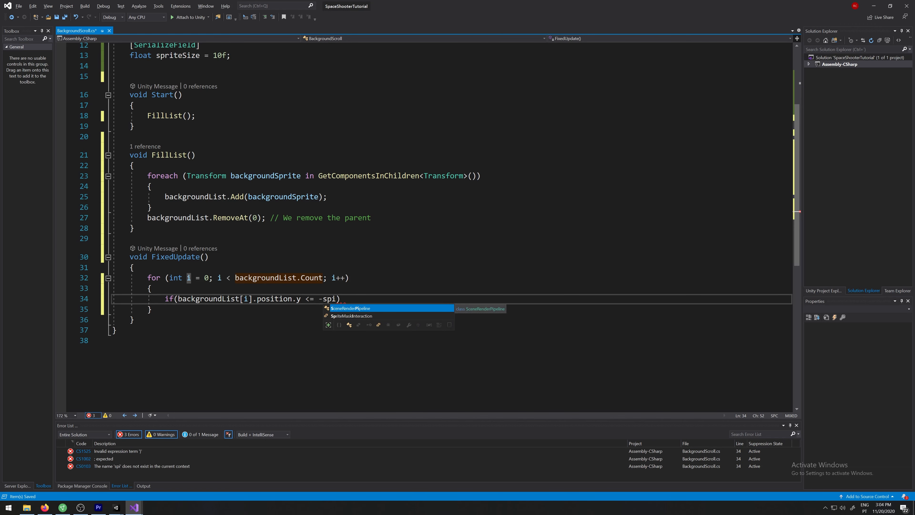
text(riteSize*1.)
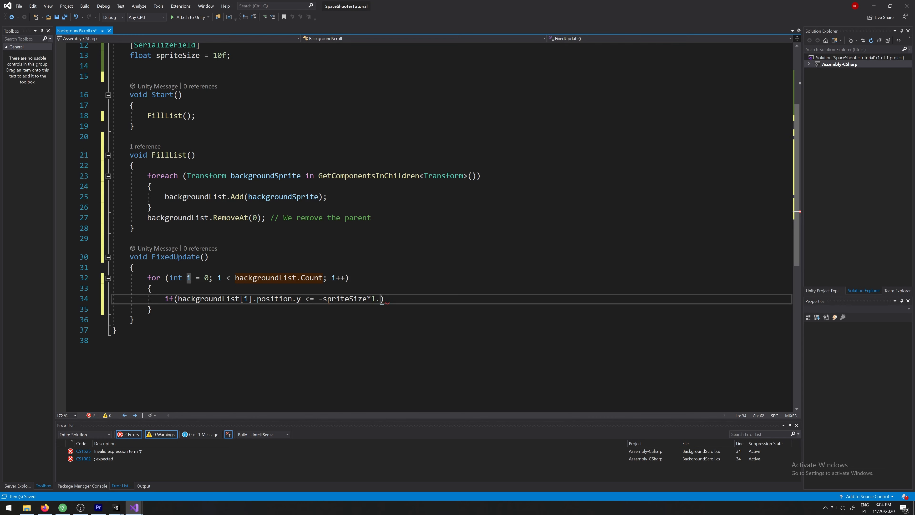
text(5)
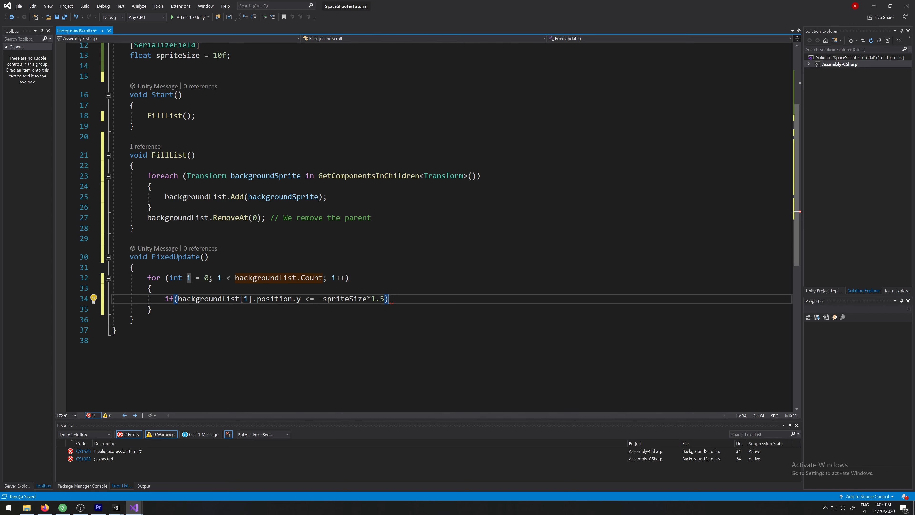
text(backgroundList[)
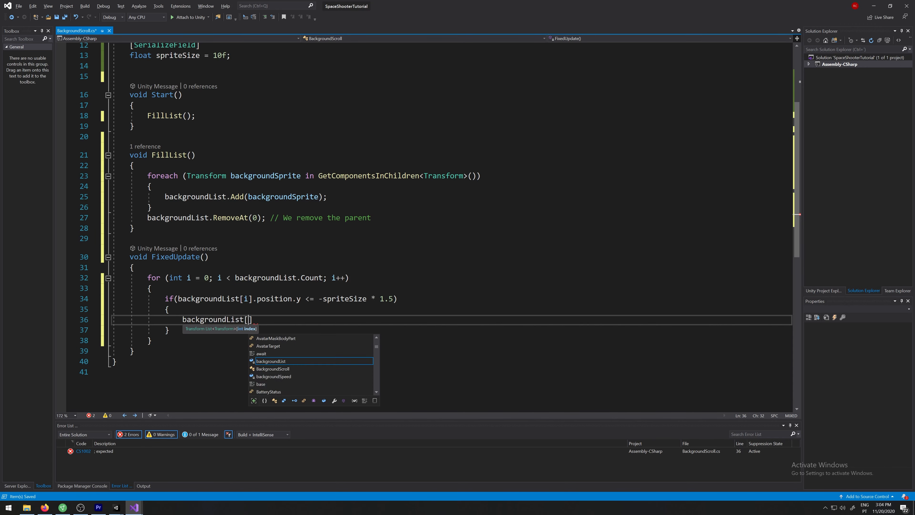
Assign backgroundList[i].position a new Vector3 keeping backgroundList[i].position.x.
text(i].)
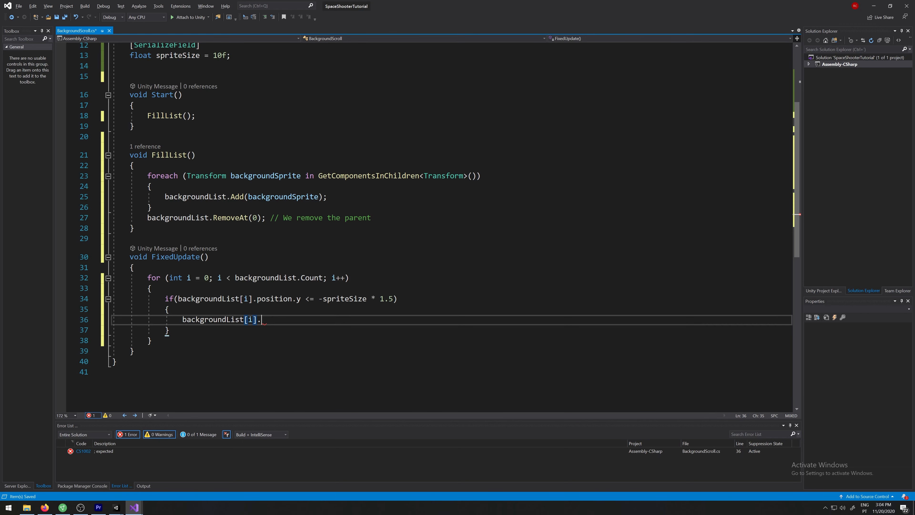
text(position = new)
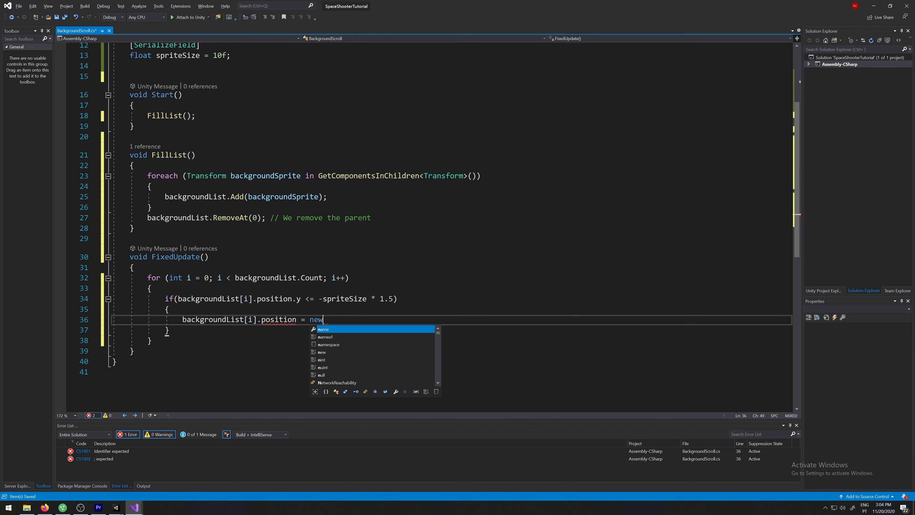
text(Vector3)
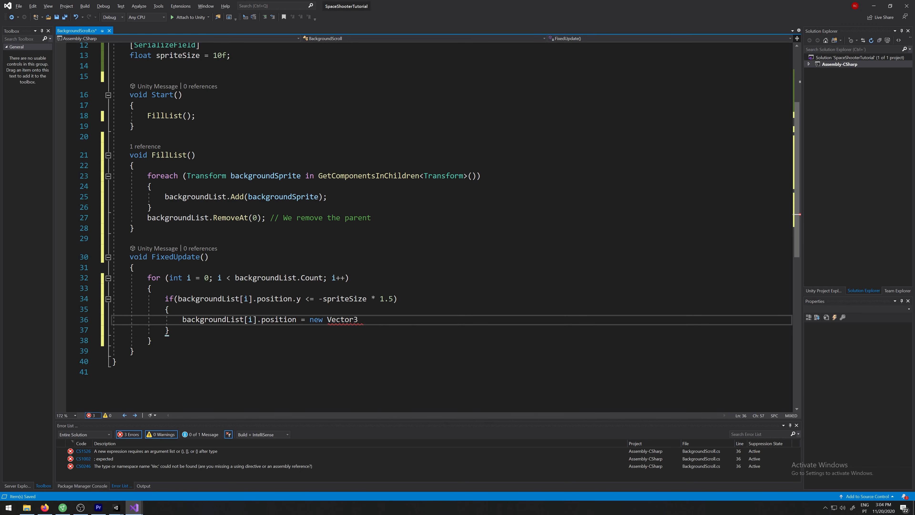
text((backgroundList)
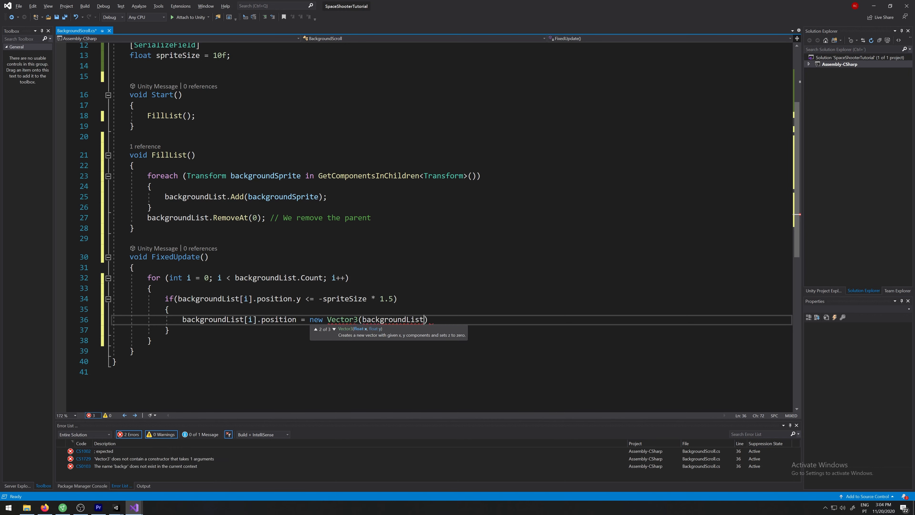
text([i])
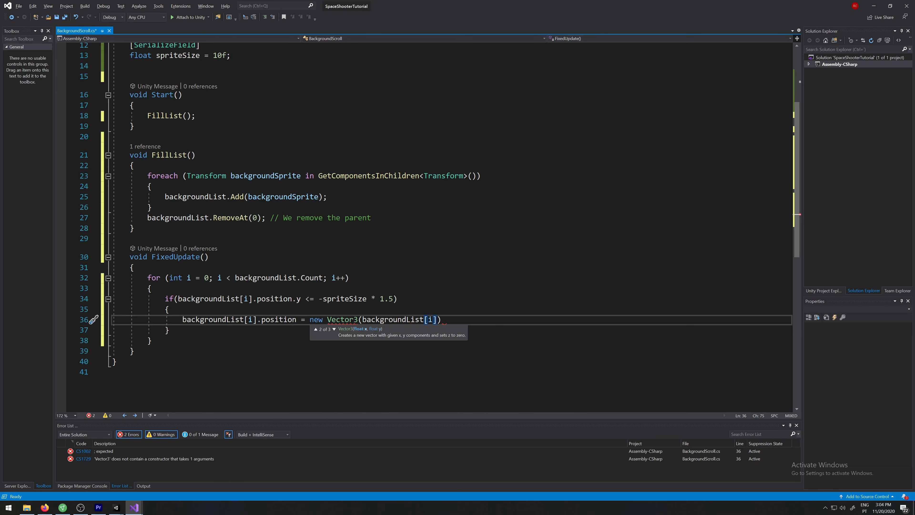
text(.position.x)
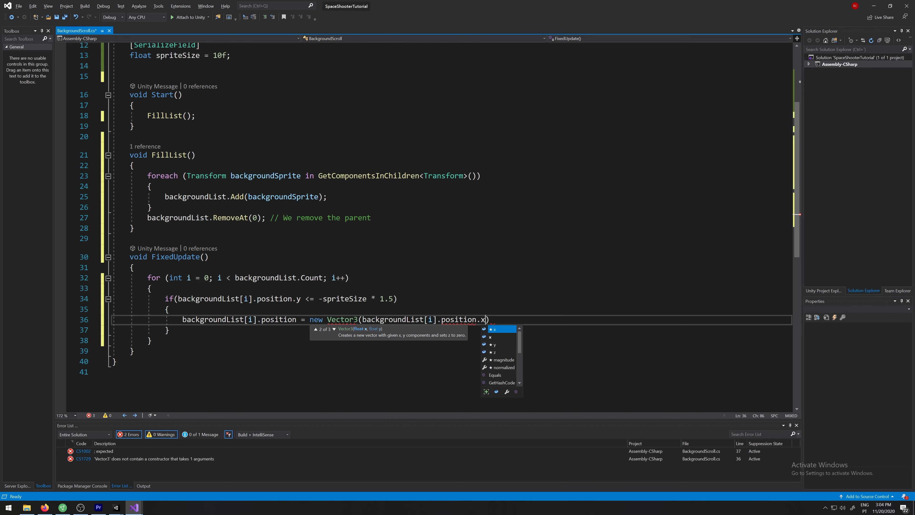
Complete the Vector3 with y = spriteSize + (spriteSize / 2) and the original position.z.
text(, spriteSize)
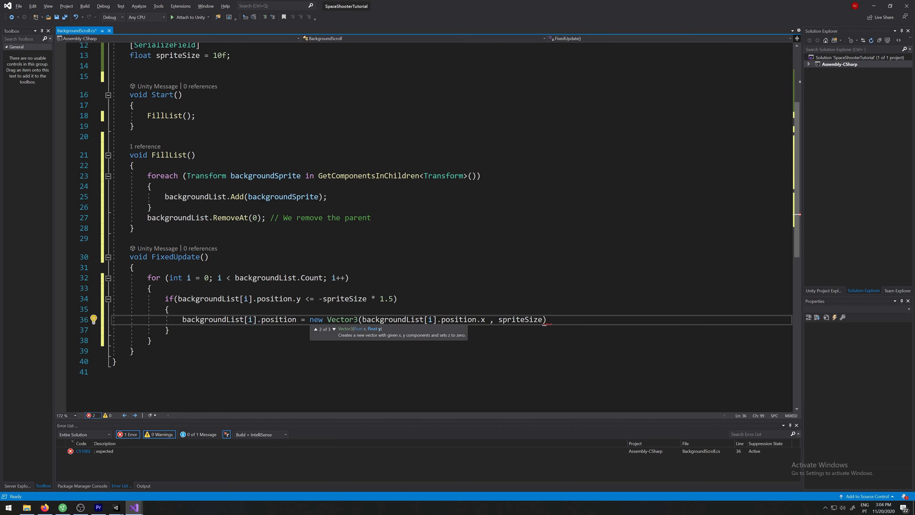
text(+(sp)
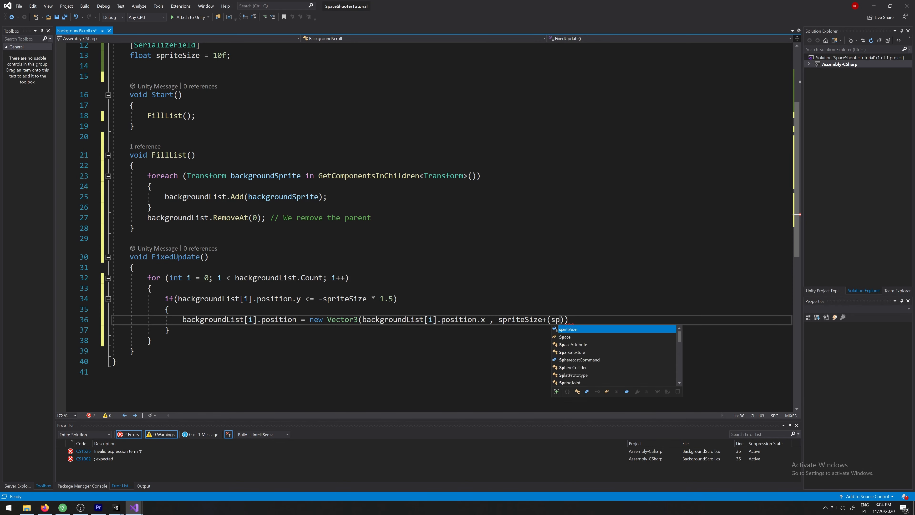
text(riteSize/2))
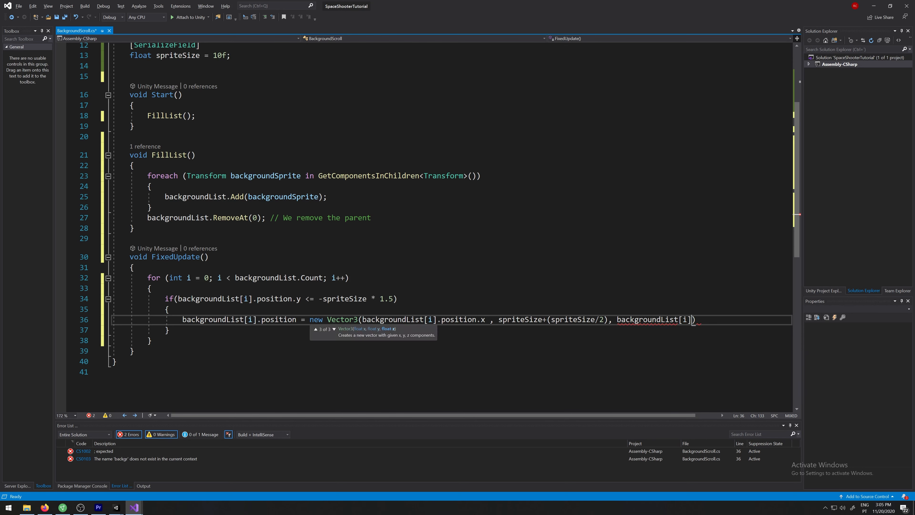
text(.position.z)
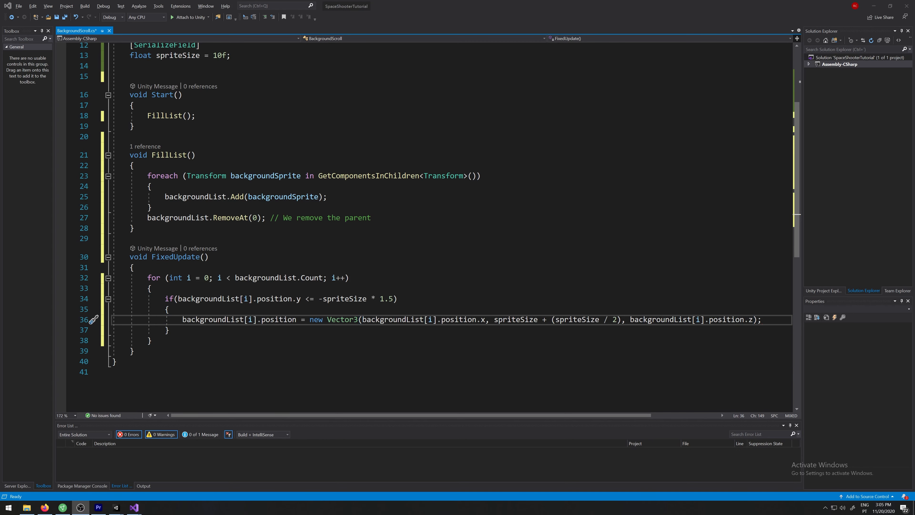
key(enter)
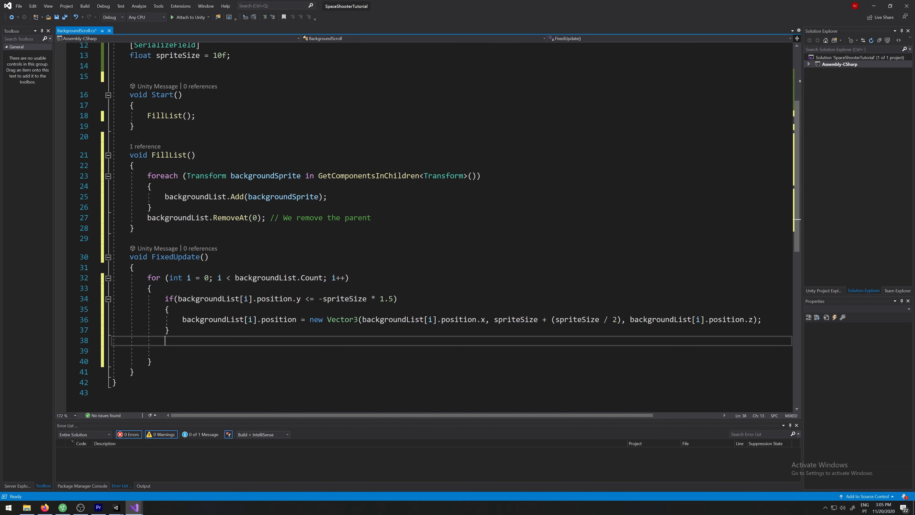
Start a movement line: backgroundList[i].position = new Vector3(backgroundList[i].position.x,.
text(backgroundList)
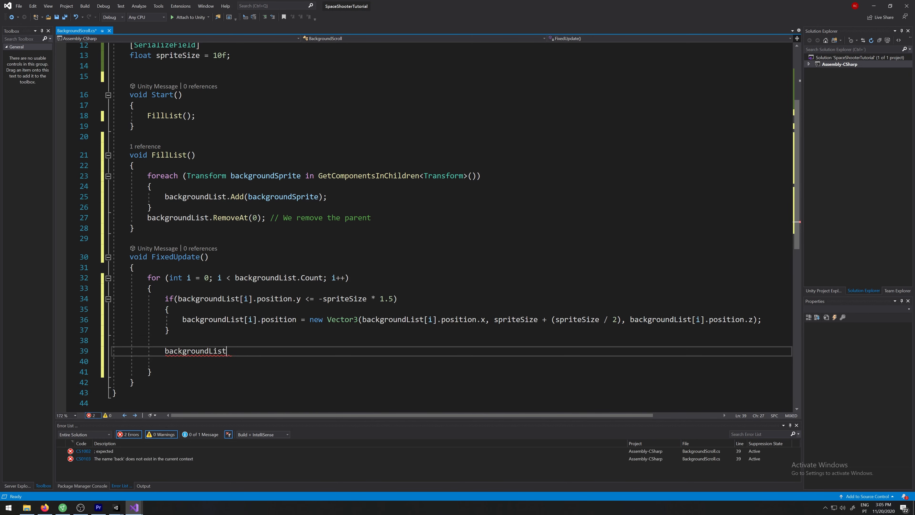
text([i].position =)
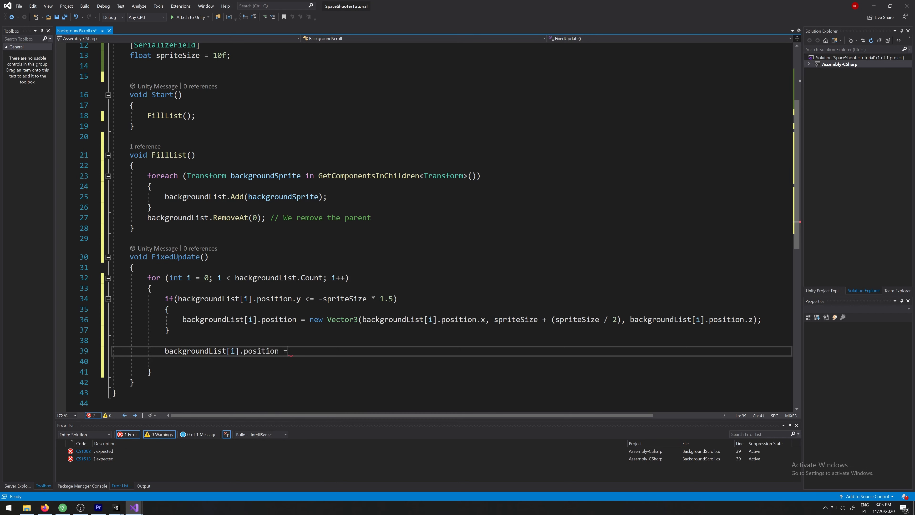
text(new Vec)
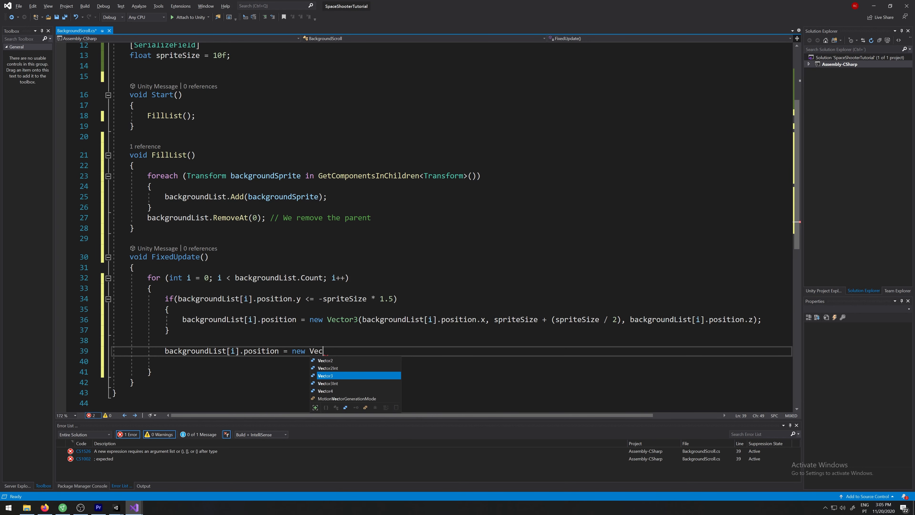
text(tor3(backgroundList))
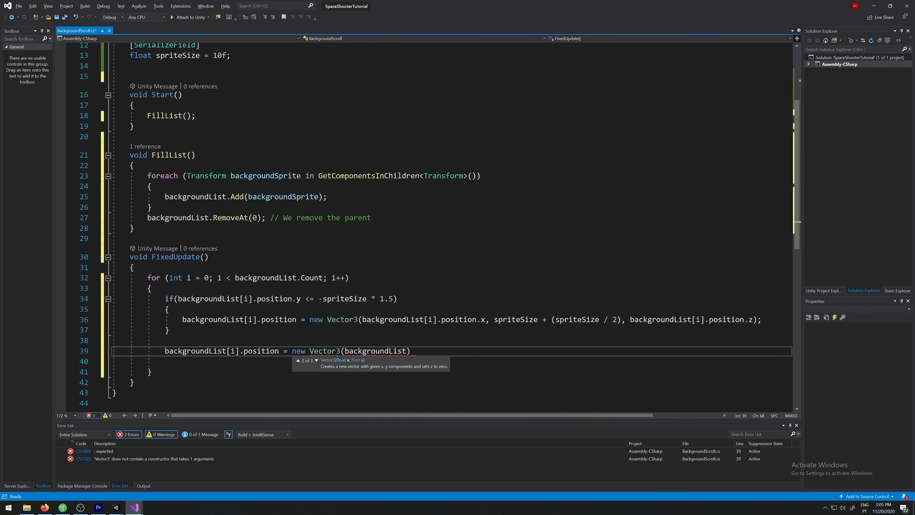
text([i])
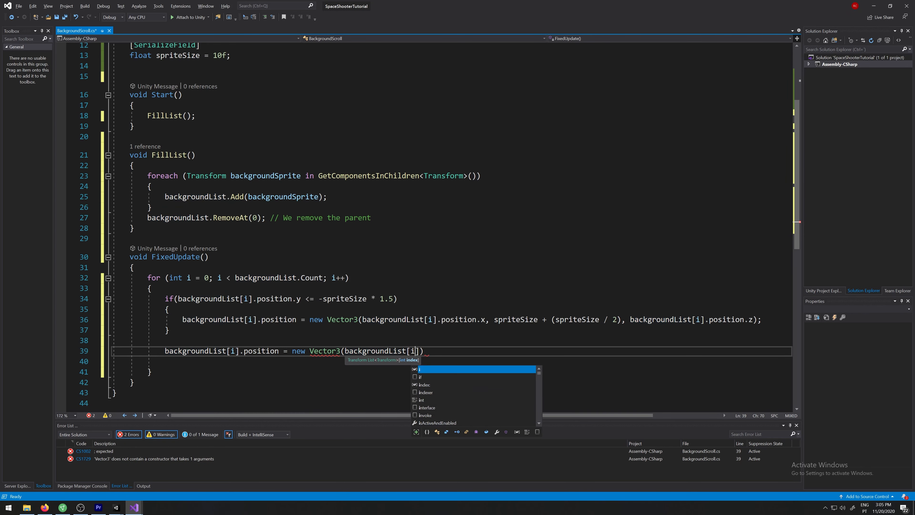
text(.p)
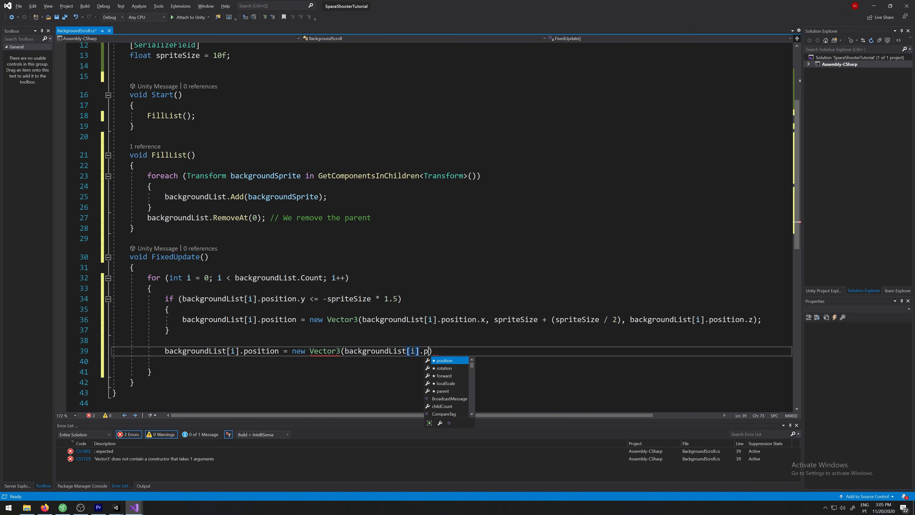
text(osition))
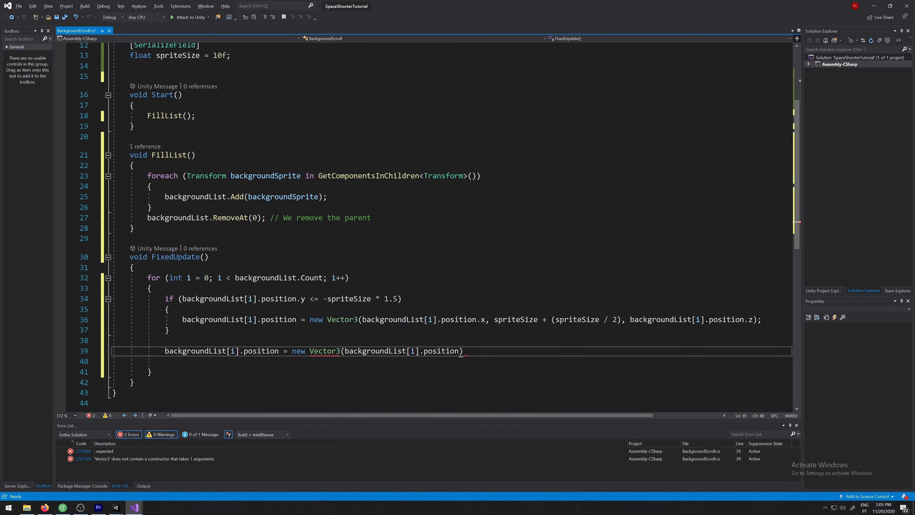
text(x,)
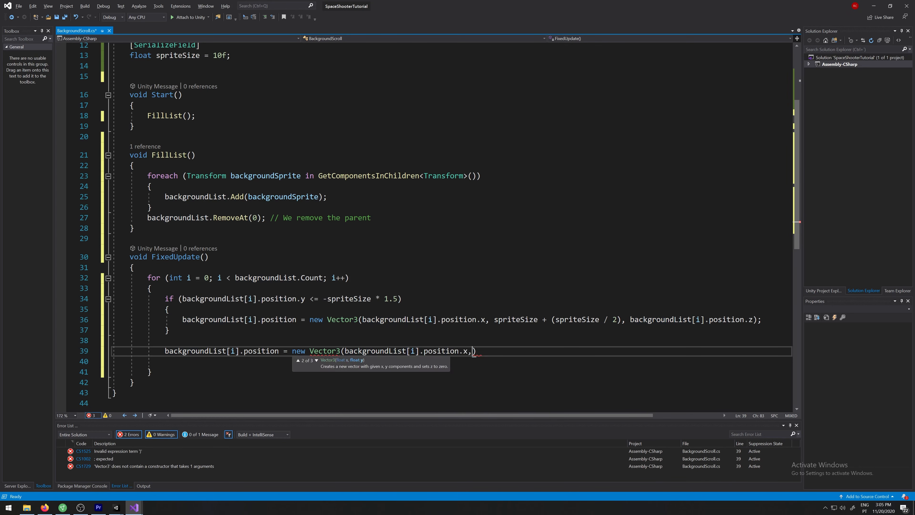
Set the new y to backgroundList[i].position.y - 0.1f * backgroundSpeed.
text(backgroundList.p)
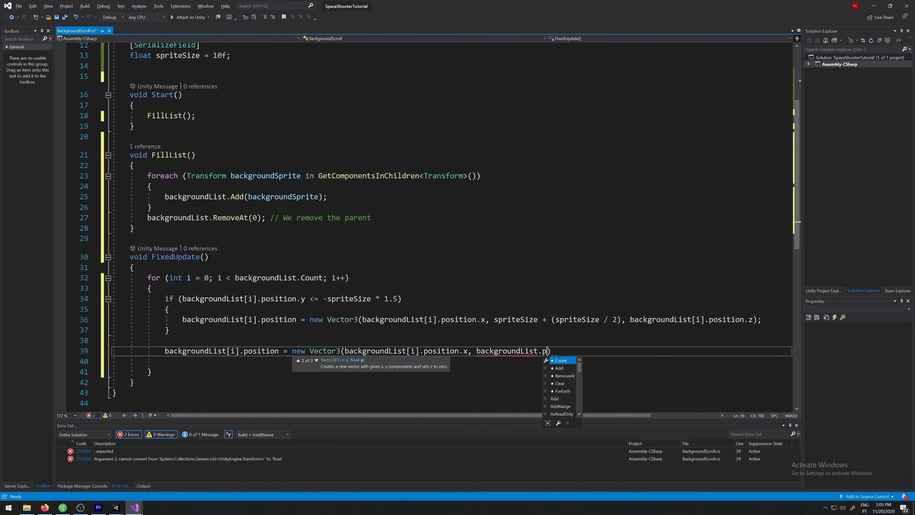
text(Coun)
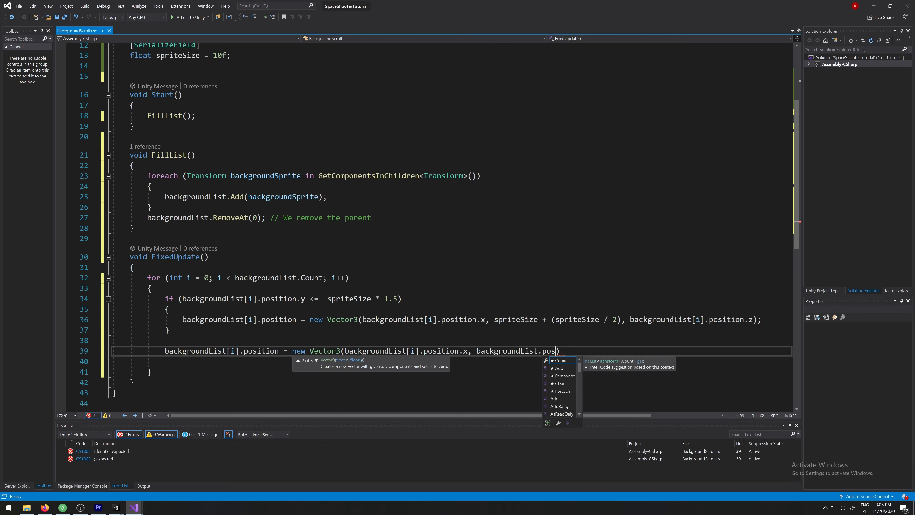
key(Backspace)
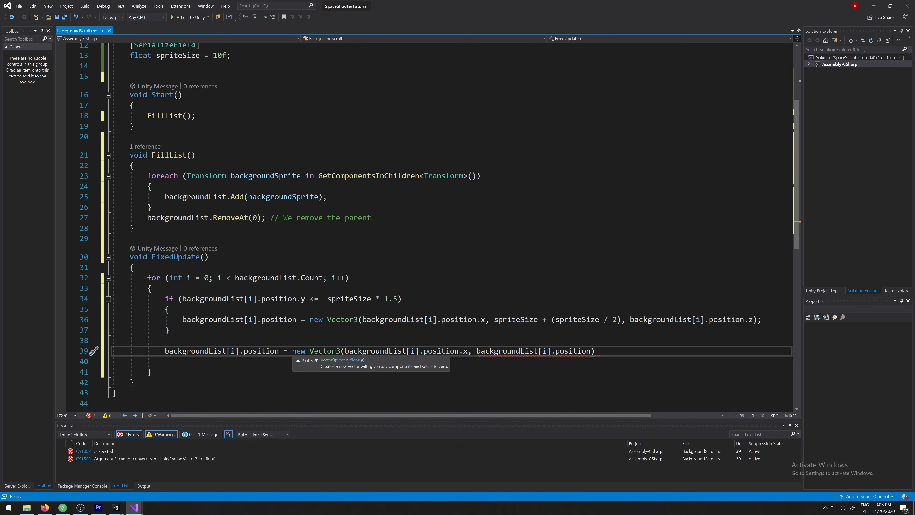
text(.y -)
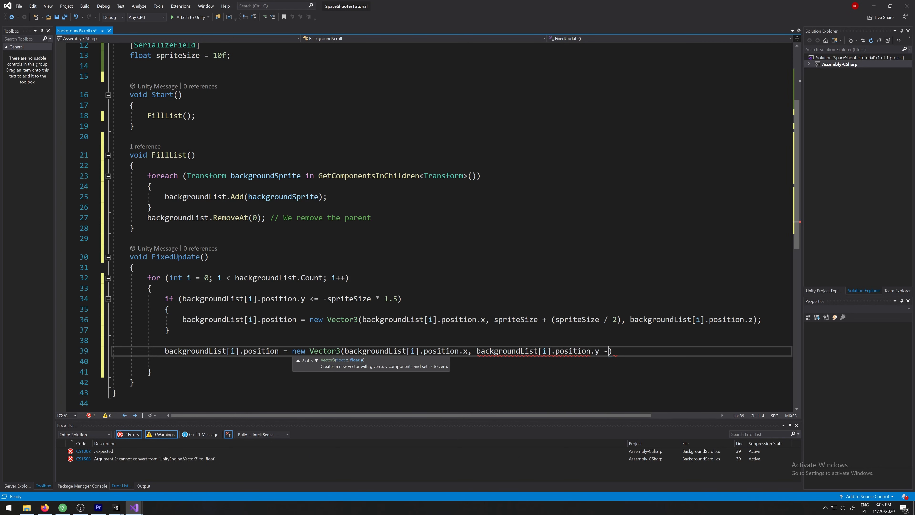
text(0)
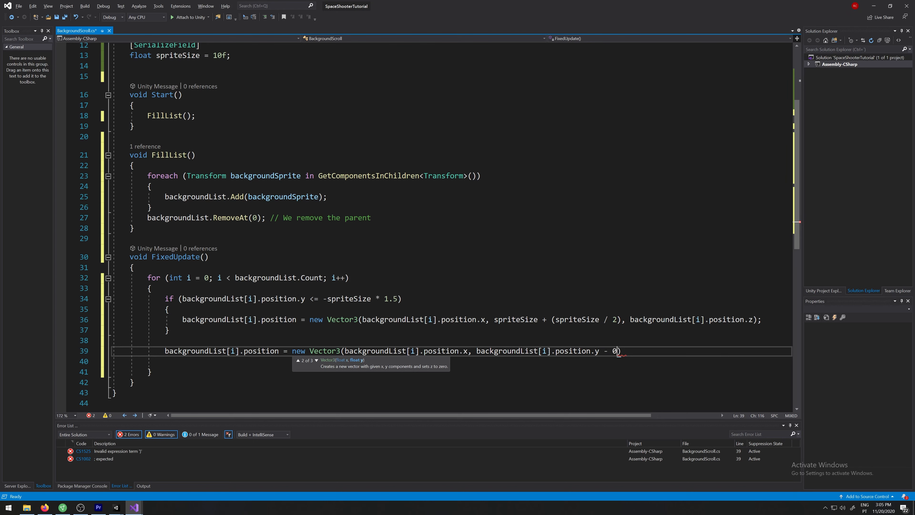
text(.1f *)
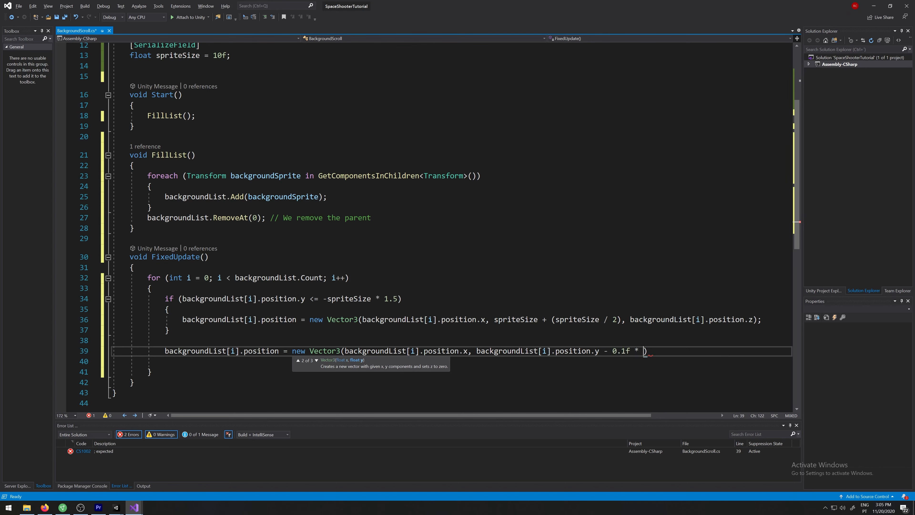
text(backgrpo)
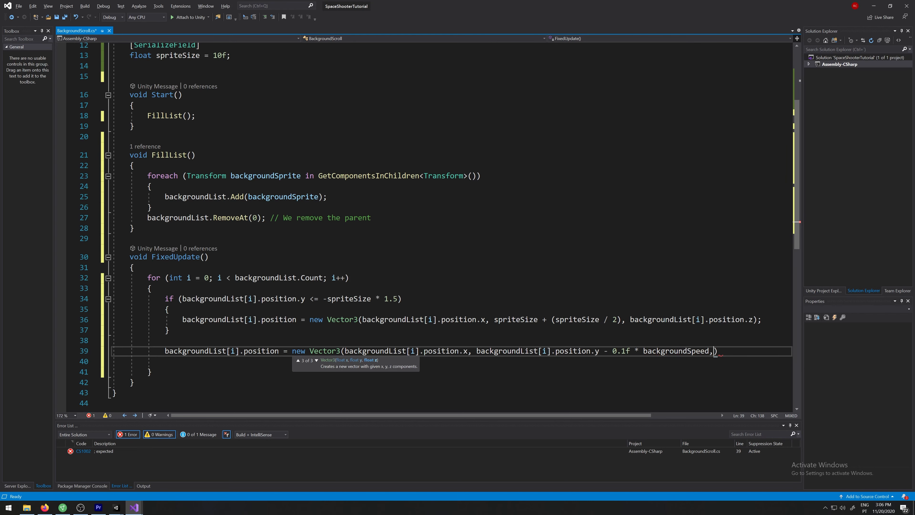
Finish the Vector3 with backgroundList[i].position.z as the z component.
text(backgroundList)
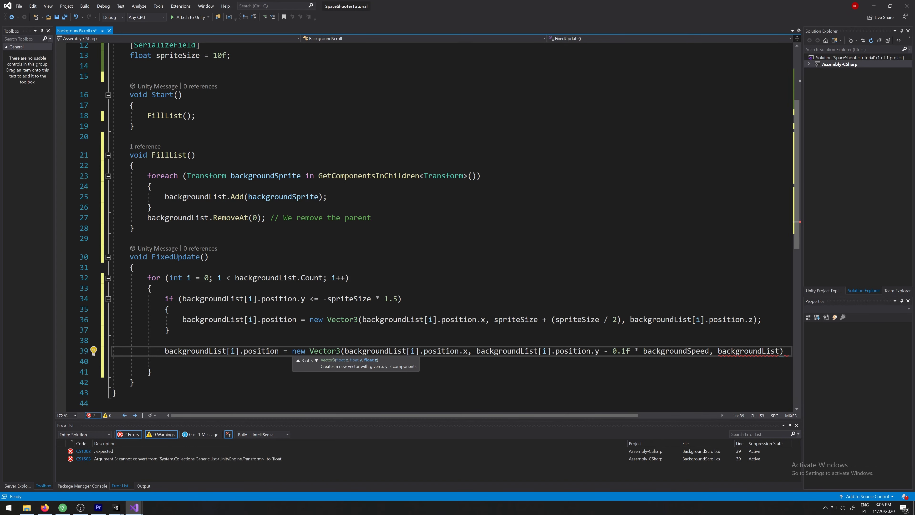
text(.position)
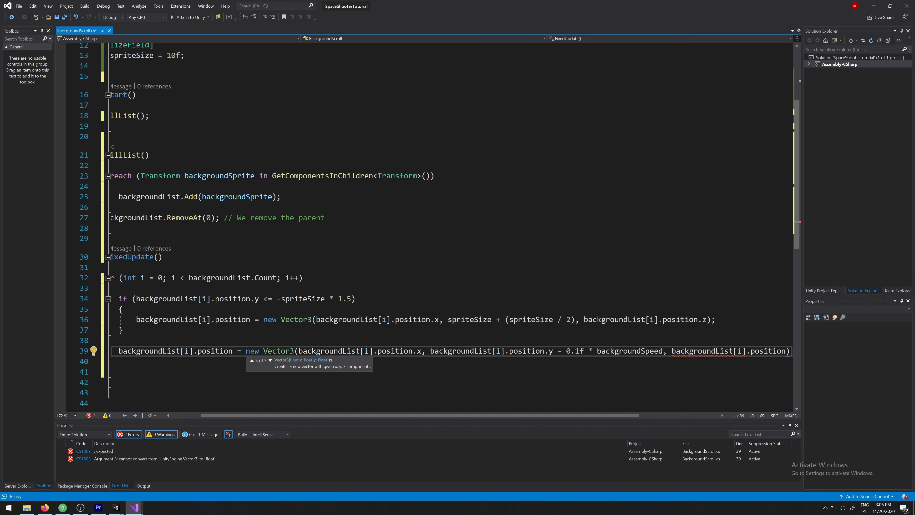
text(.z)
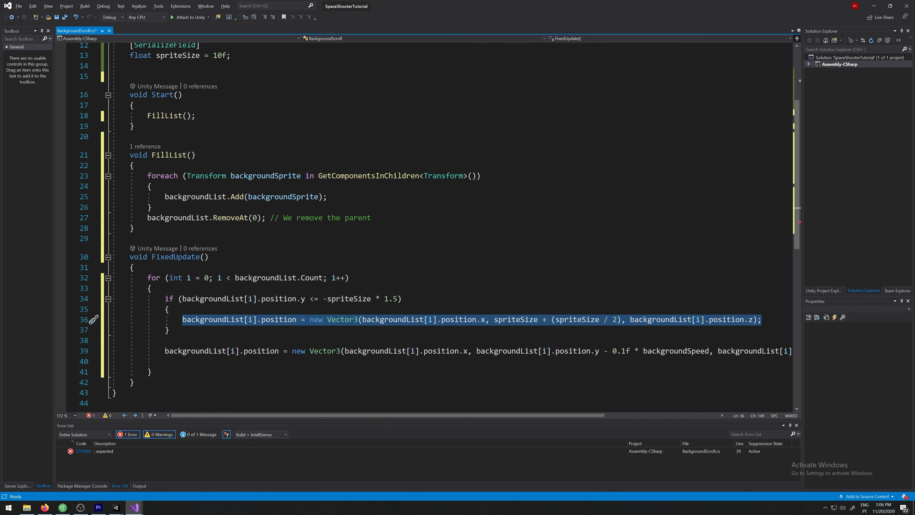
Save the script and add the missing semicolon at the end of the movement line.
double_click(195, 350)
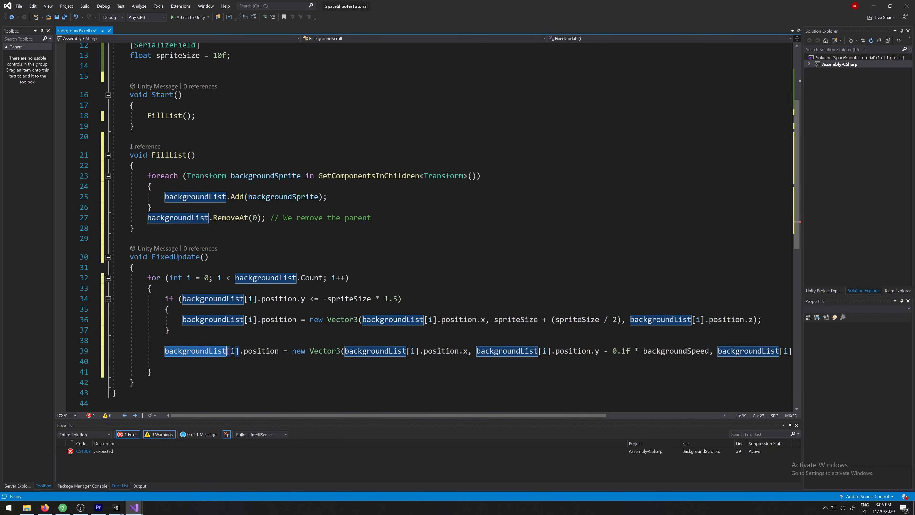
key(ctrl+s)
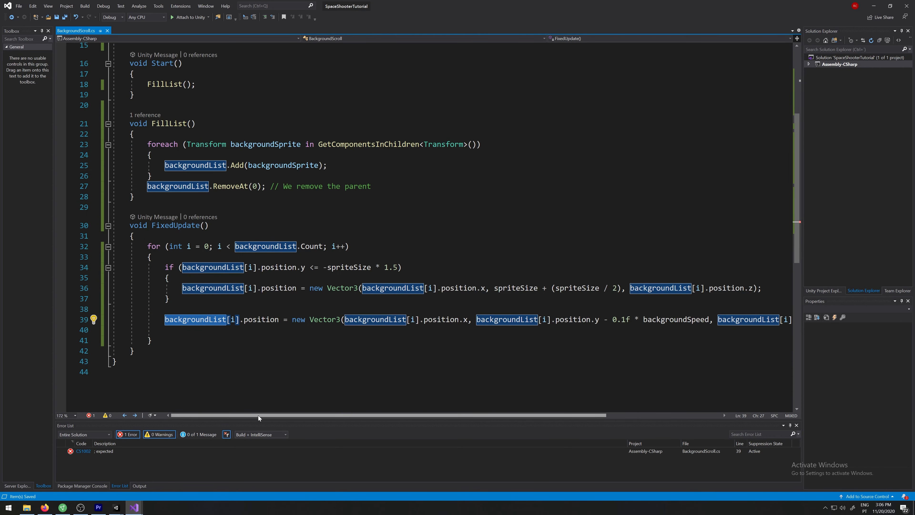
scroll(right, 3)
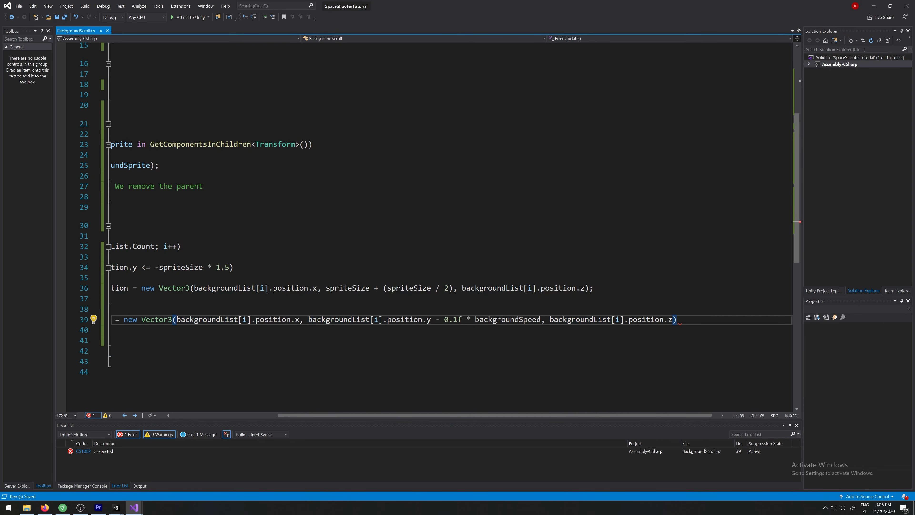
text(;)
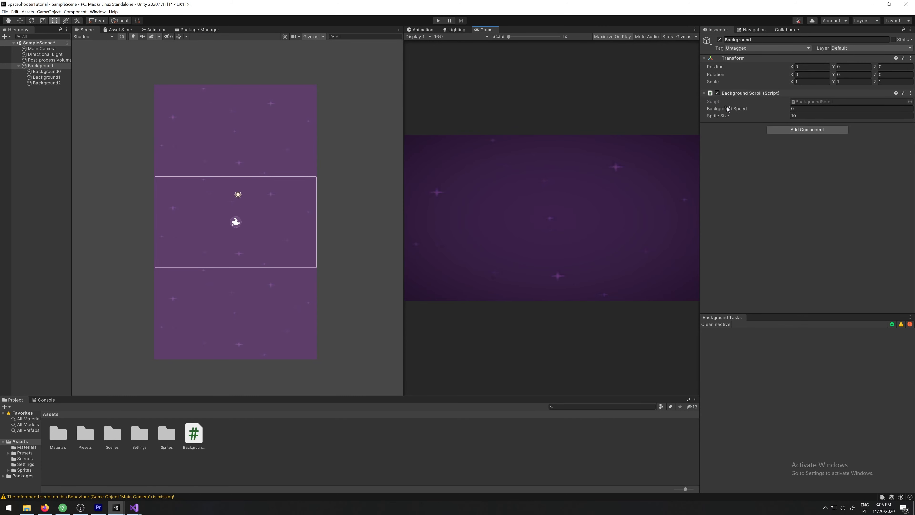
Set Background Speed to 2 and play-test the starfield scrolling, then stop play mode.
click(846, 109)
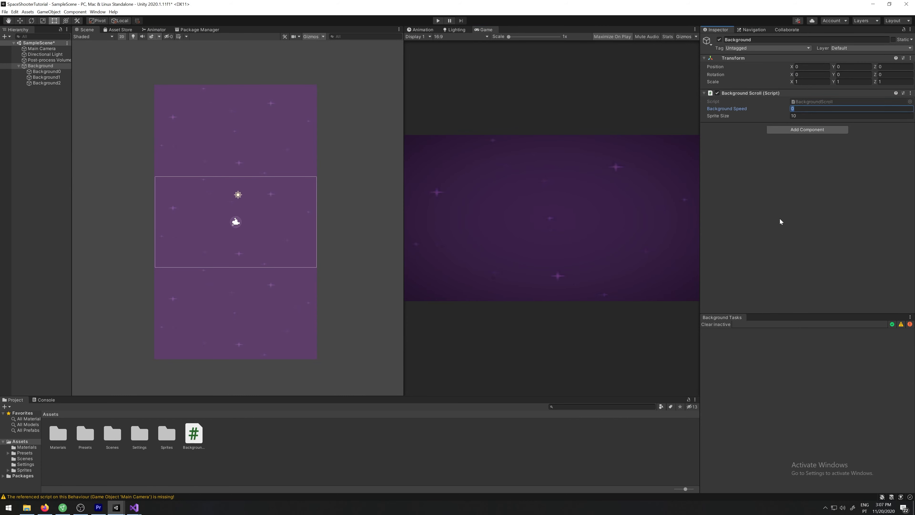
text(2)
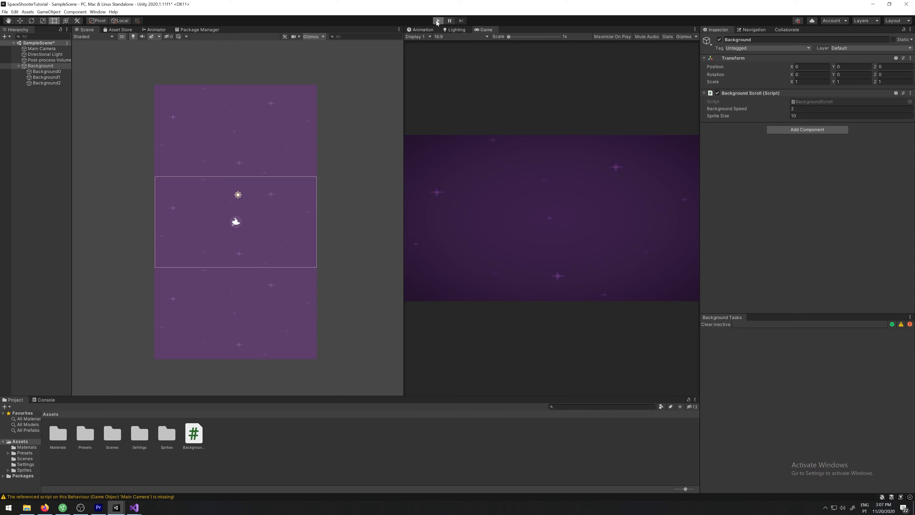
click(437, 21)
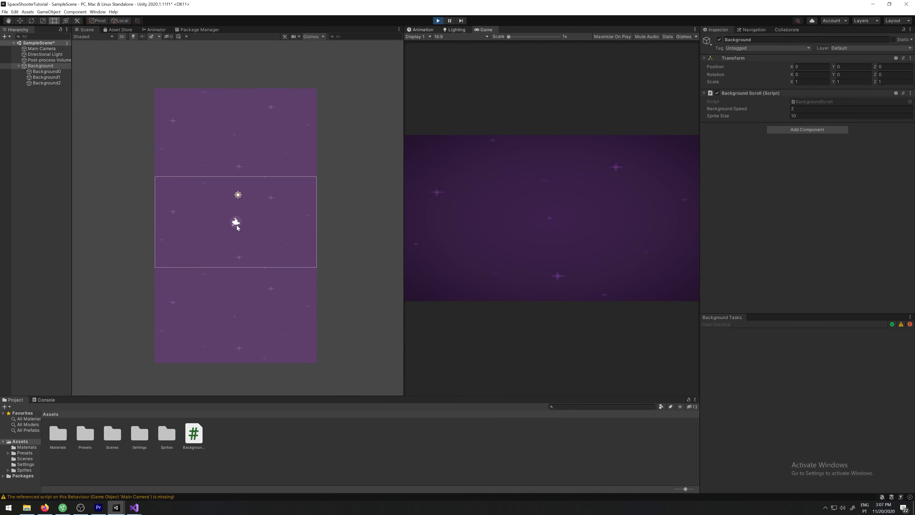
click(436, 20)
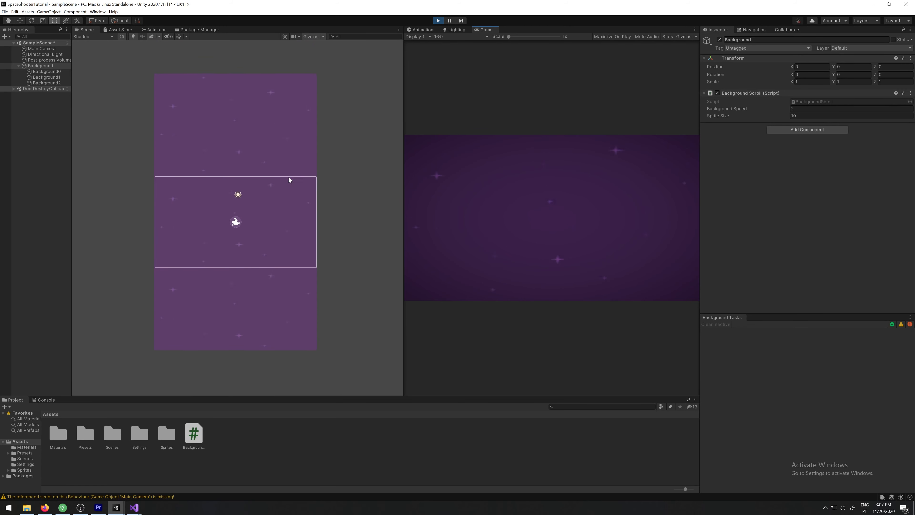
mouse_move(272, 258)
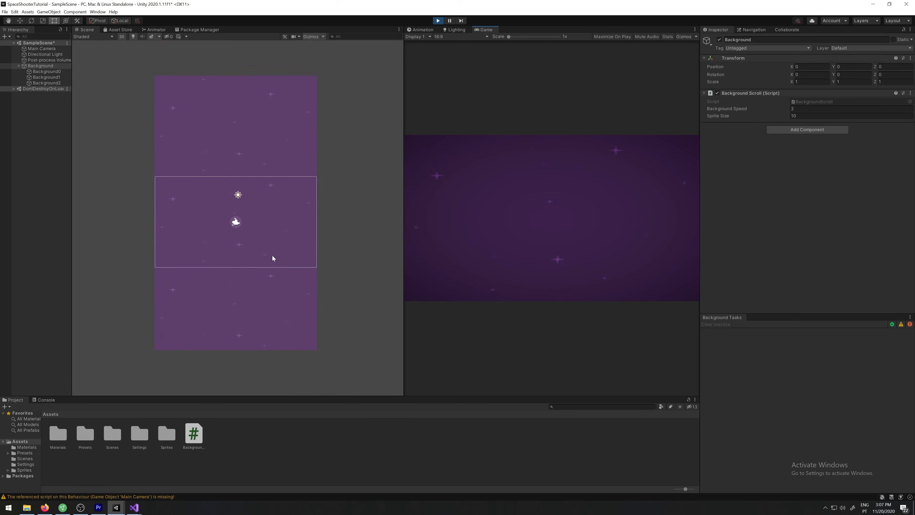
click(437, 21)
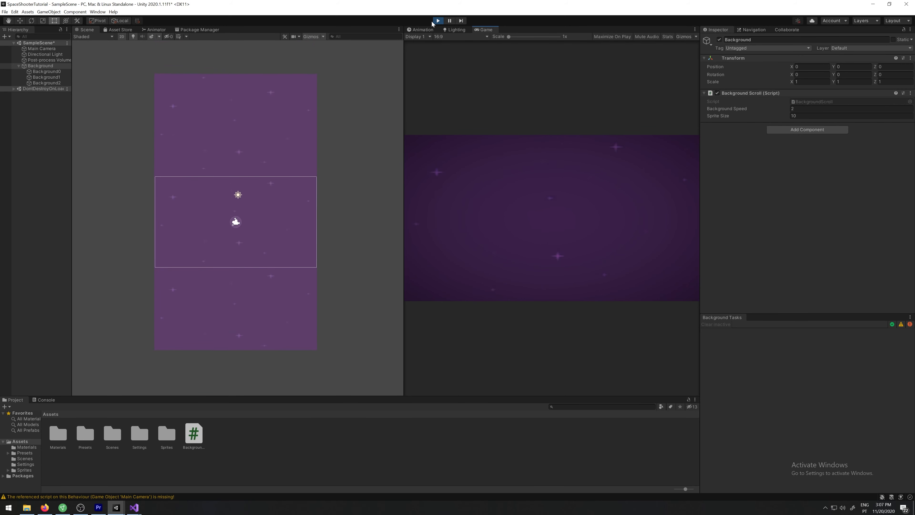
right_click(37, 43)
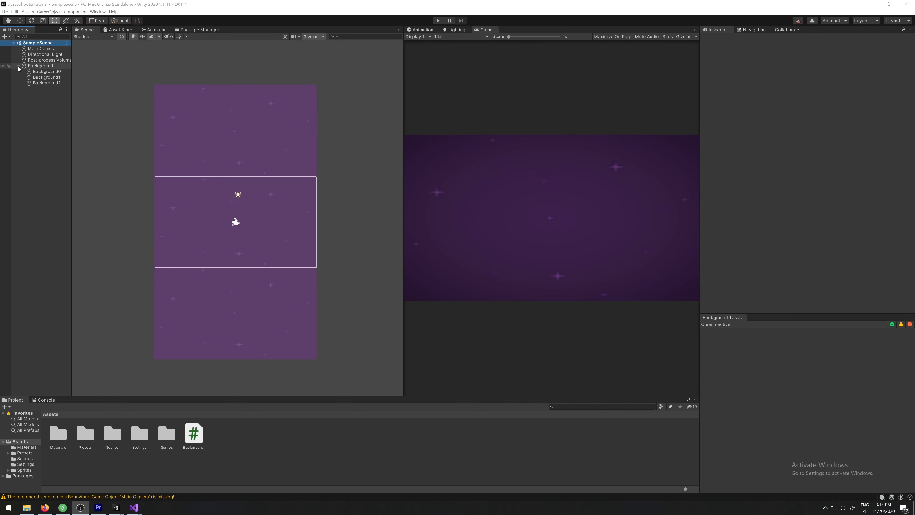
Duplicate Background and set the blue background texture's type to Sprite (2D and UI).
click(40, 65)
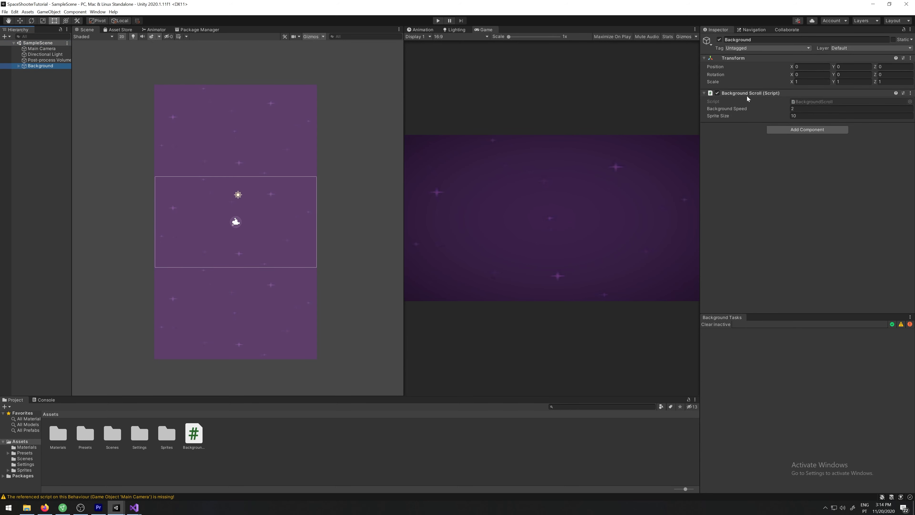
mouse_move(51, 103)
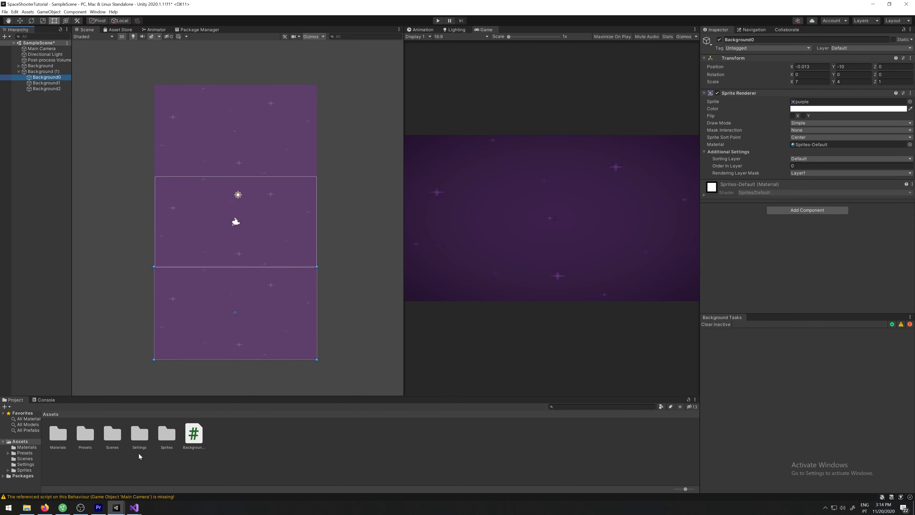
double_click(165, 433)
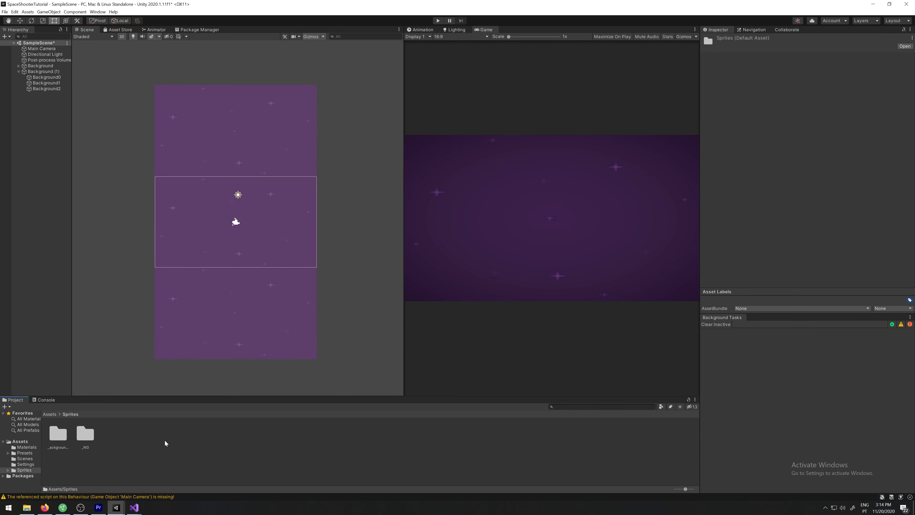
double_click(57, 433)
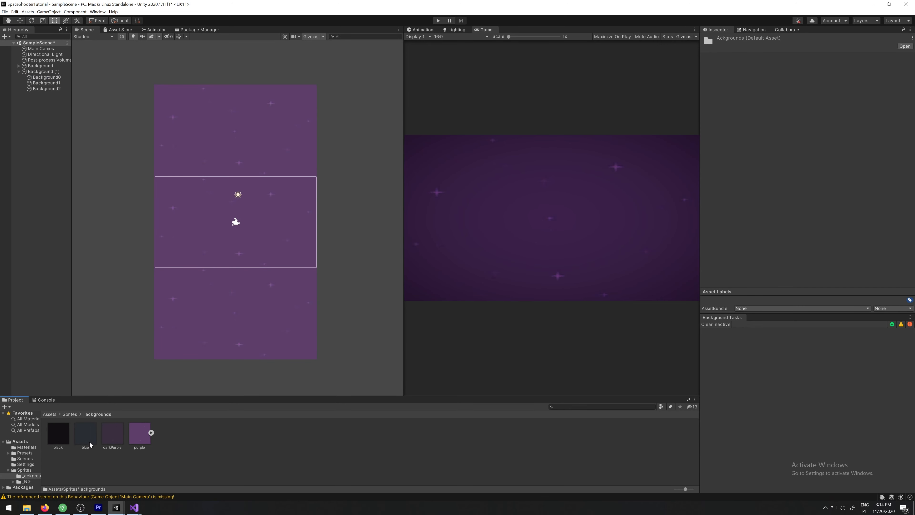
click(84, 432)
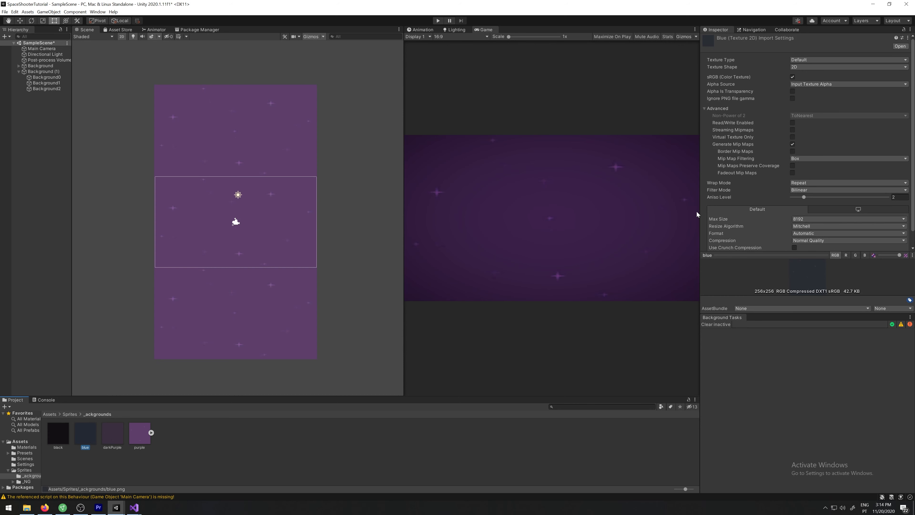
click(846, 59)
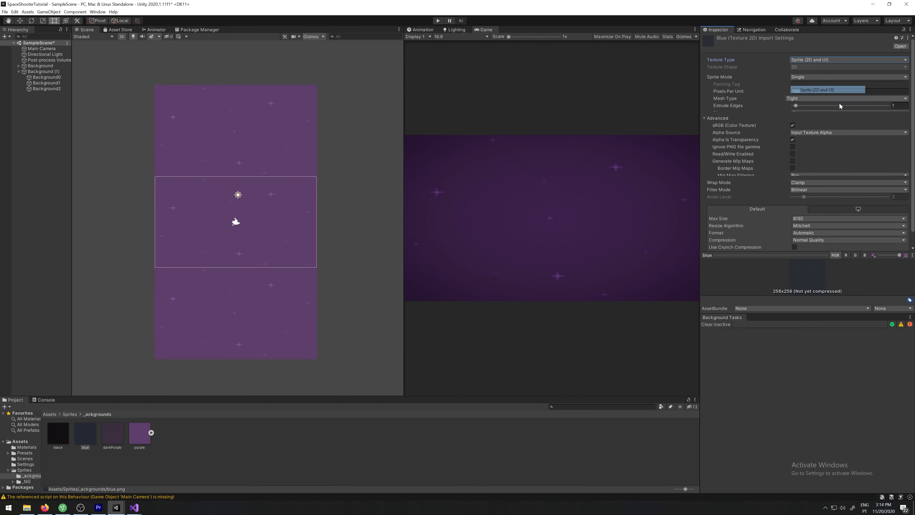
click(46, 77)
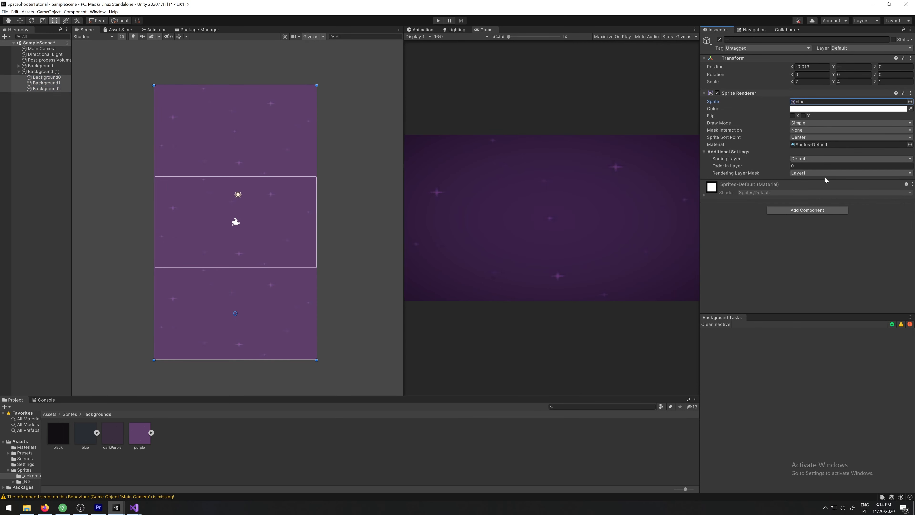
Lower the three blue tiles' Color alpha to 76 for semi-transparency.
click(849, 109)
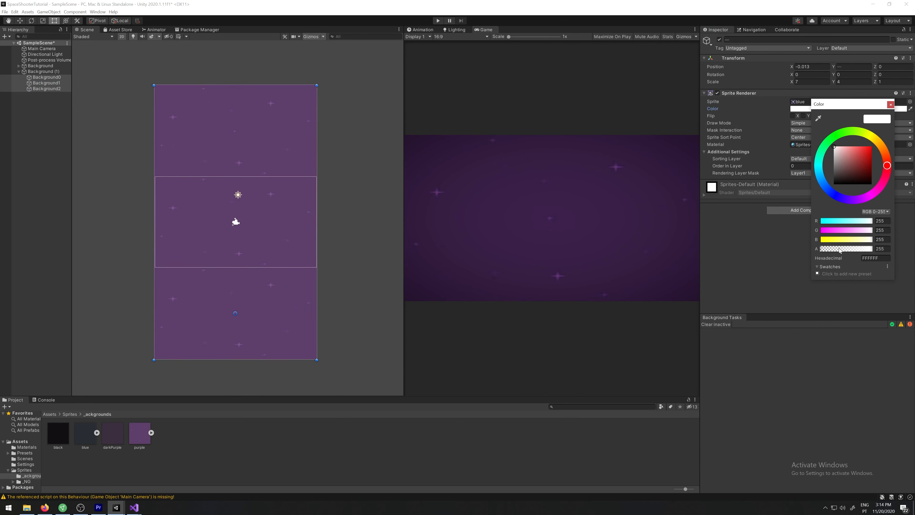
drag(858, 249, 837, 248)
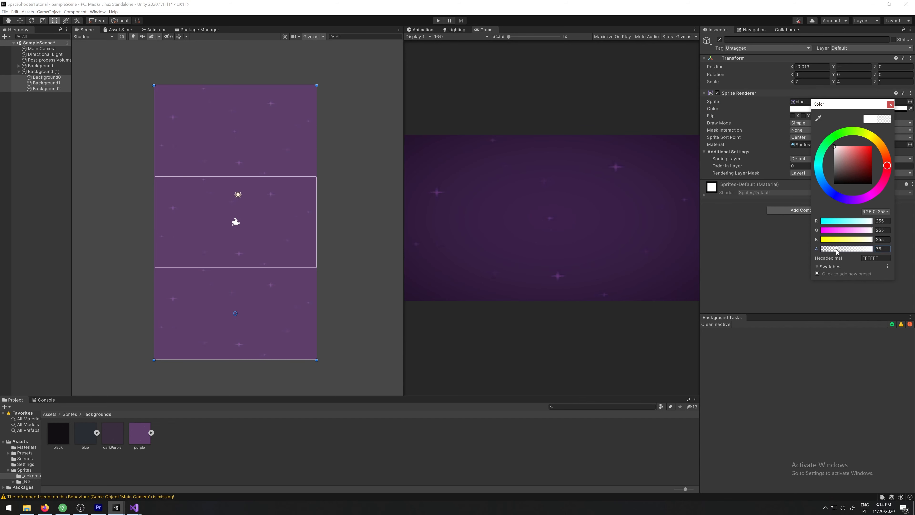
click(789, 179)
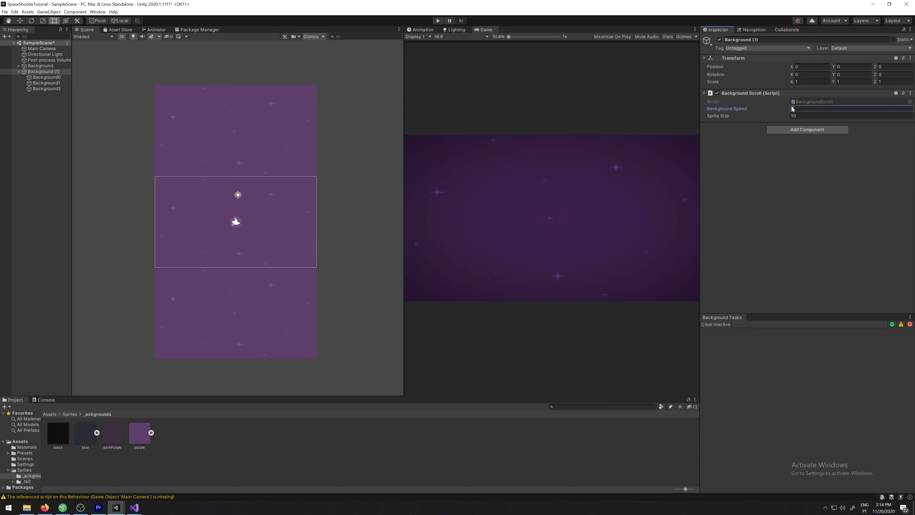
Give Background (1) speed 0.5 and Position Z -3, then play-test both parallax layers.
text(0.5)
click(893, 67)
text(-2)
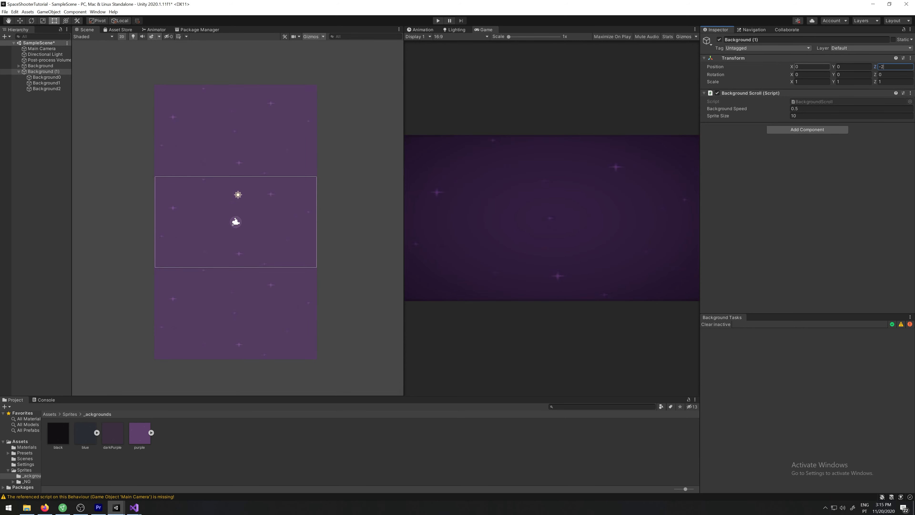
text(-3)
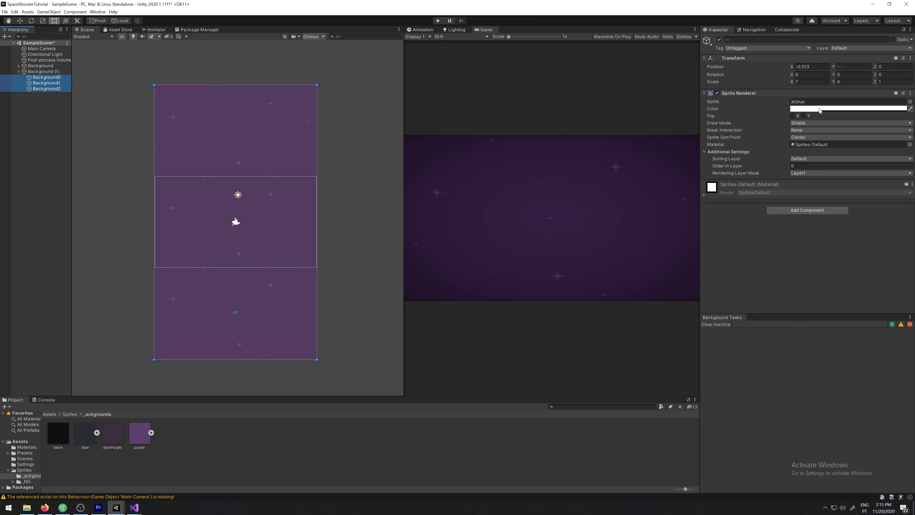
click(849, 108)
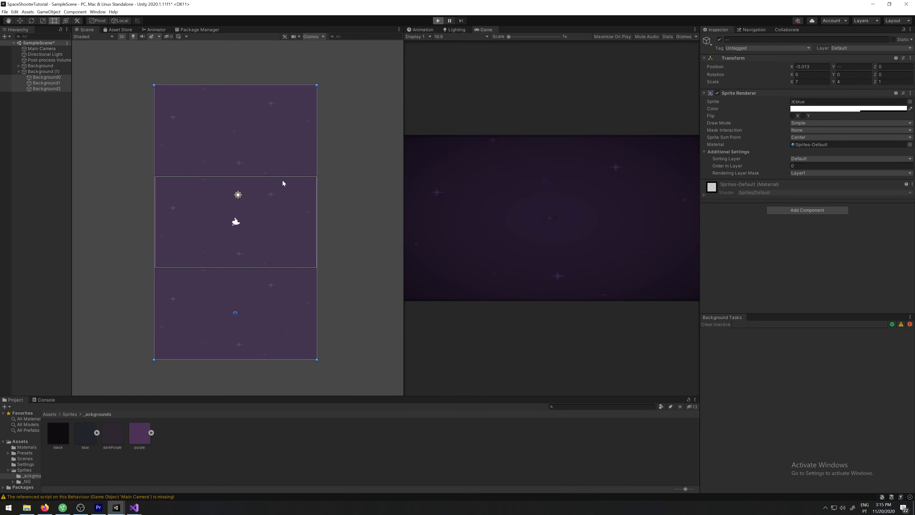
click(437, 21)
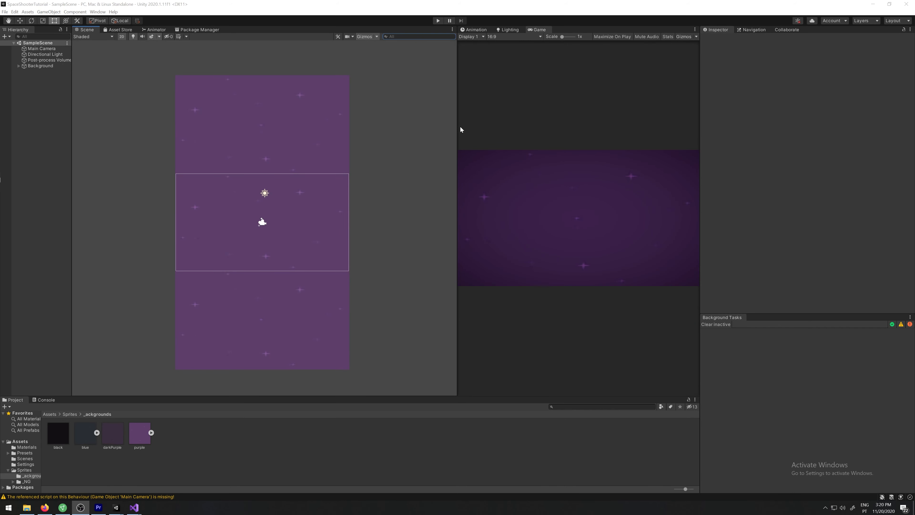
mouse_move(466, 117)
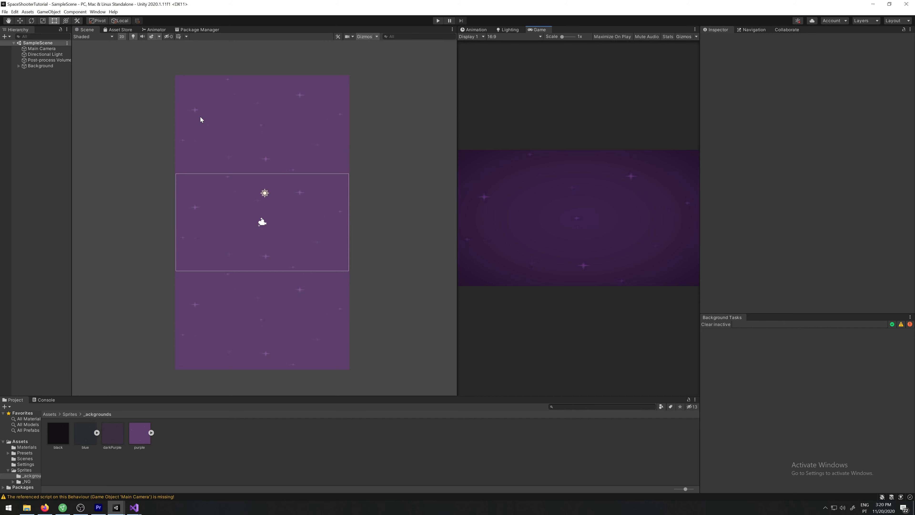
mouse_move(161, 280)
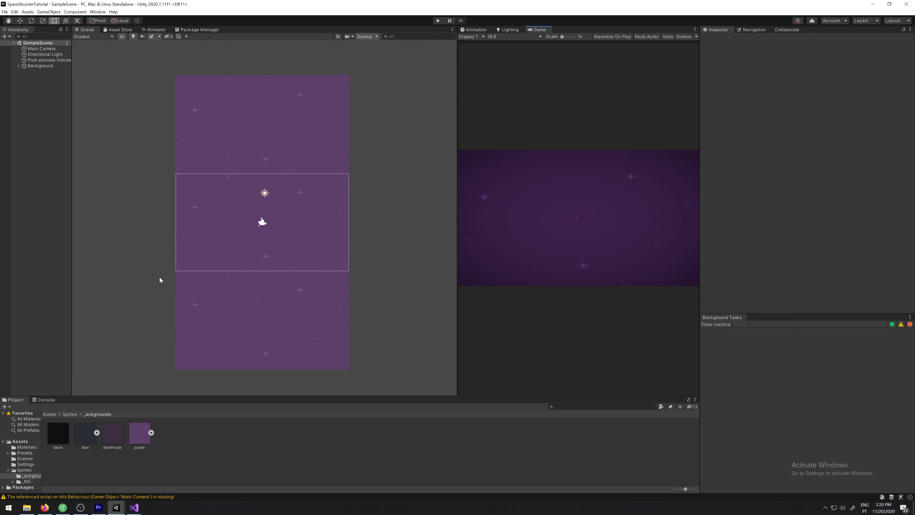
mouse_move(247, 301)
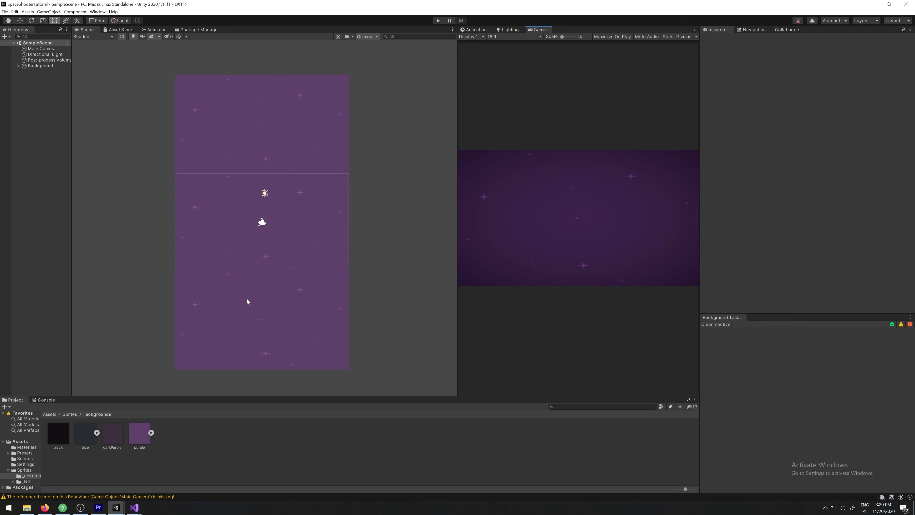
mouse_move(471, 260)
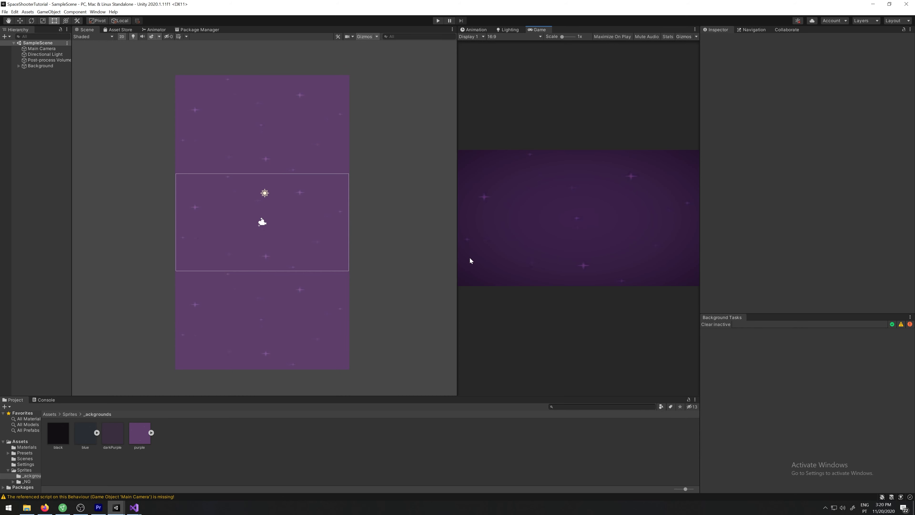
mouse_move(543, 246)
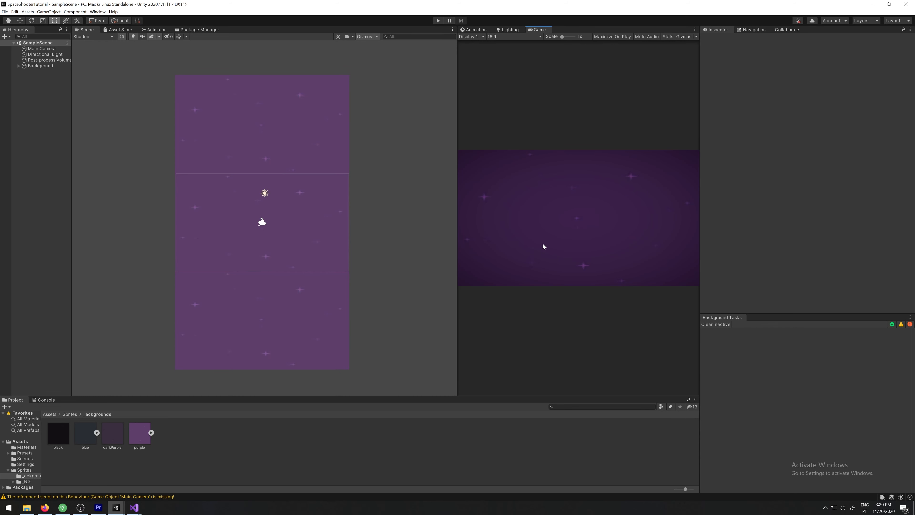
mouse_move(133, 216)
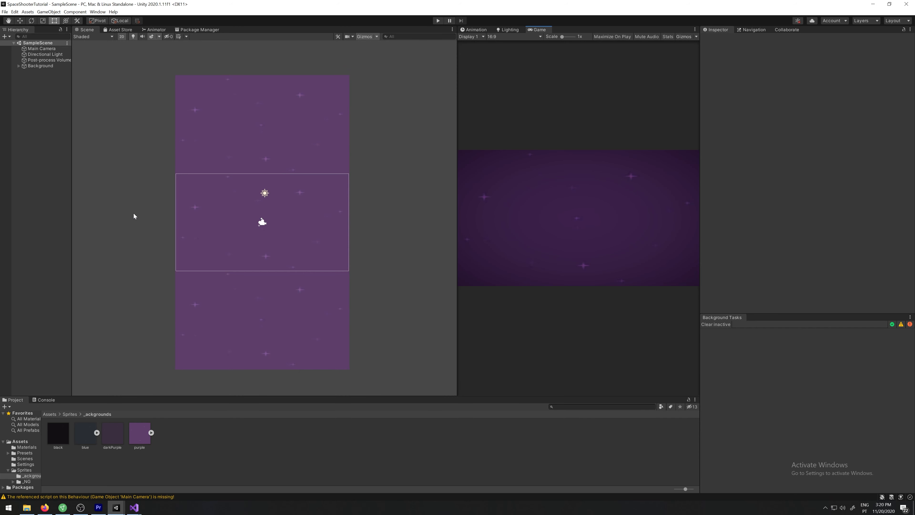